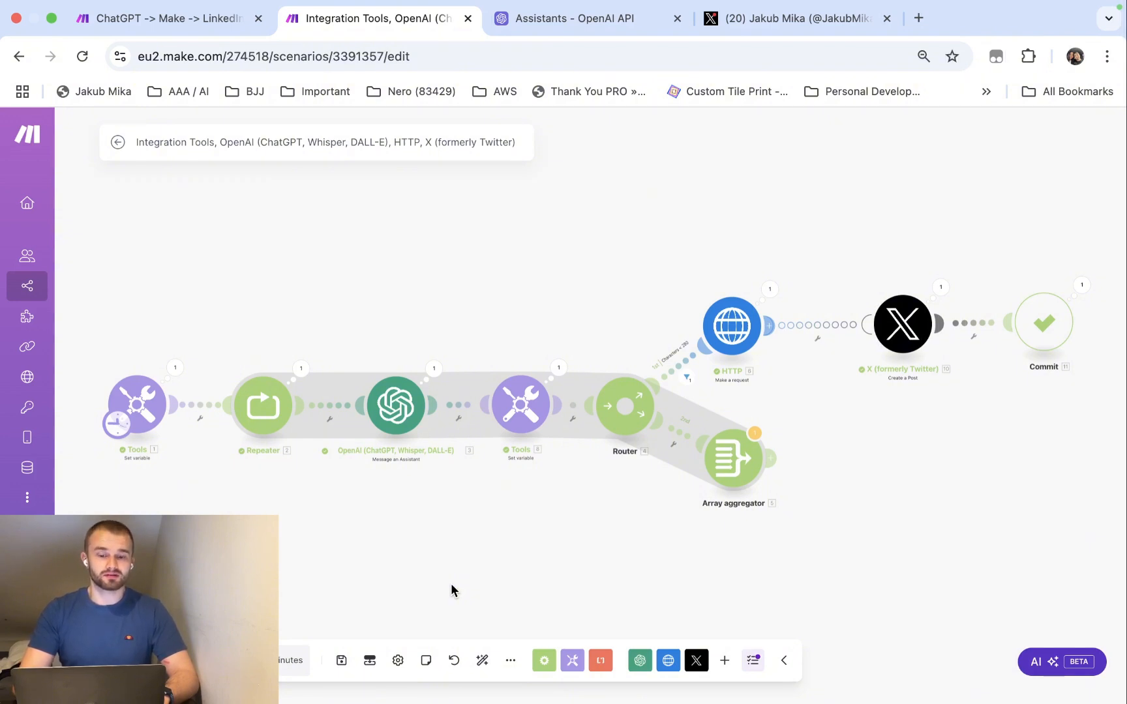
mouse_move(462, 555)
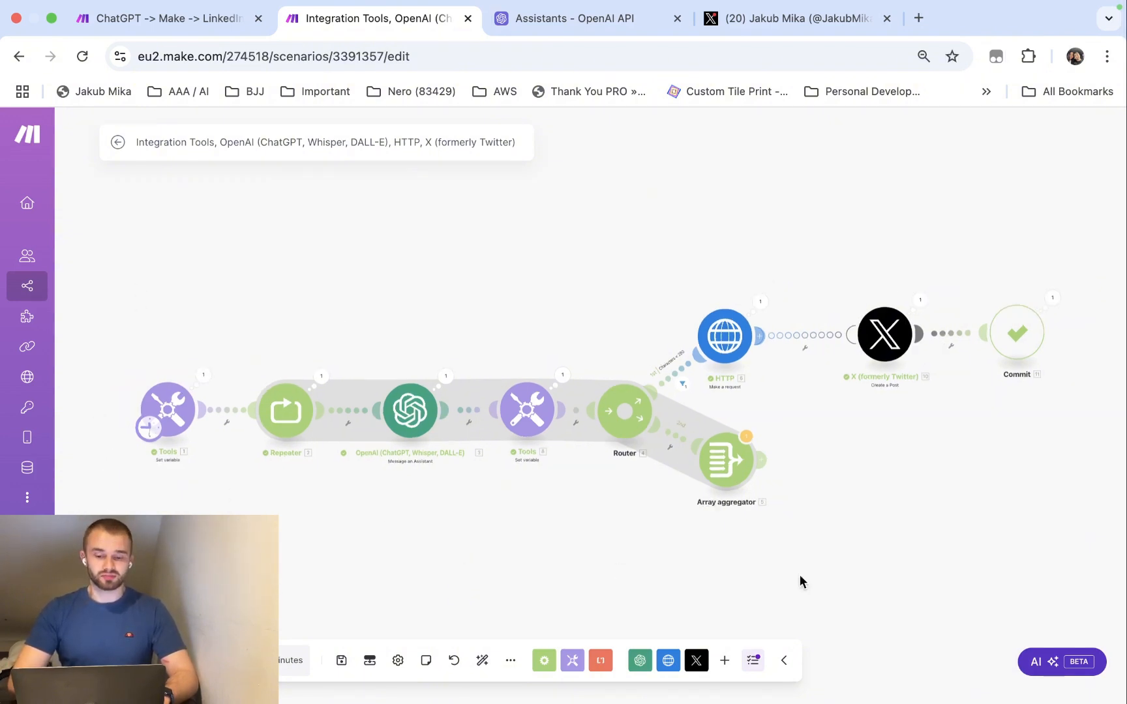
mouse_move(180, 489)
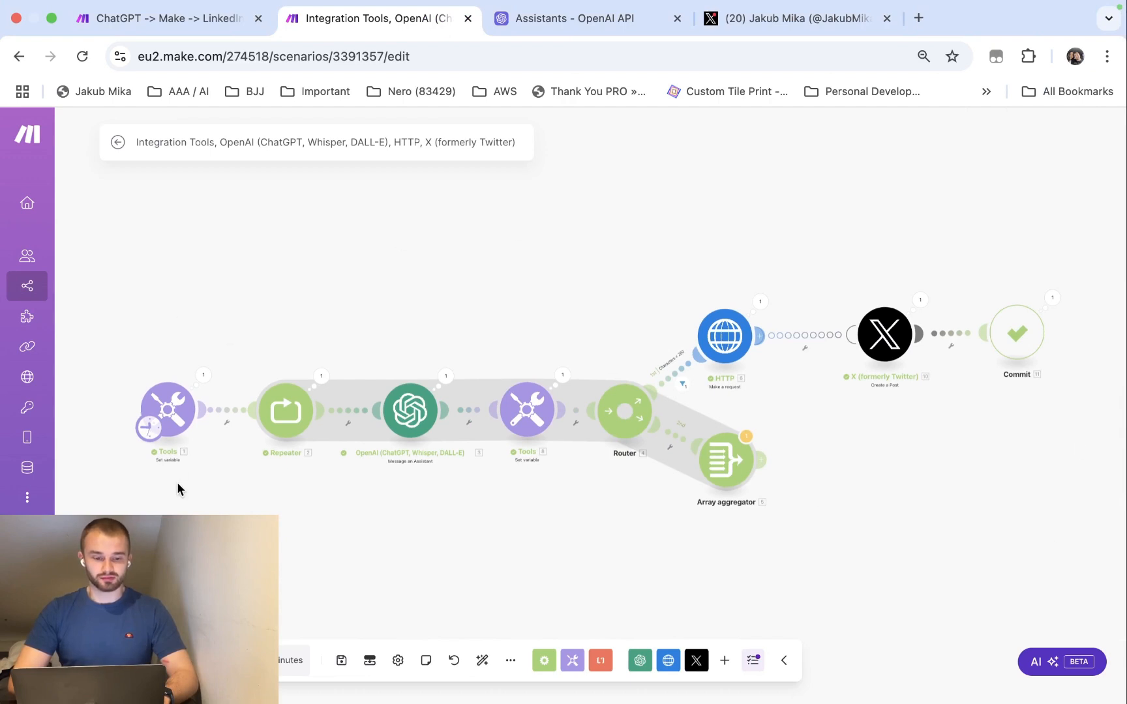
mouse_move(230, 504)
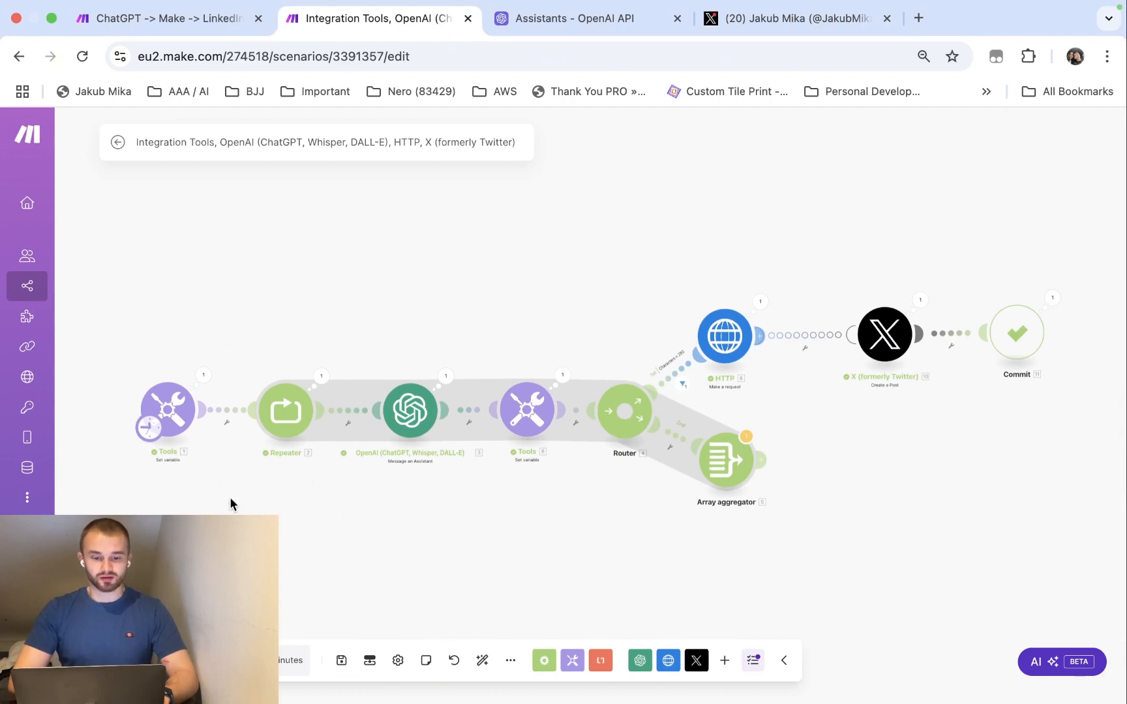
mouse_move(749, 505)
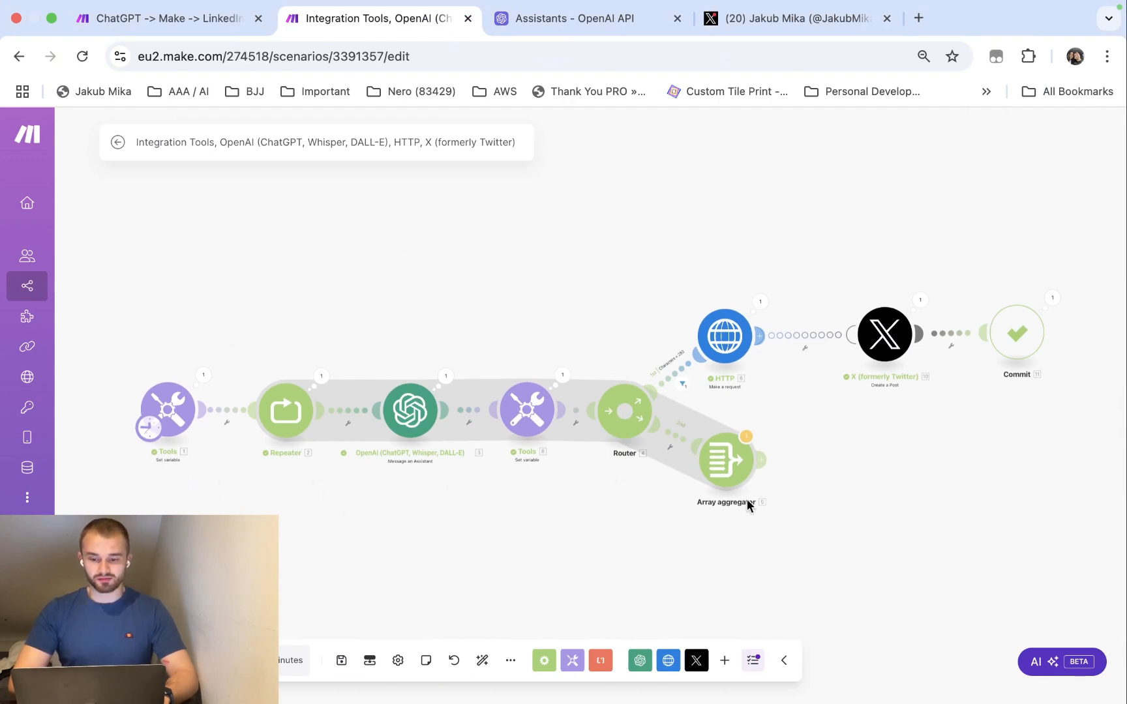
mouse_move(884, 335)
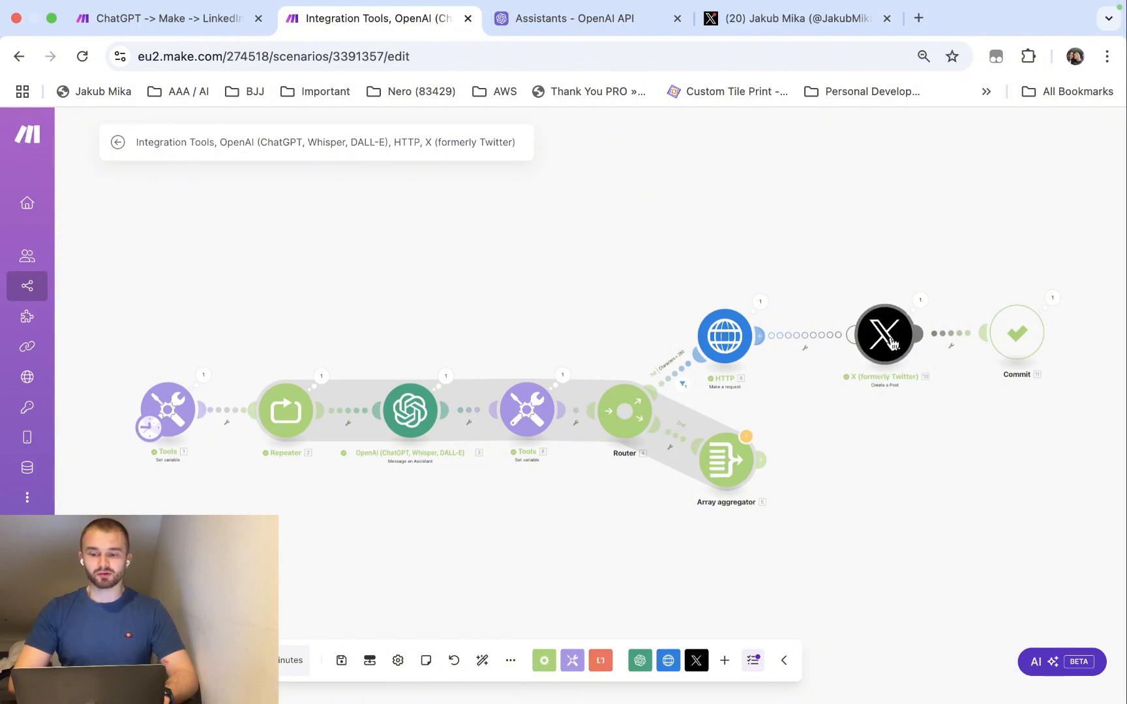
mouse_move(344, 523)
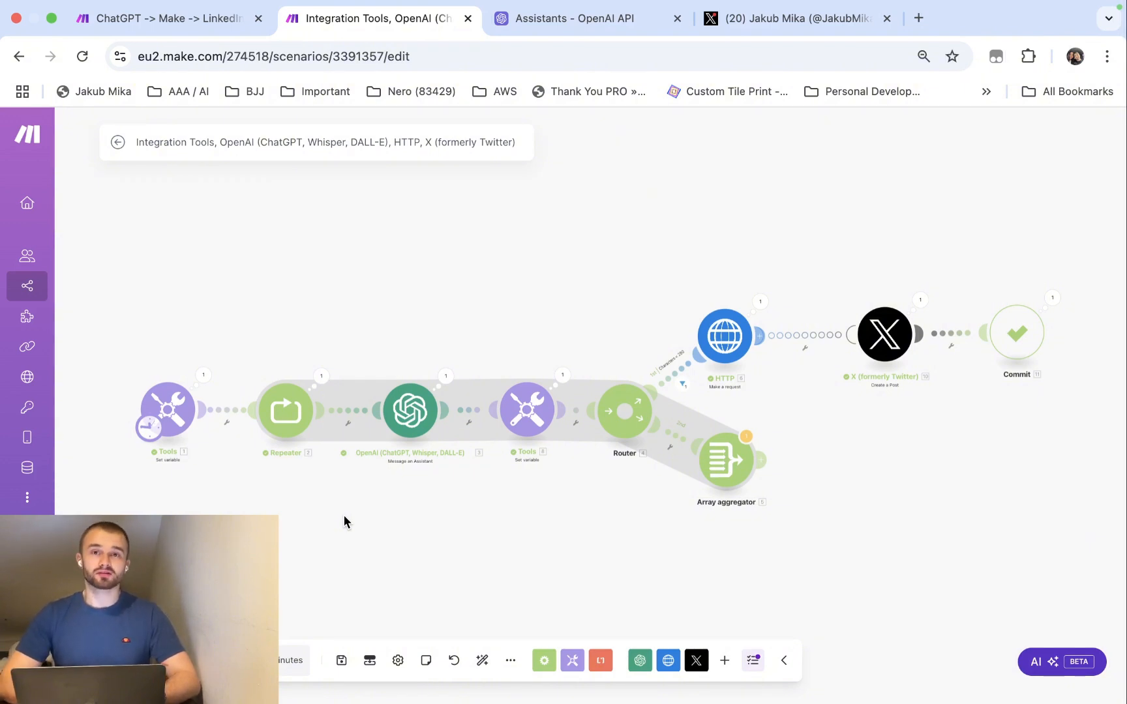
mouse_move(441, 519)
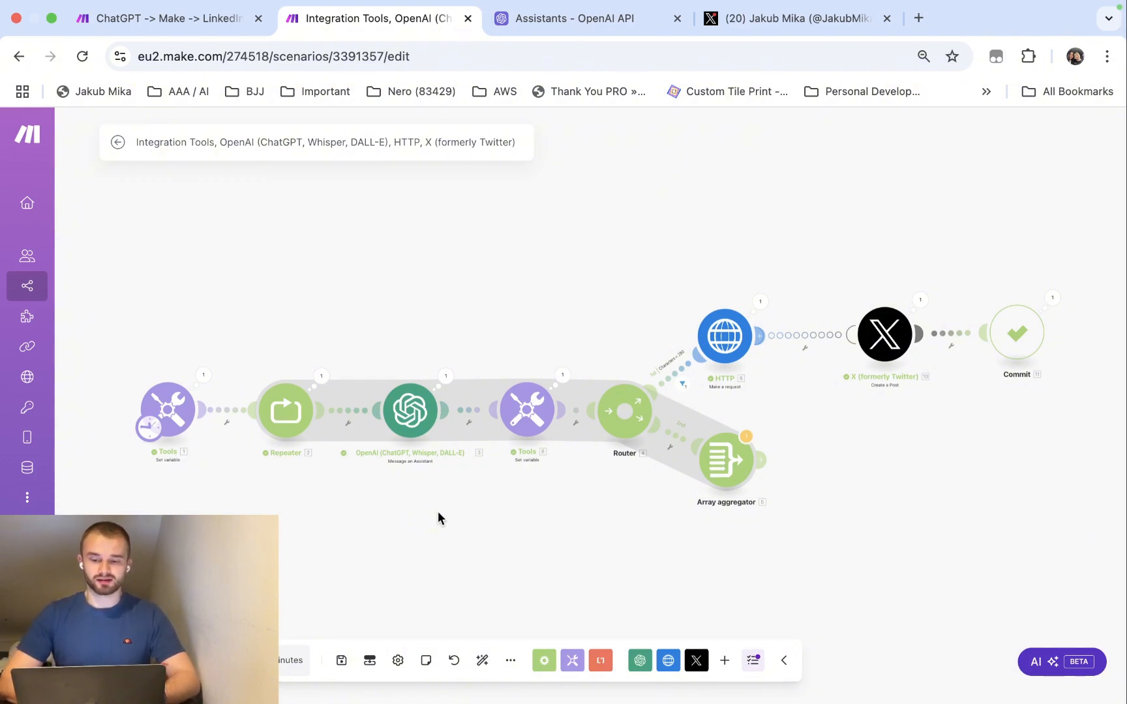
mouse_move(444, 556)
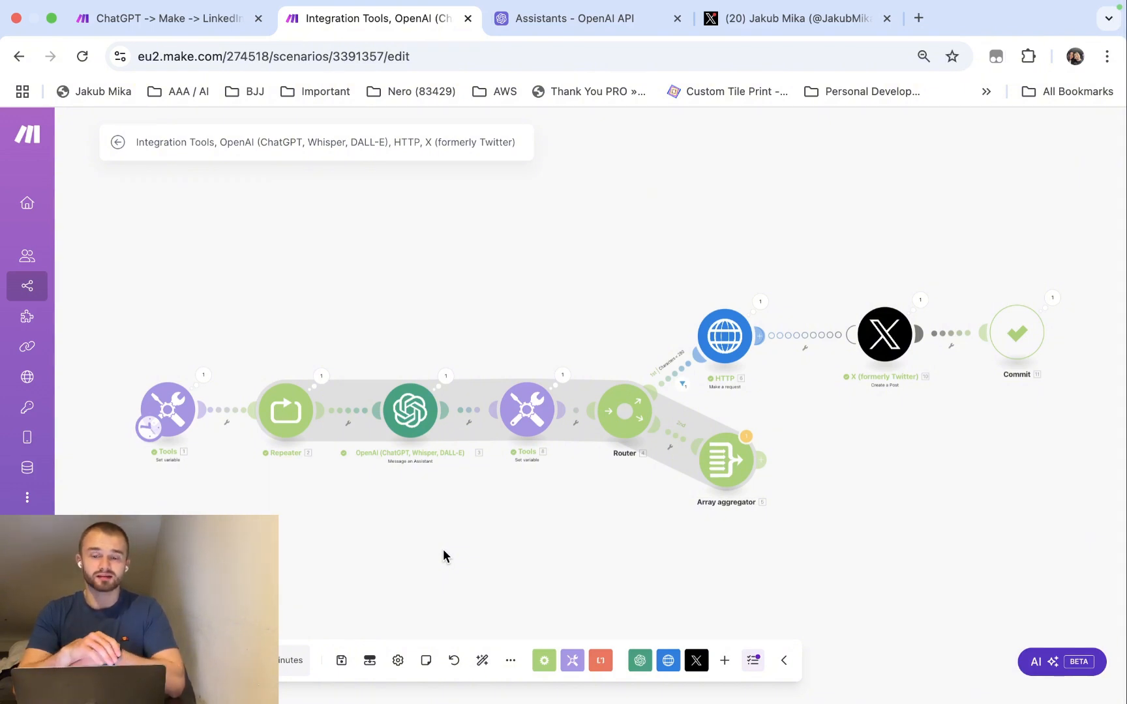
mouse_move(480, 526)
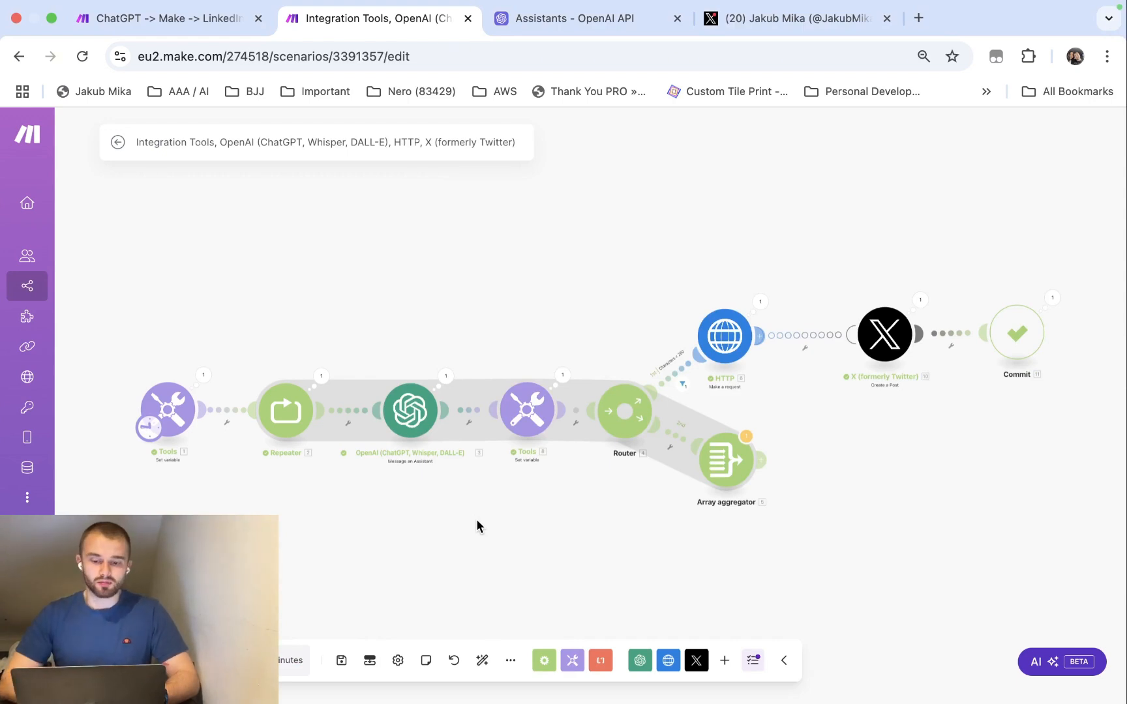
mouse_move(766, 360)
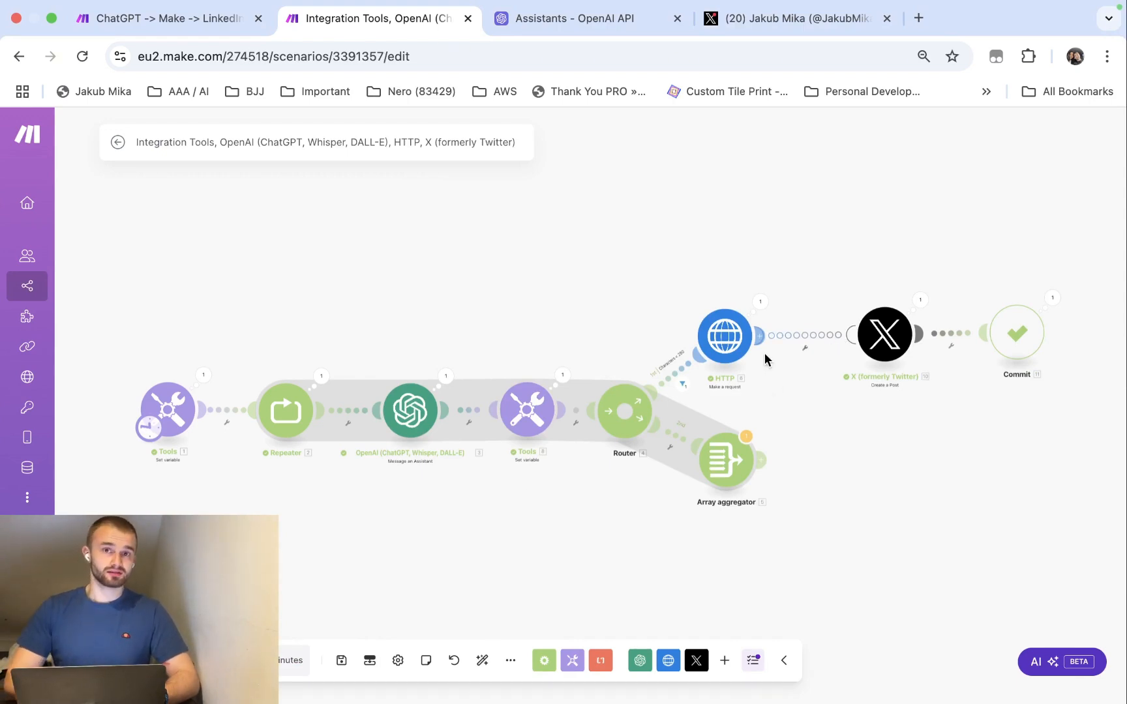
- Review the long article text stored in the first Set variable module without changing it
click(791, 18)
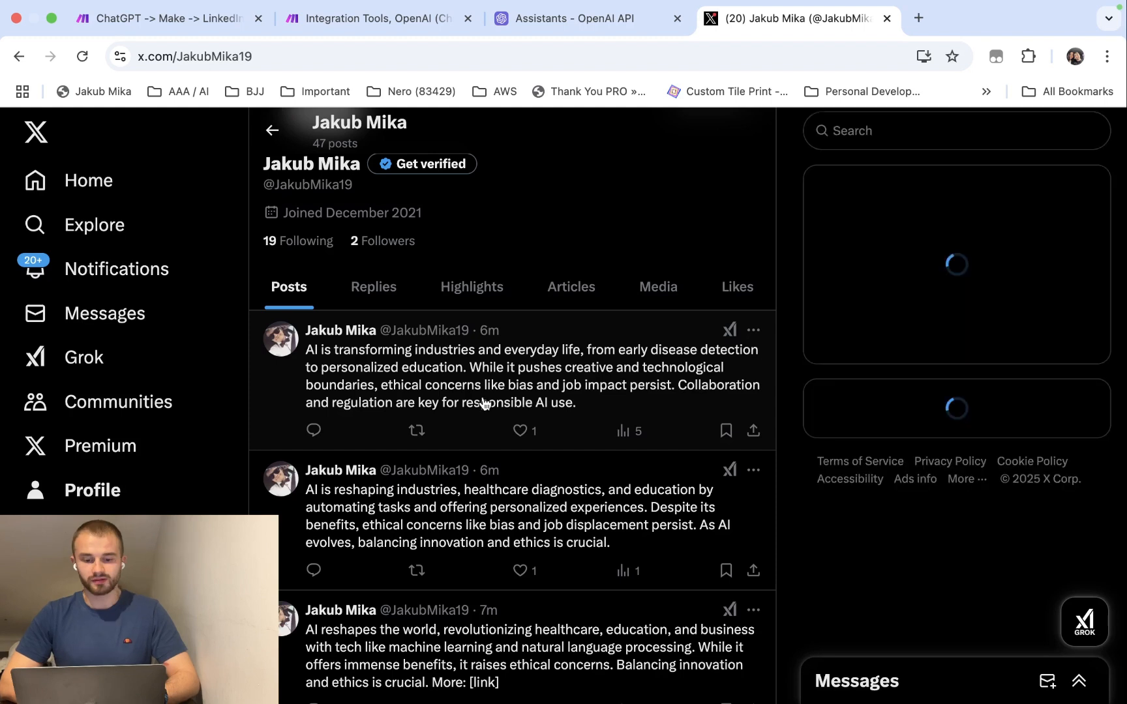
mouse_move(517, 393)
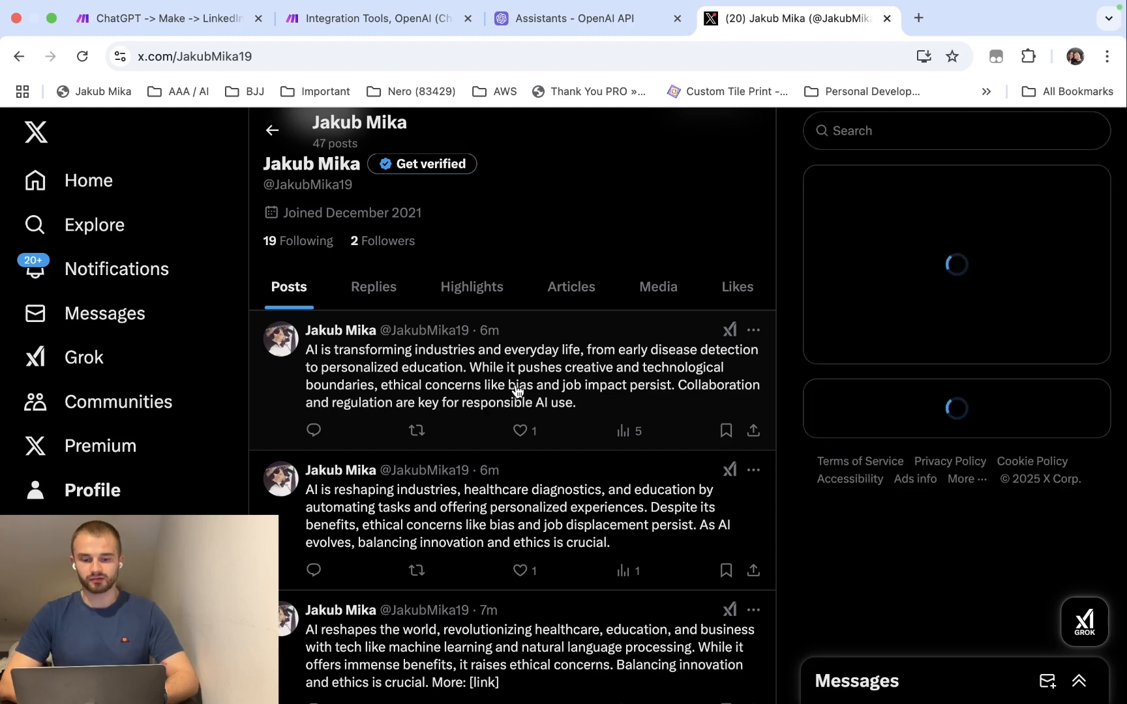
mouse_move(571, 18)
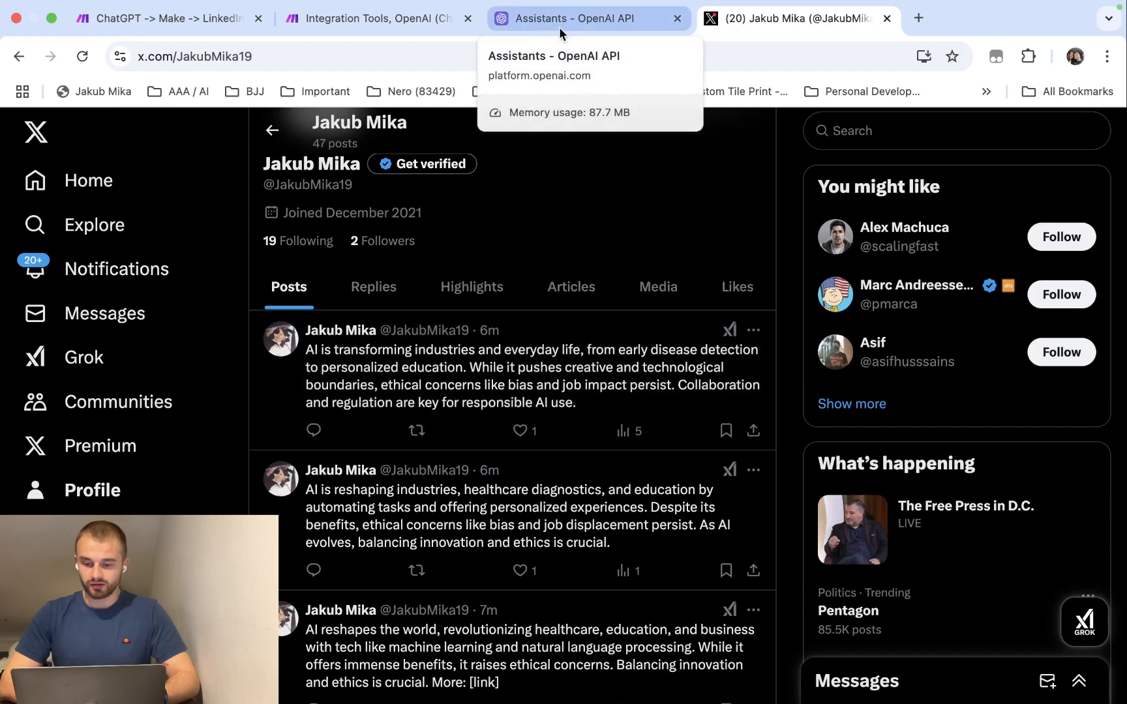
click(375, 19)
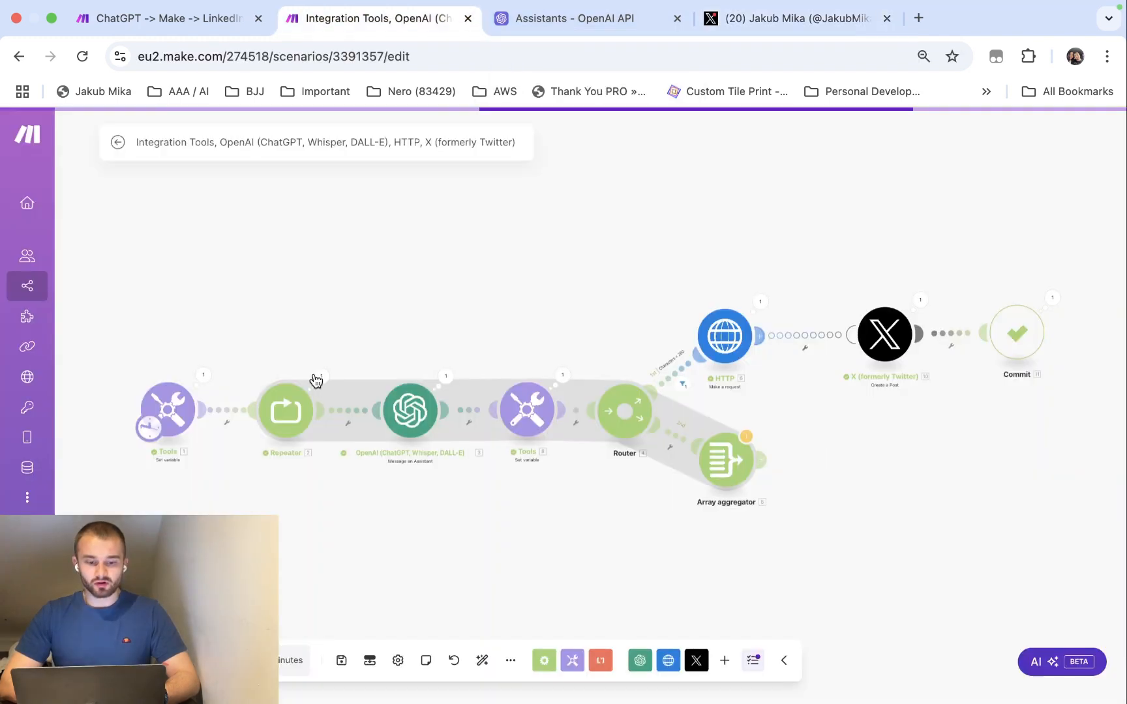
click(167, 411)
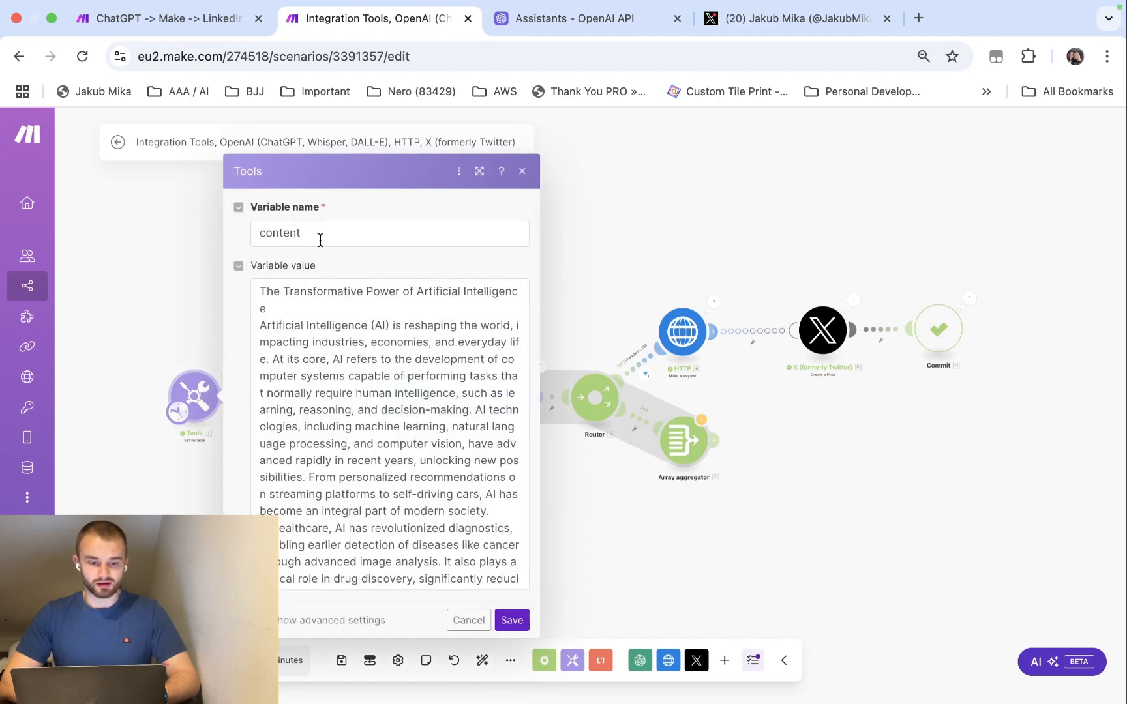
click(390, 232)
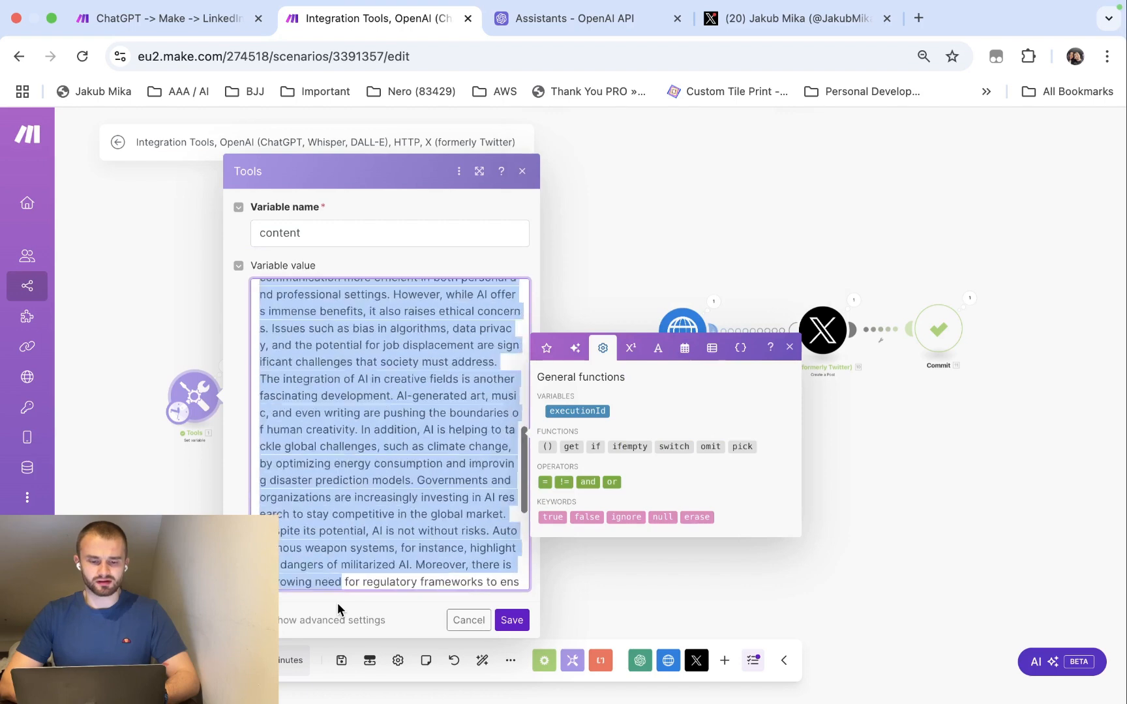
scroll(down, 3)
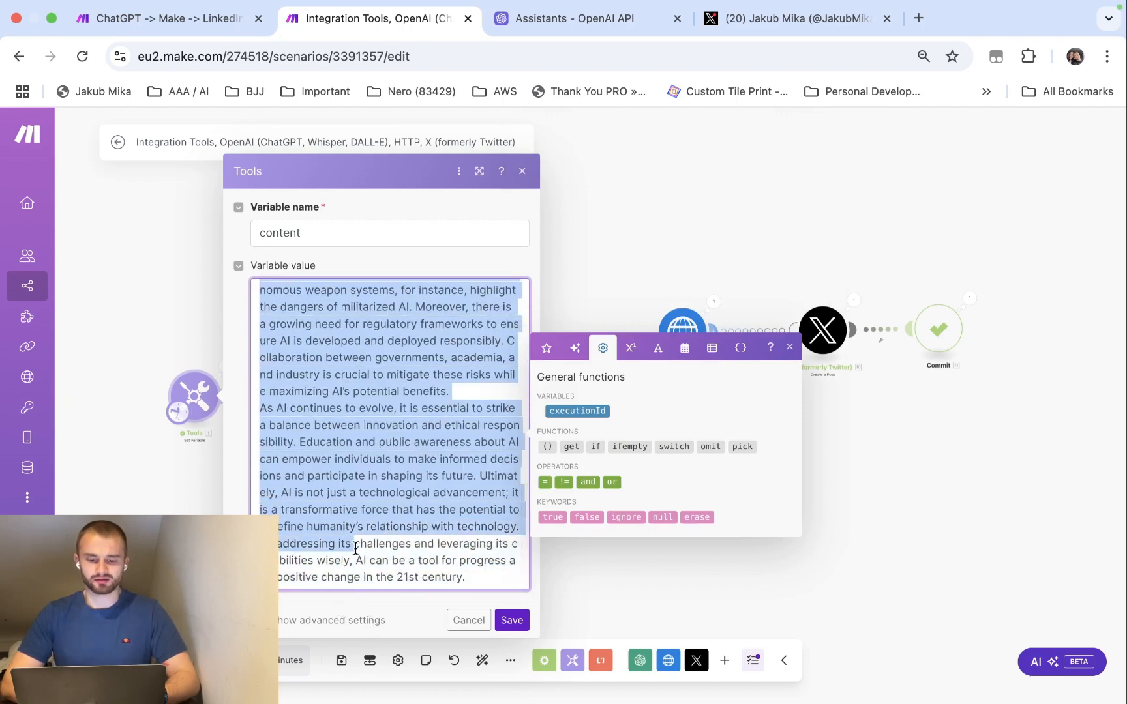
scroll(up, 3)
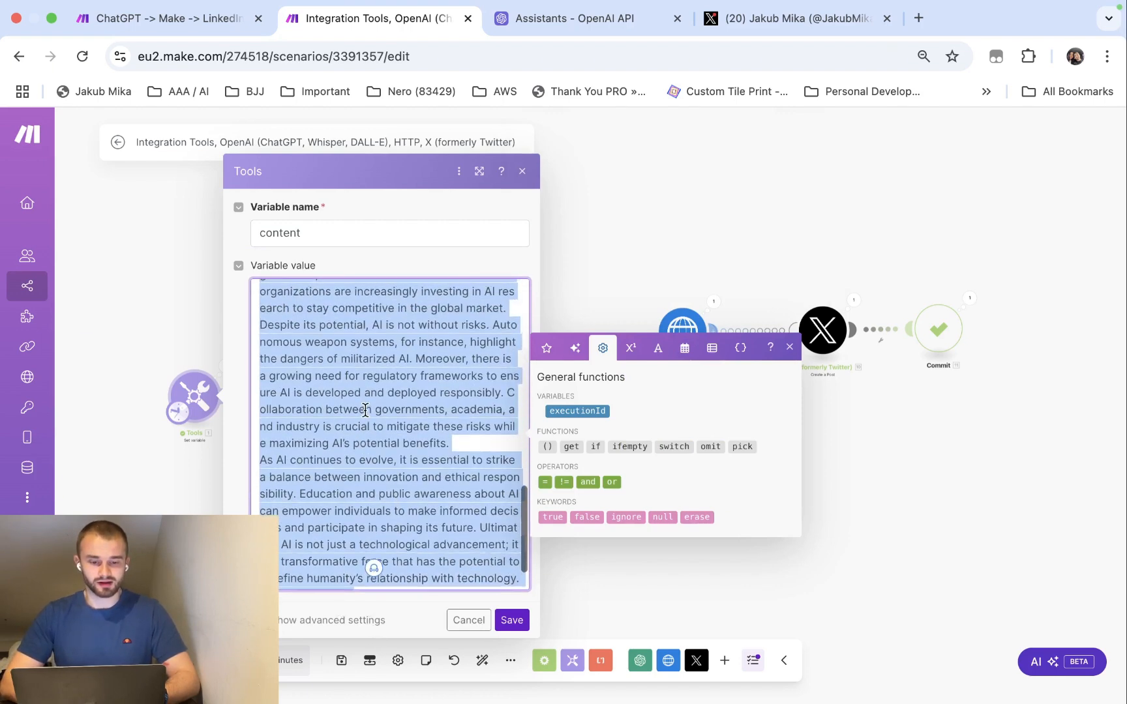
click(468, 621)
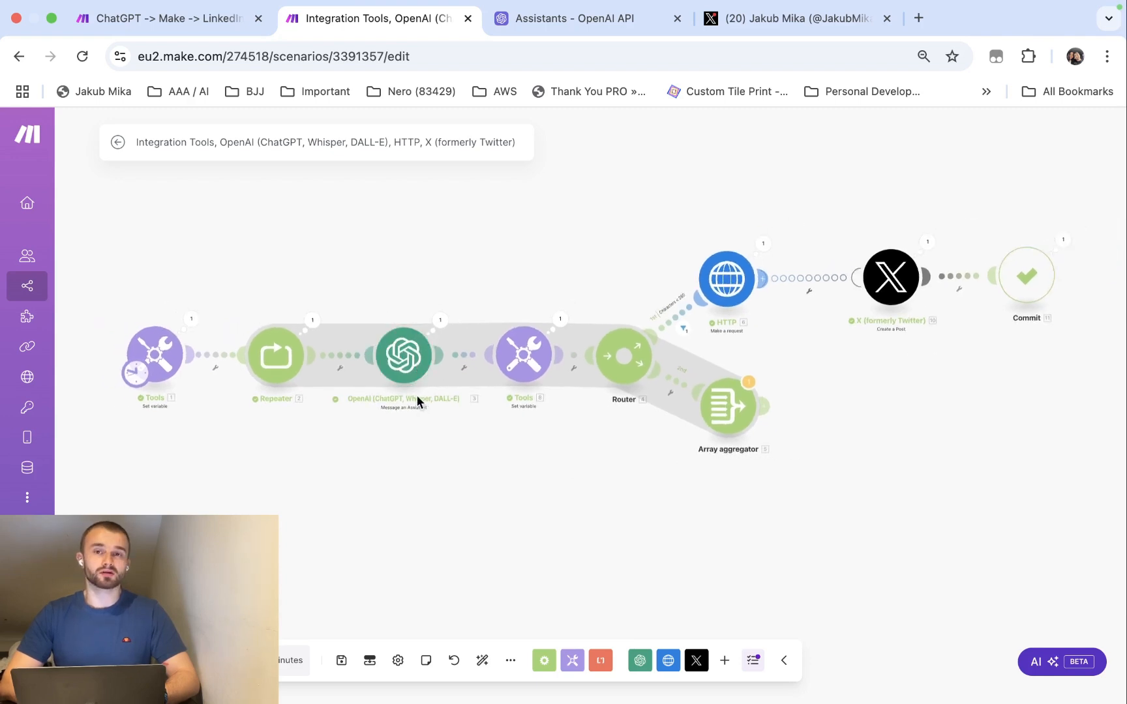
mouse_move(277, 357)
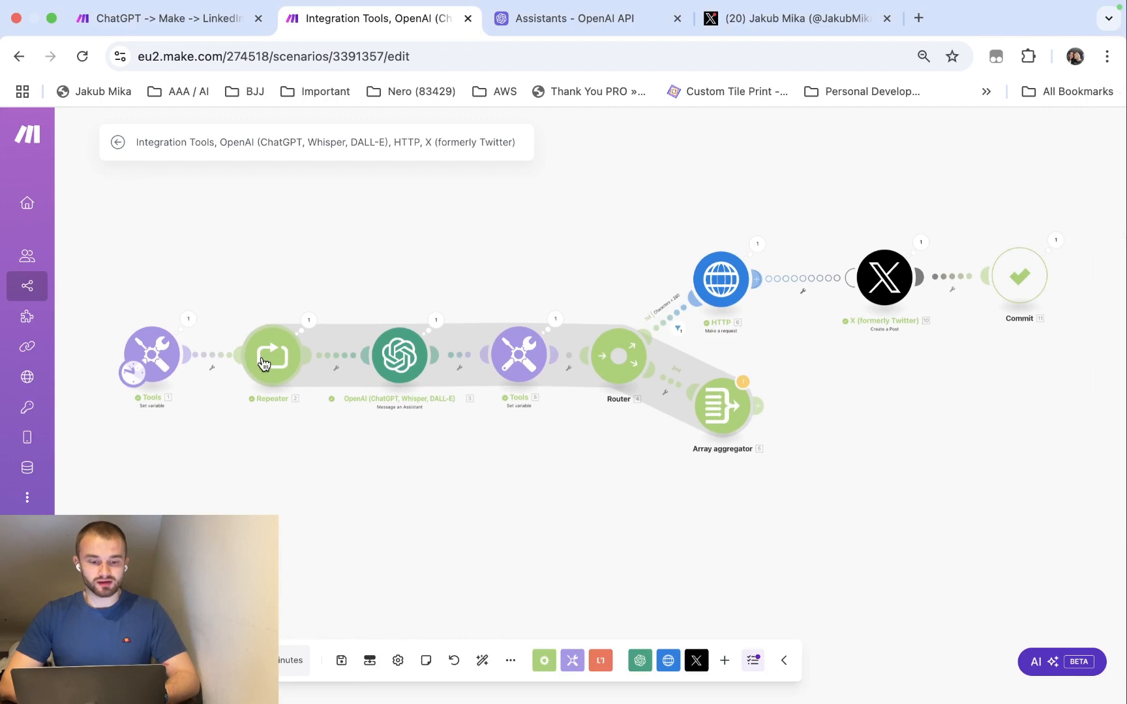
- Check the repeater's settings: its counter starting value and number of repeats
click(272, 355)
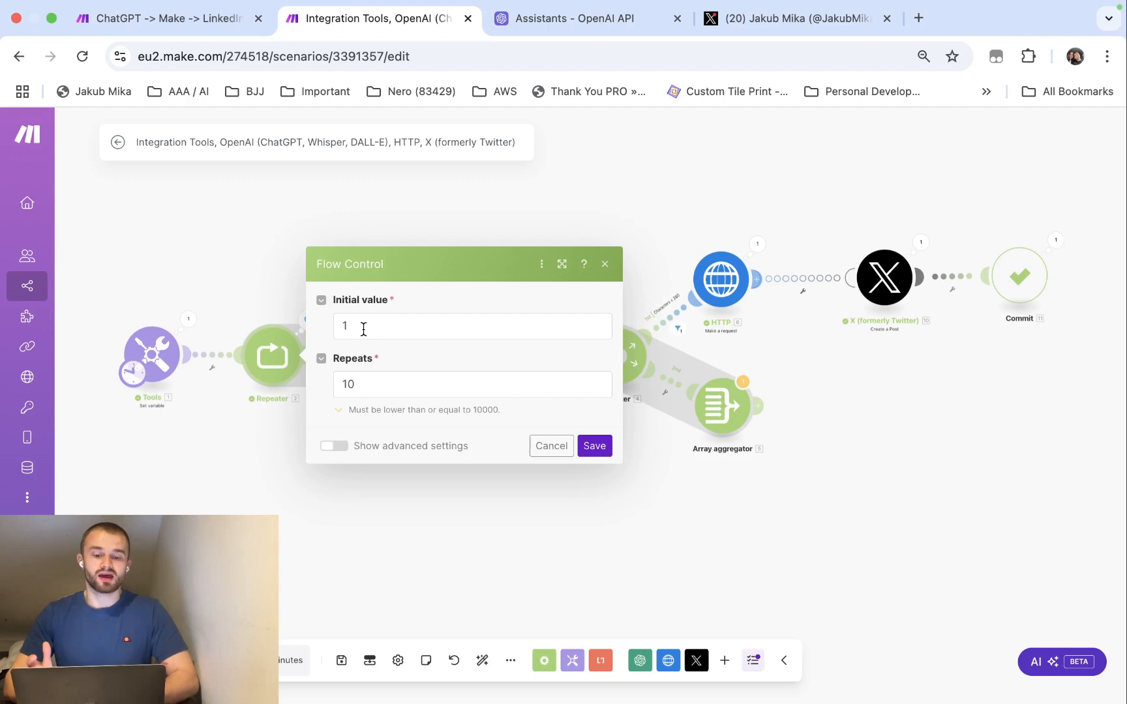
click(472, 384)
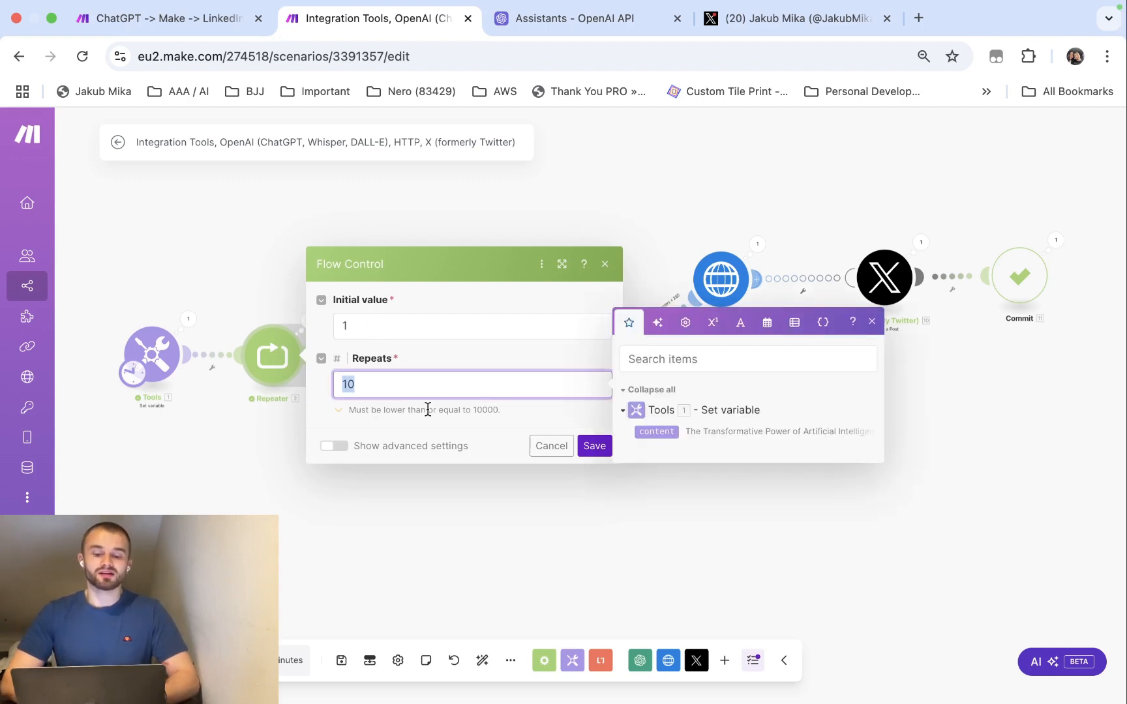
click(472, 326)
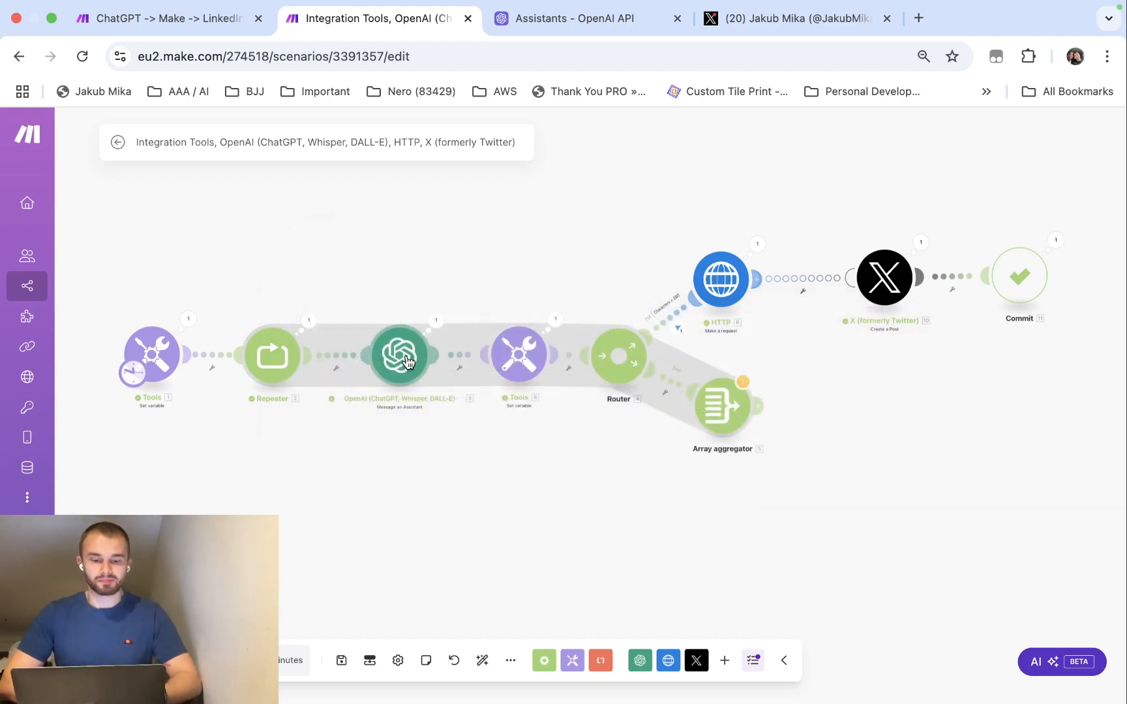
- Review the 'LinkedIn Content to X' assistant's under-250-character instructions on OpenAI Platform
click(397, 353)
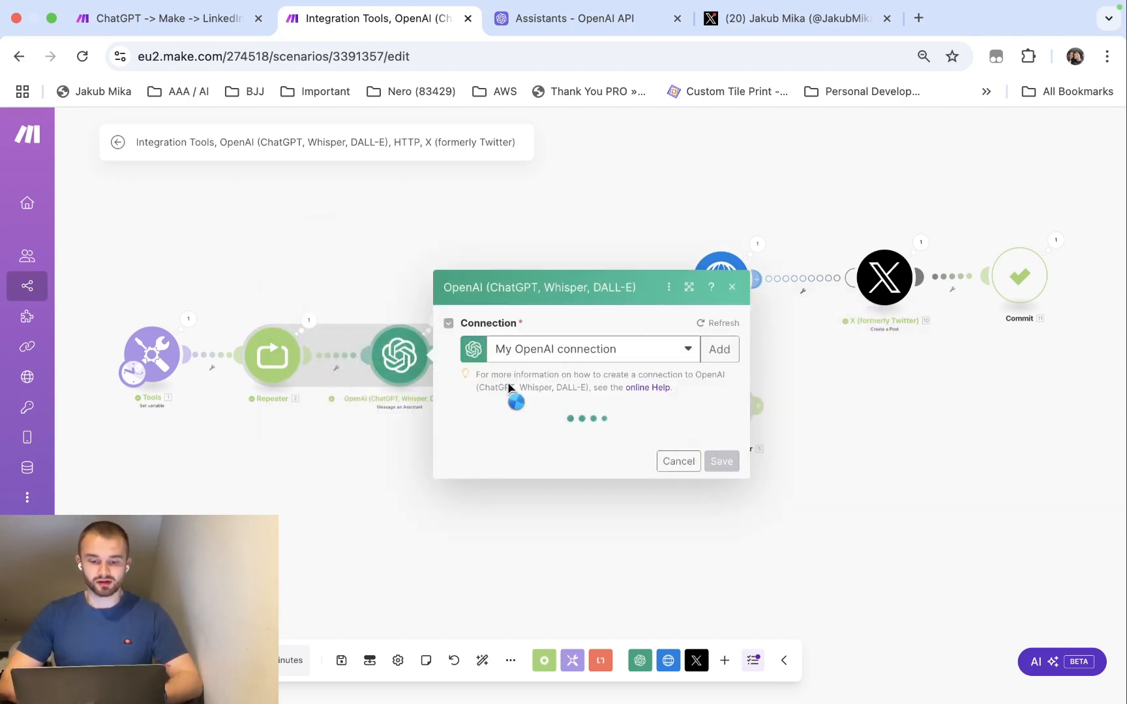
click(587, 18)
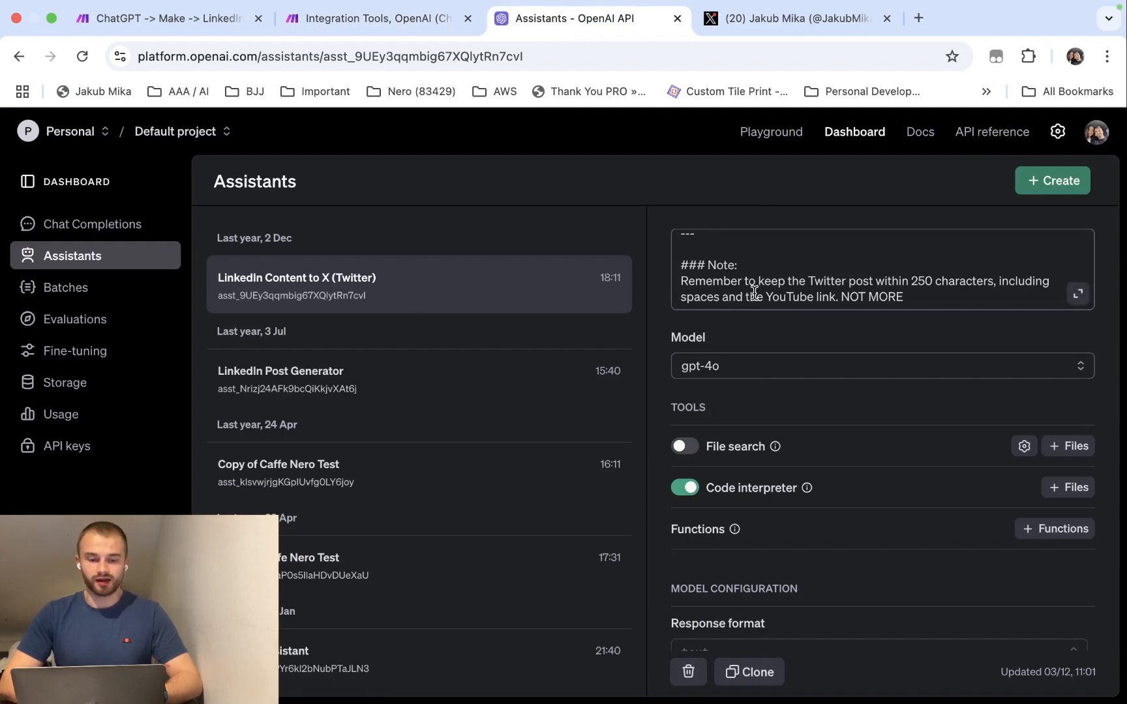
scroll(up, 3)
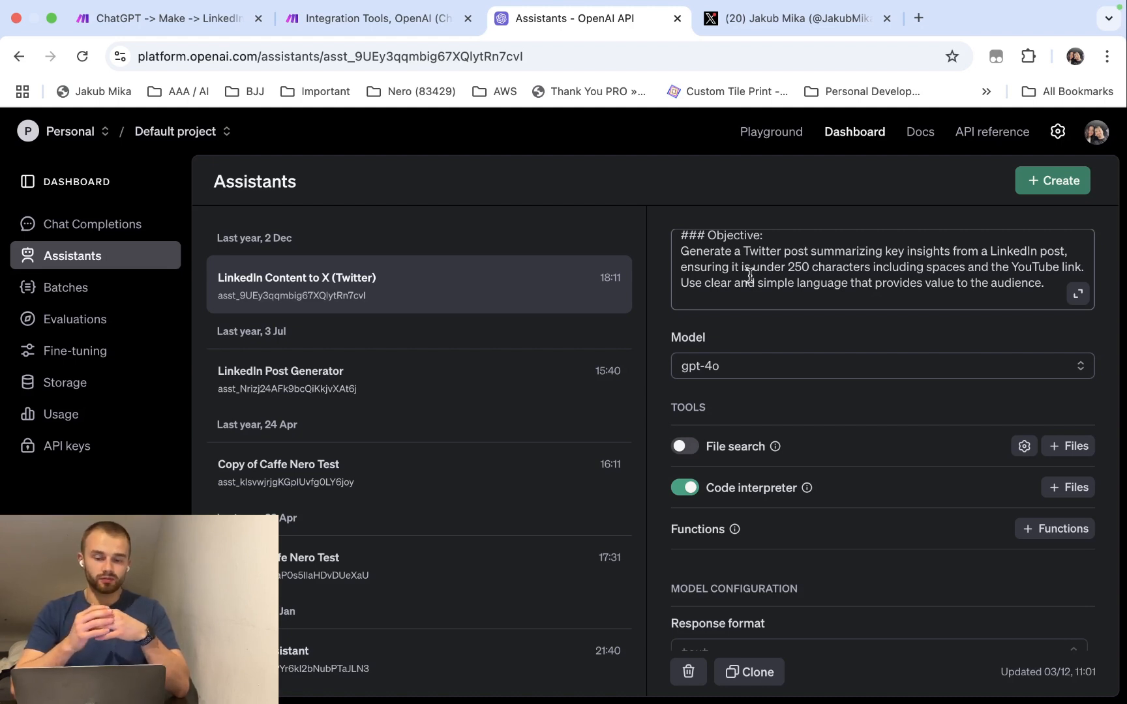
click(376, 18)
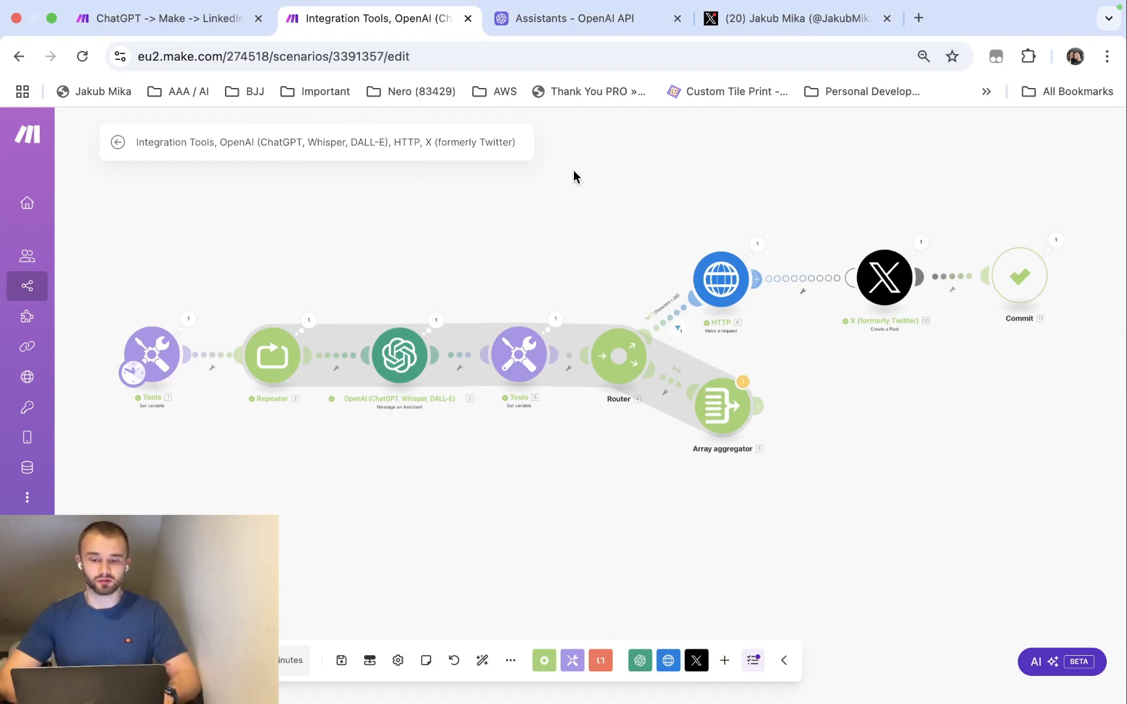
mouse_move(542, 274)
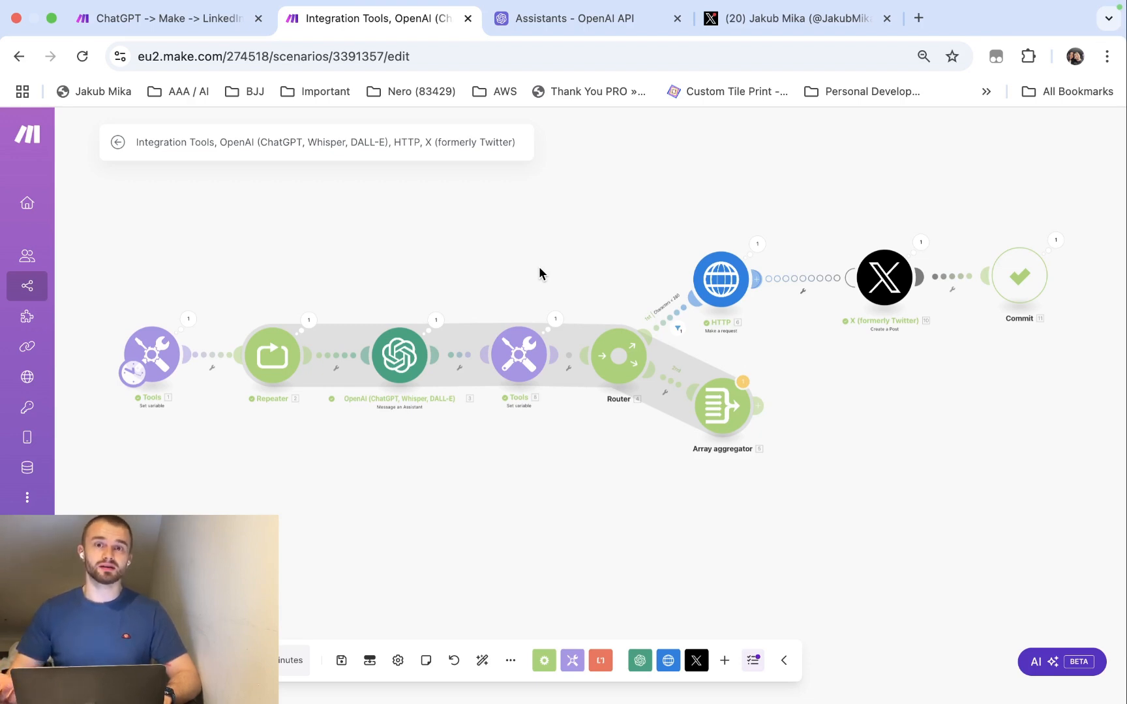
click(398, 355)
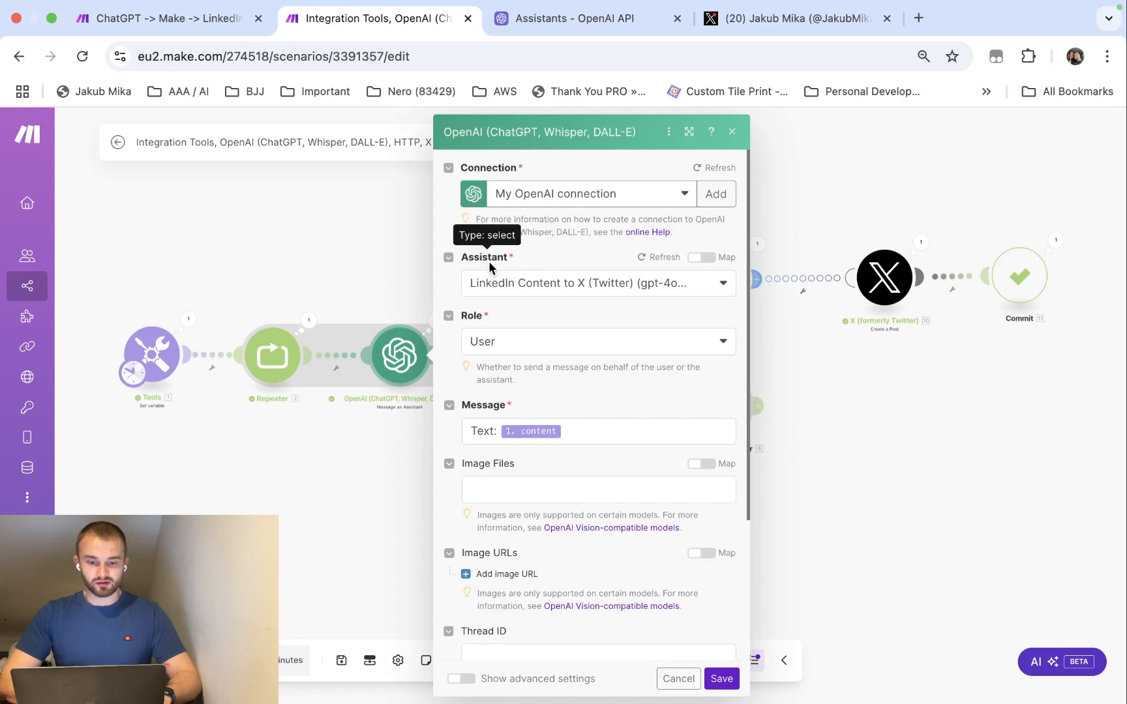
mouse_move(532, 313)
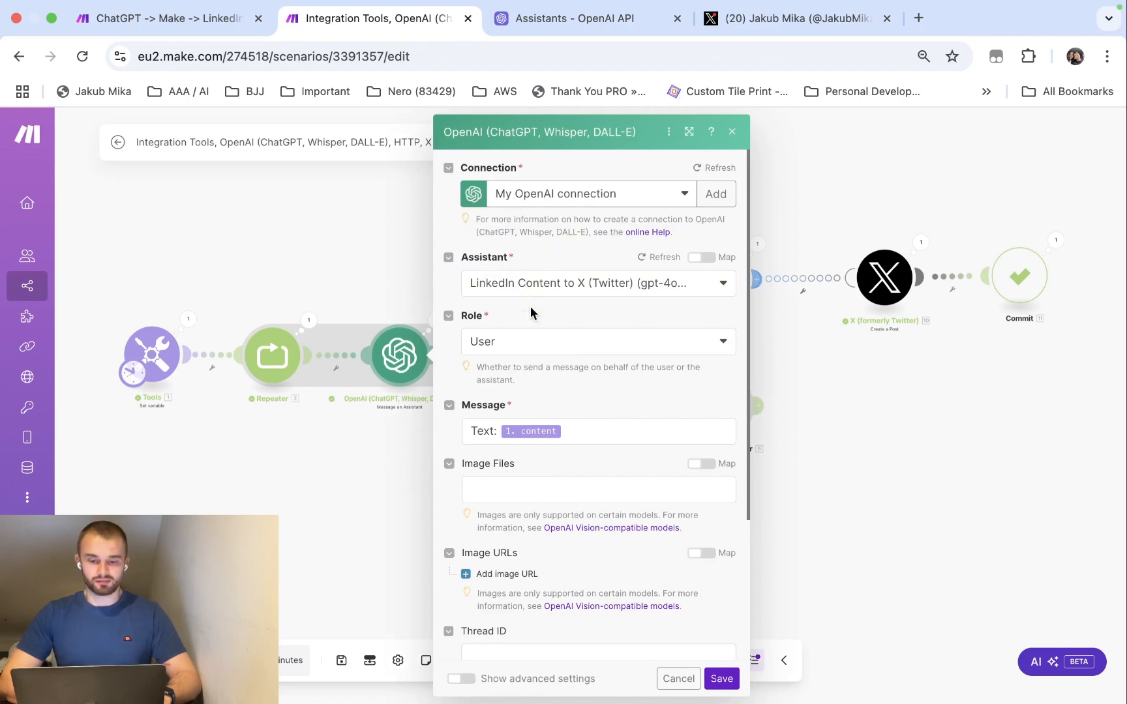
scroll(down, 3)
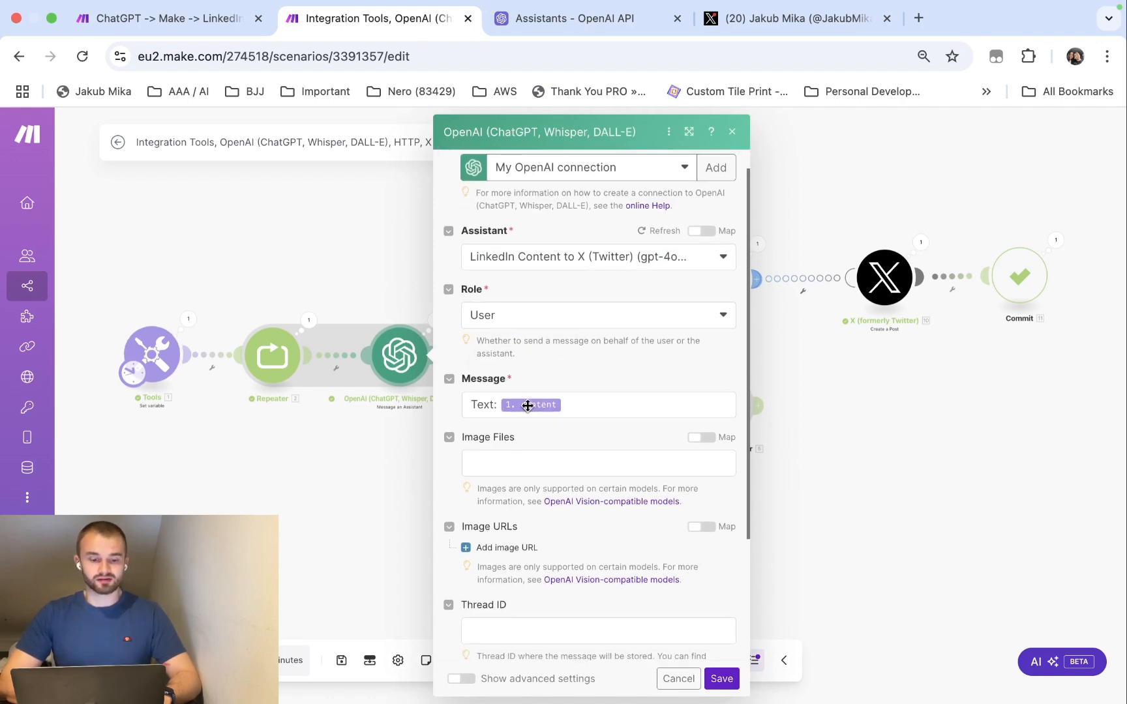
mouse_move(167, 357)
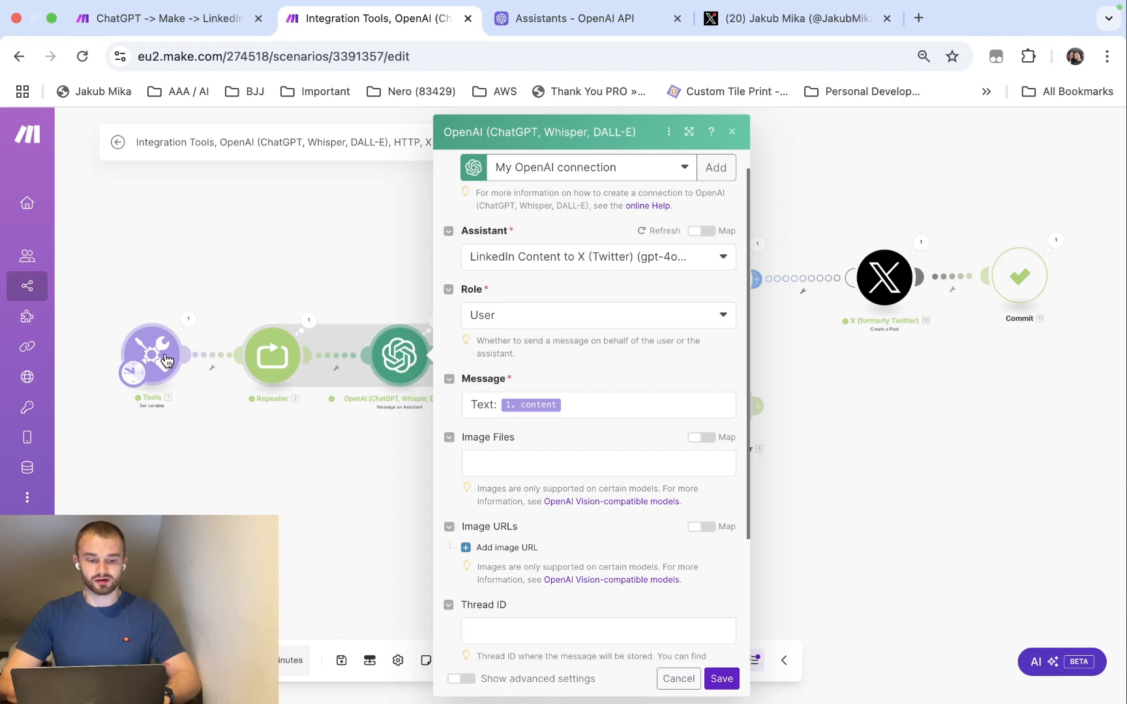
mouse_move(399, 428)
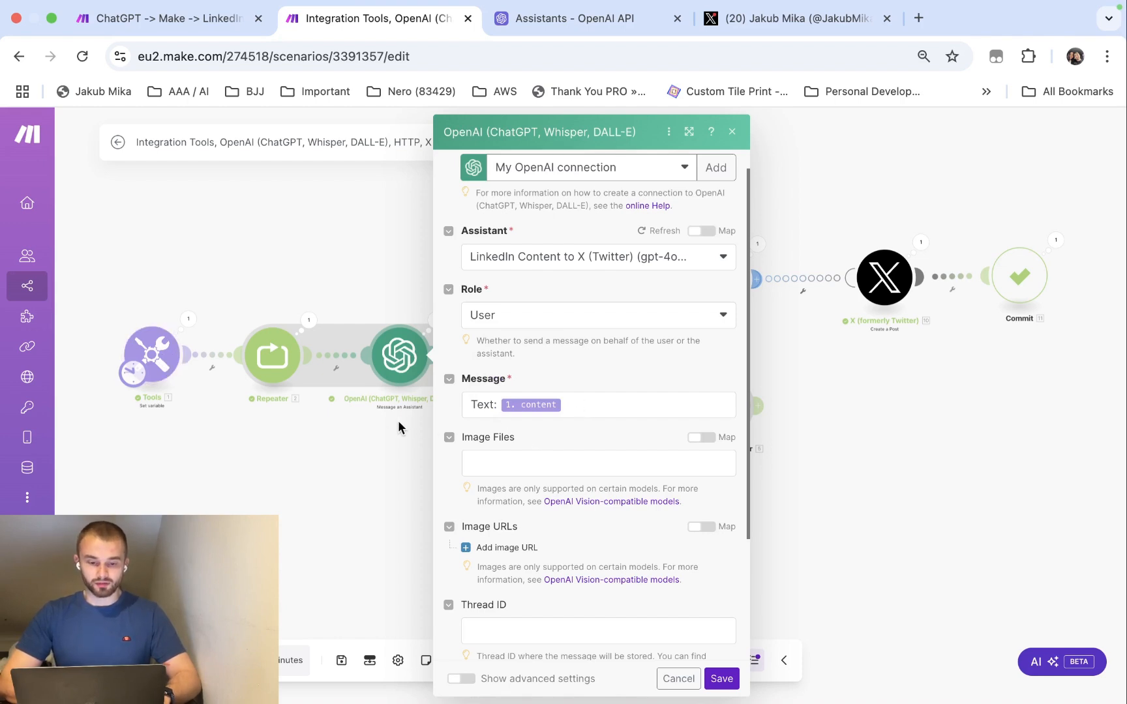
click(731, 132)
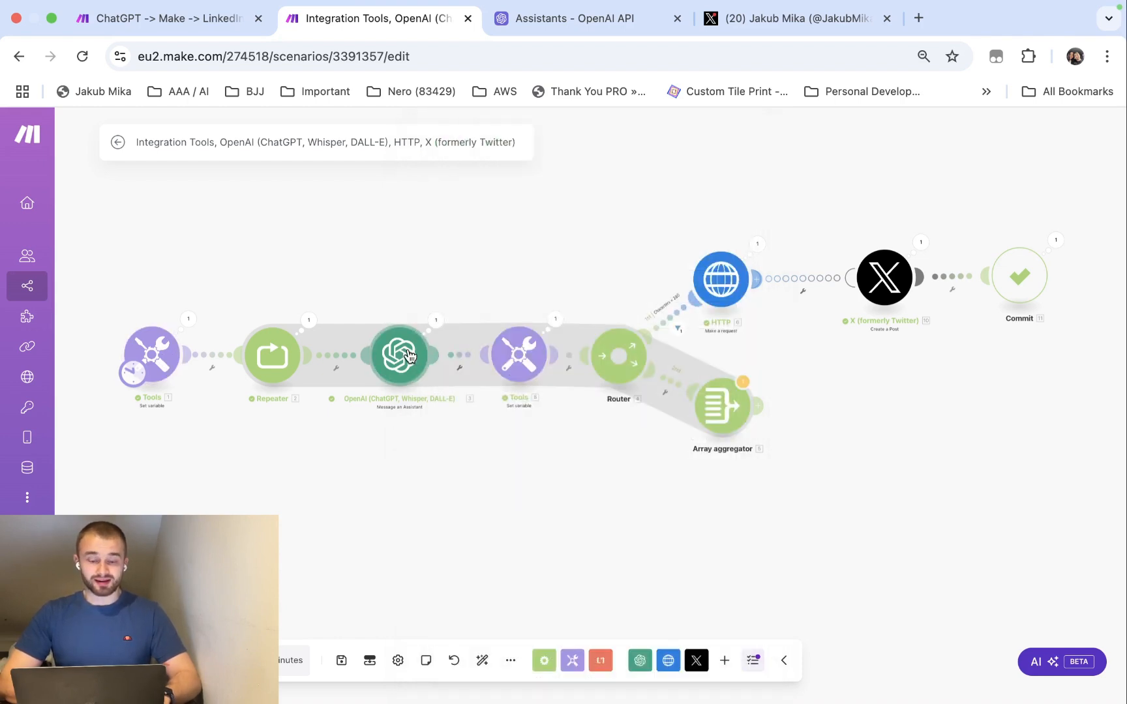
mouse_move(393, 392)
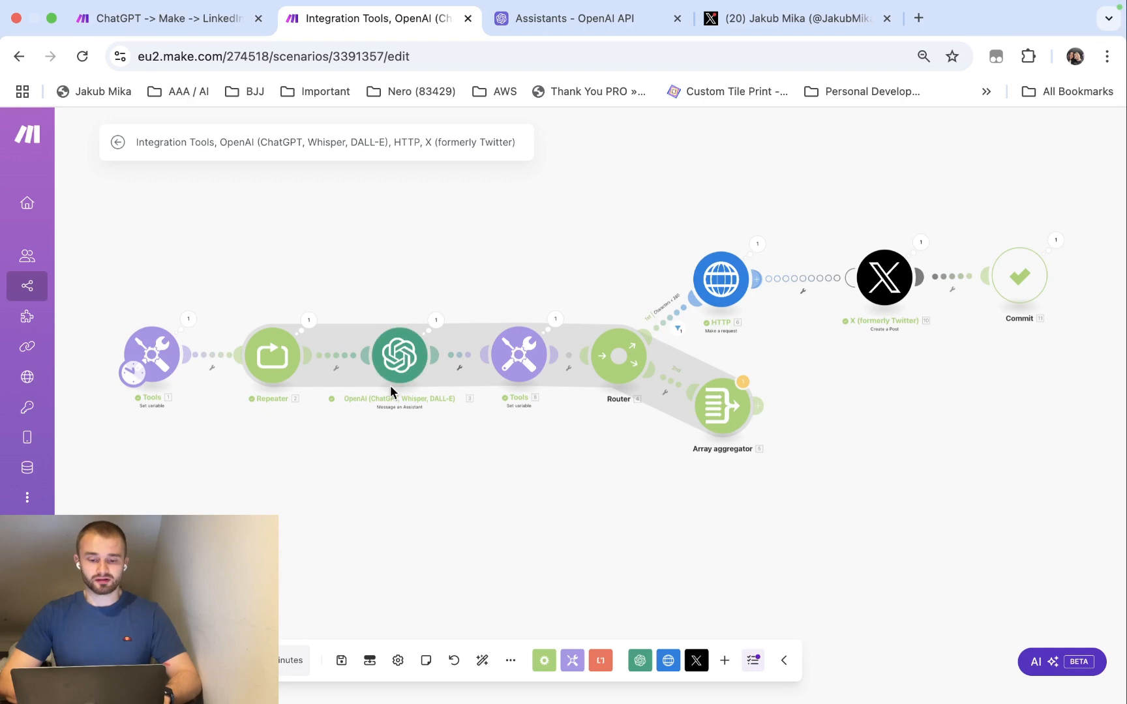
click(516, 355)
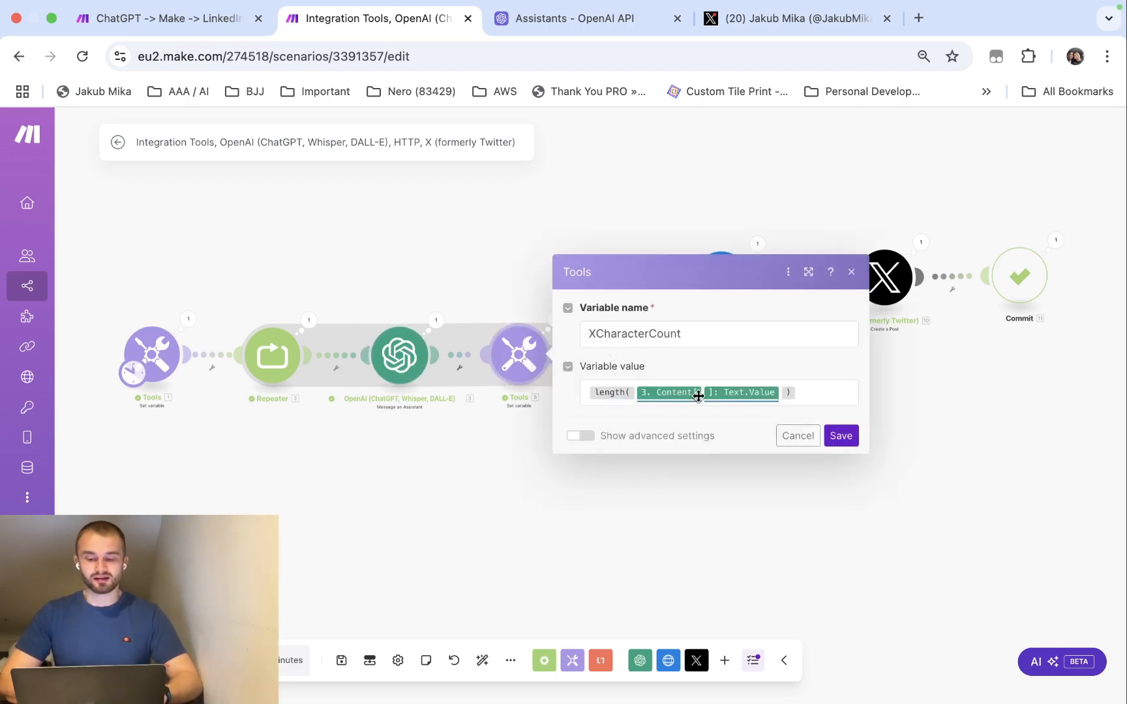
mouse_move(690, 392)
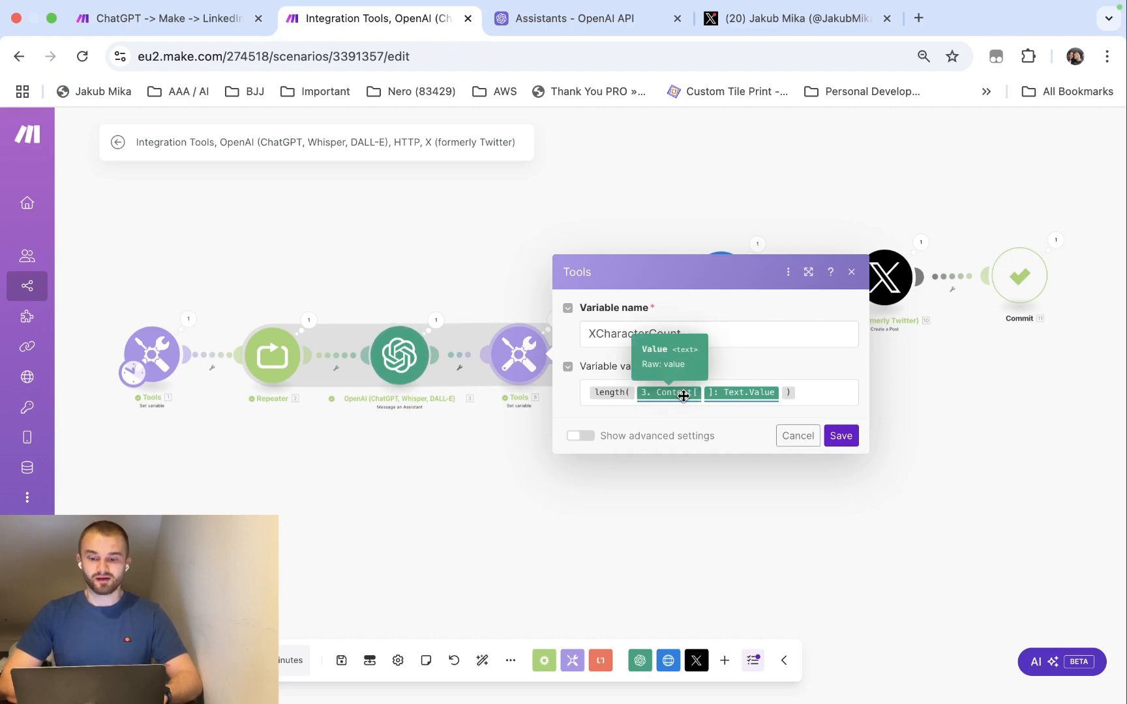
mouse_move(693, 400)
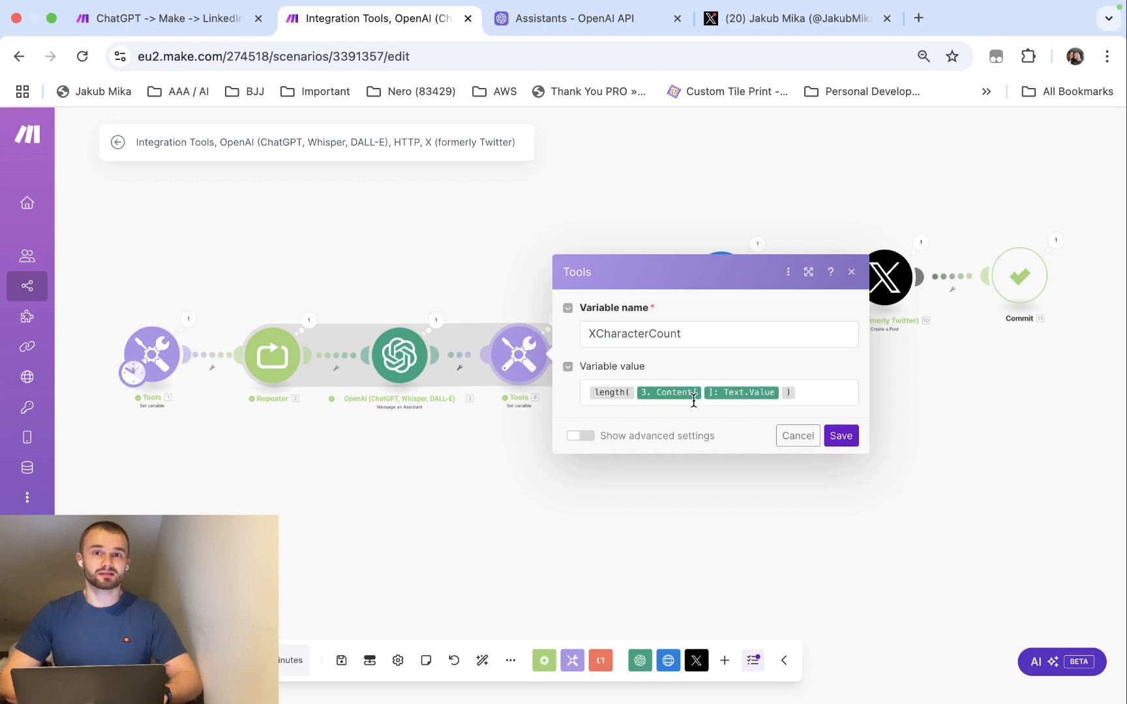
mouse_move(501, 442)
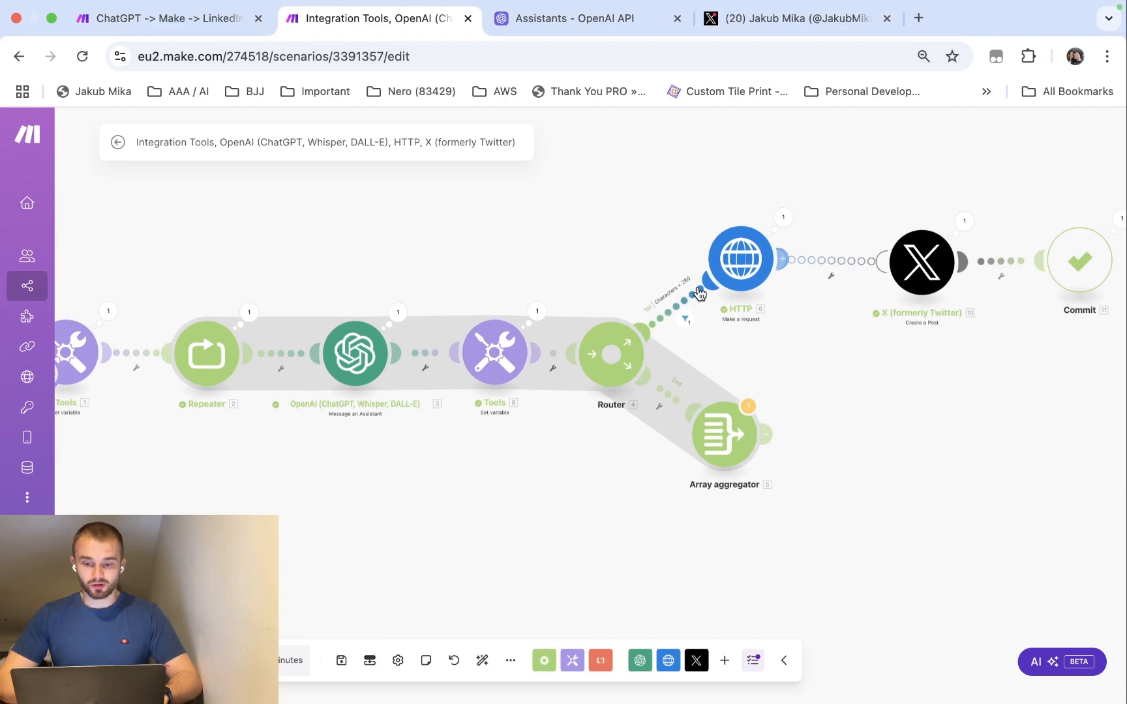
mouse_move(724, 274)
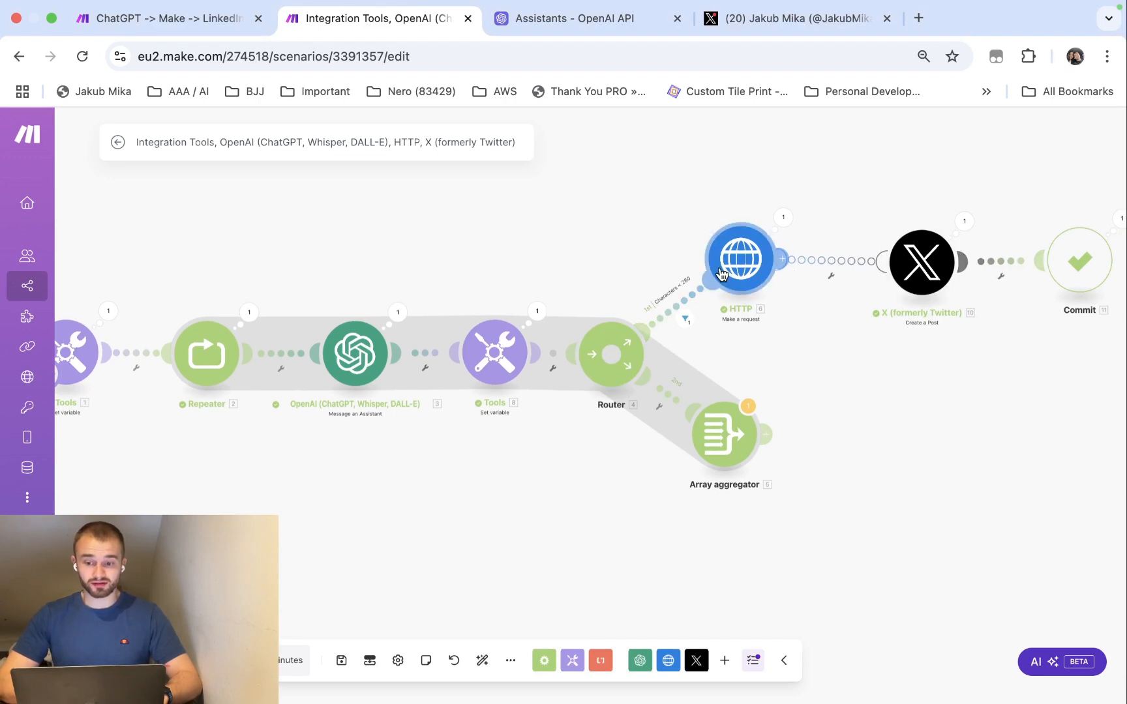
mouse_move(201, 313)
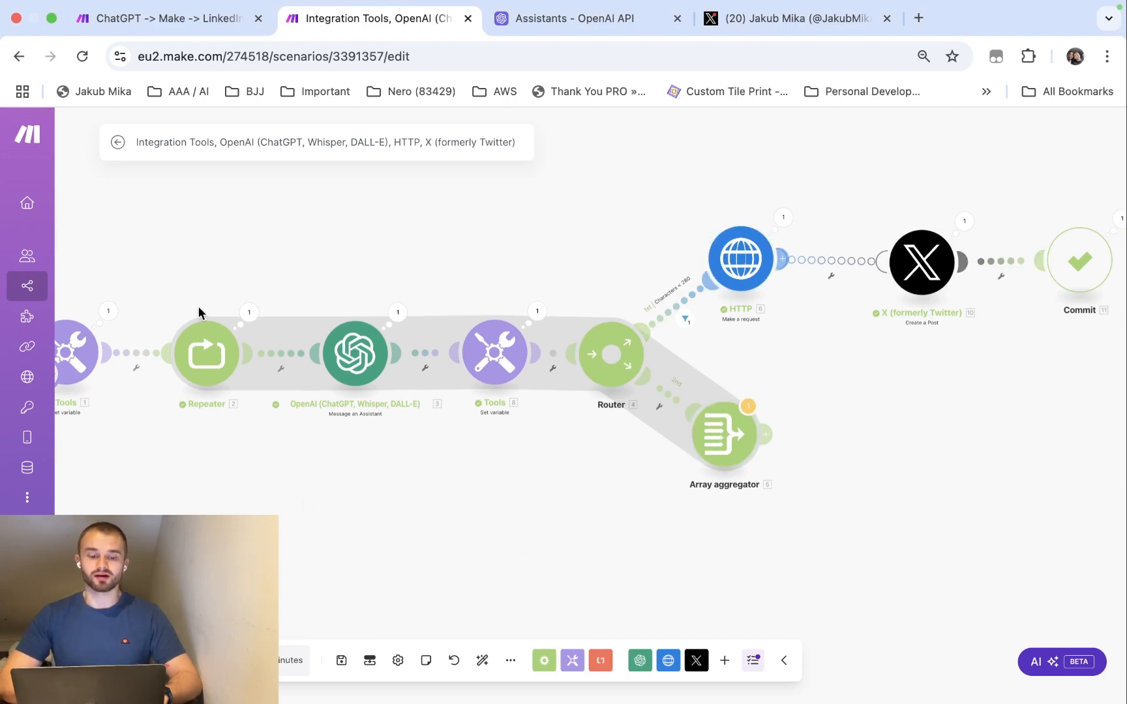
- Inspect the Array aggregator's Source Module list with Repeater [2] selected
click(726, 435)
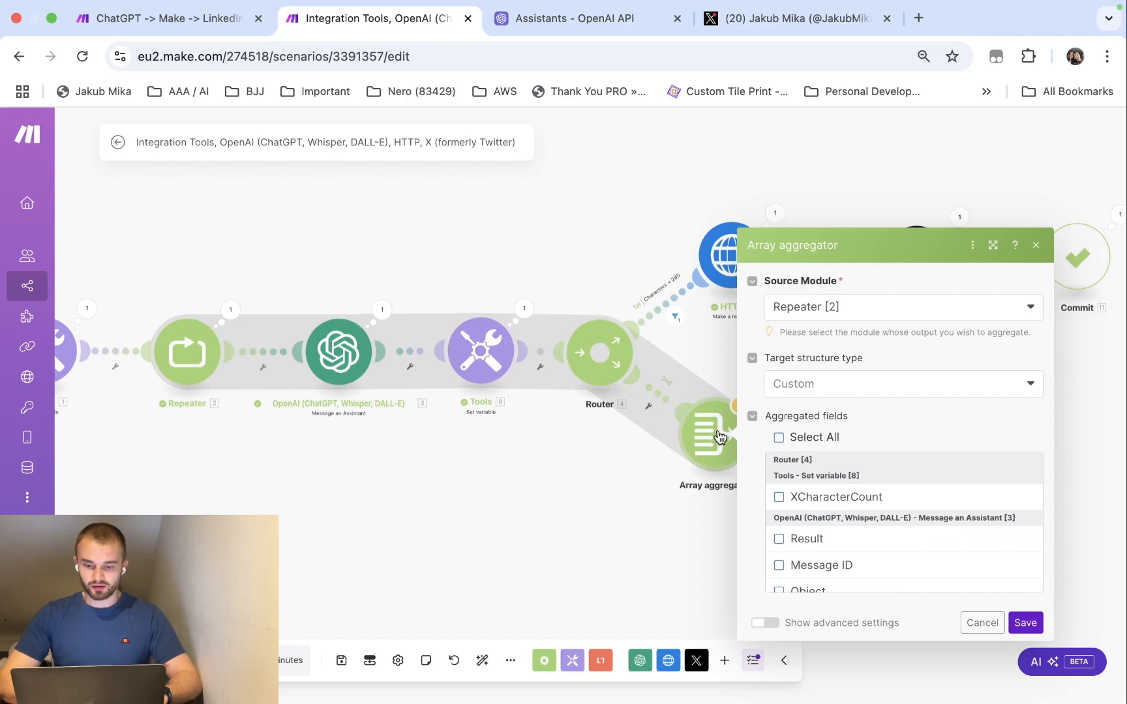
mouse_move(820, 324)
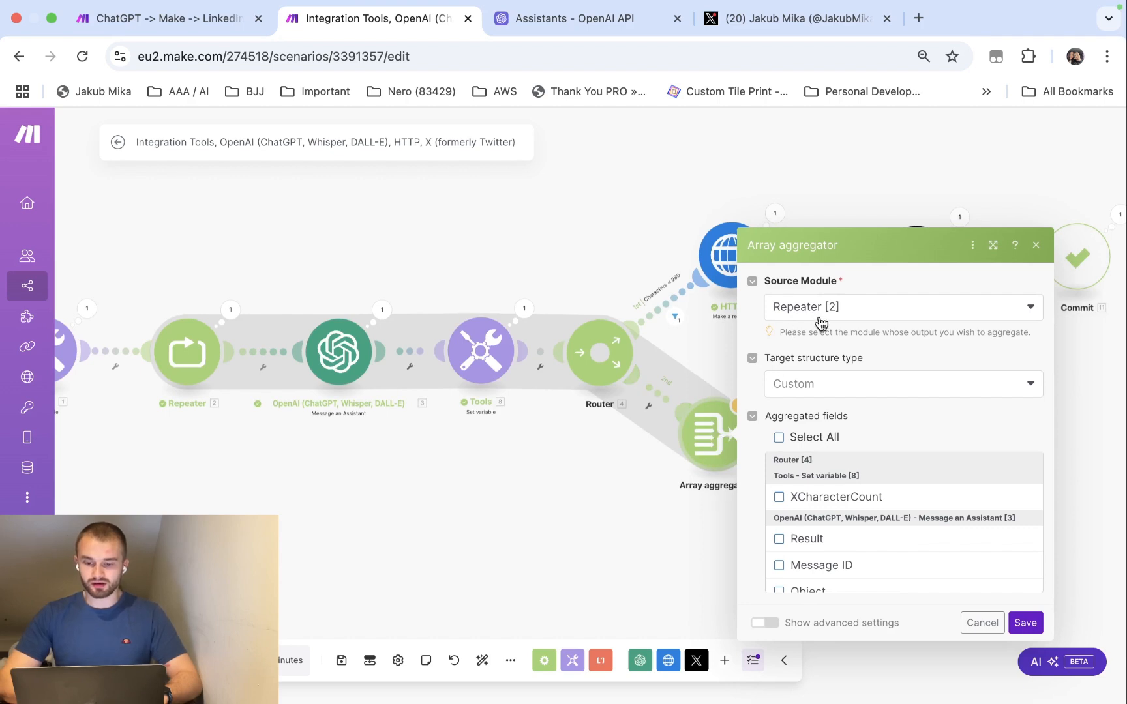
click(903, 306)
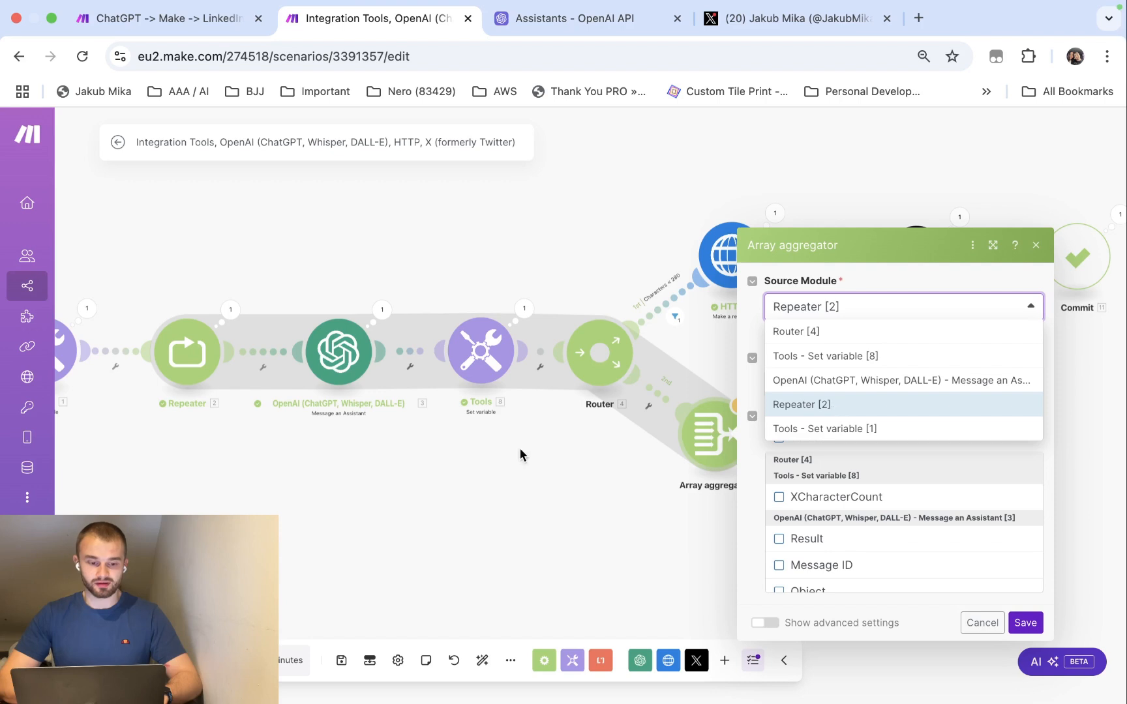
mouse_move(188, 360)
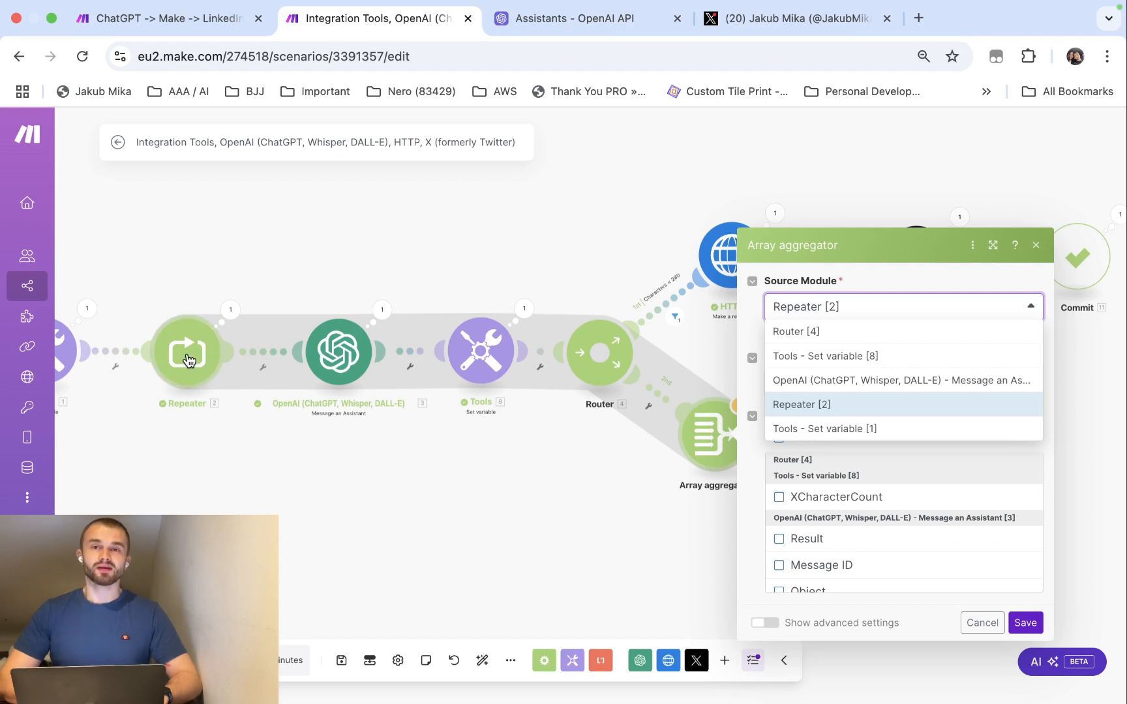
mouse_move(926, 415)
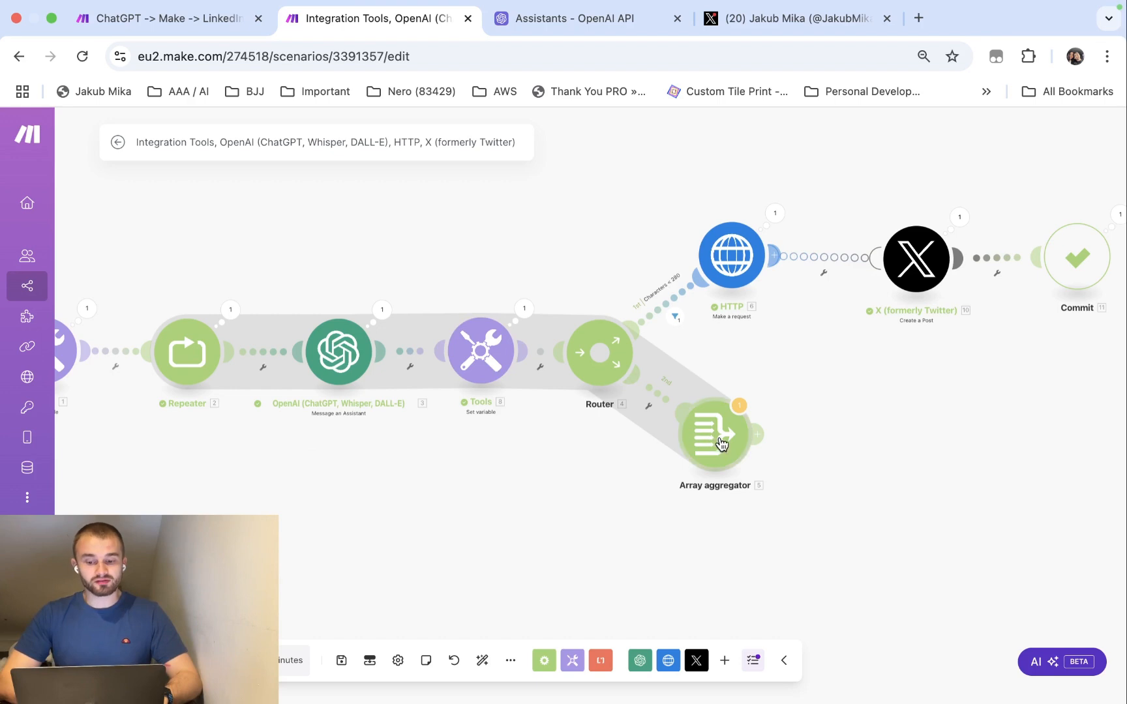
mouse_move(386, 360)
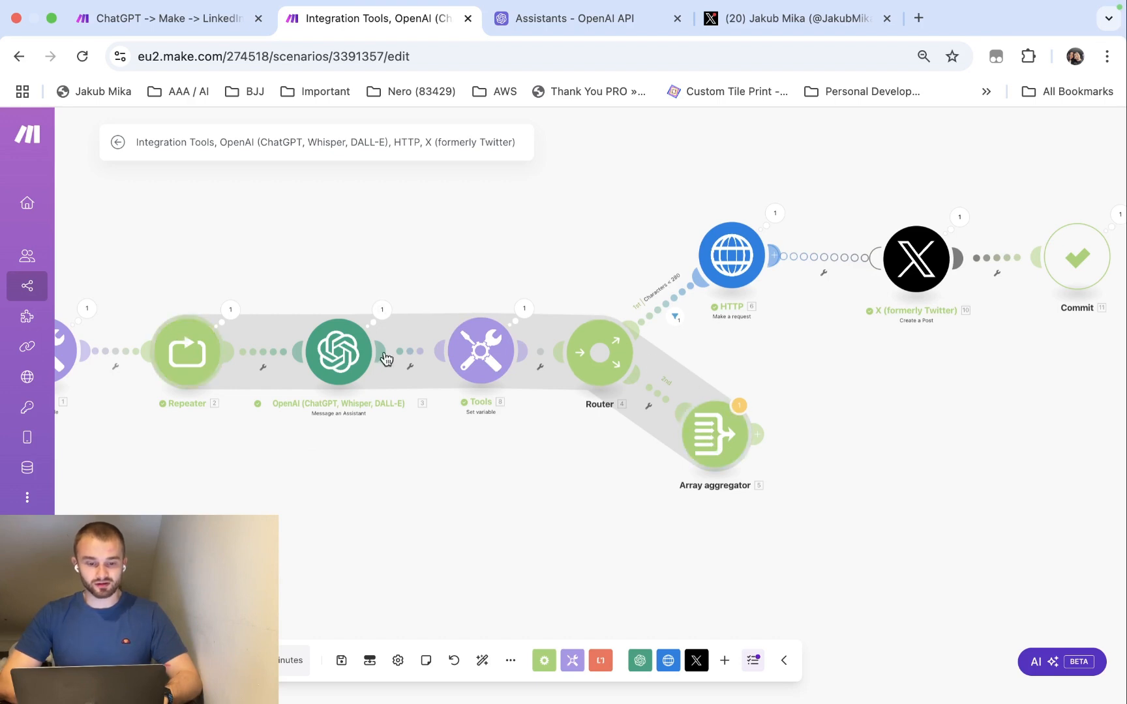
mouse_move(171, 356)
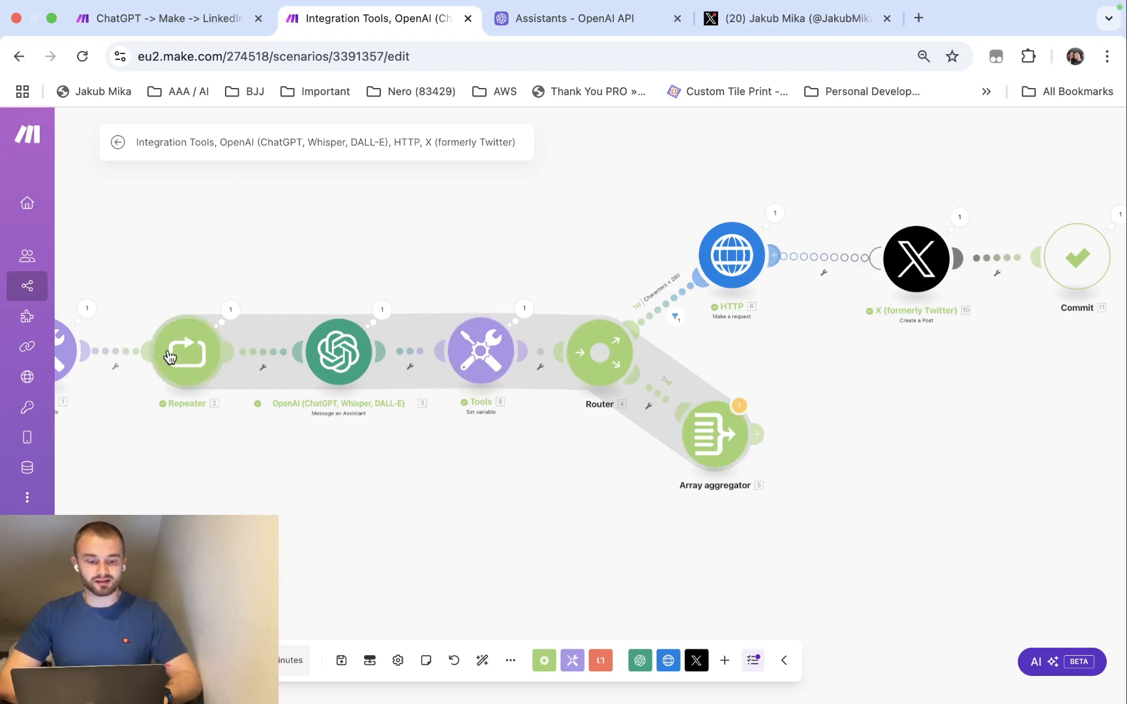
mouse_move(517, 354)
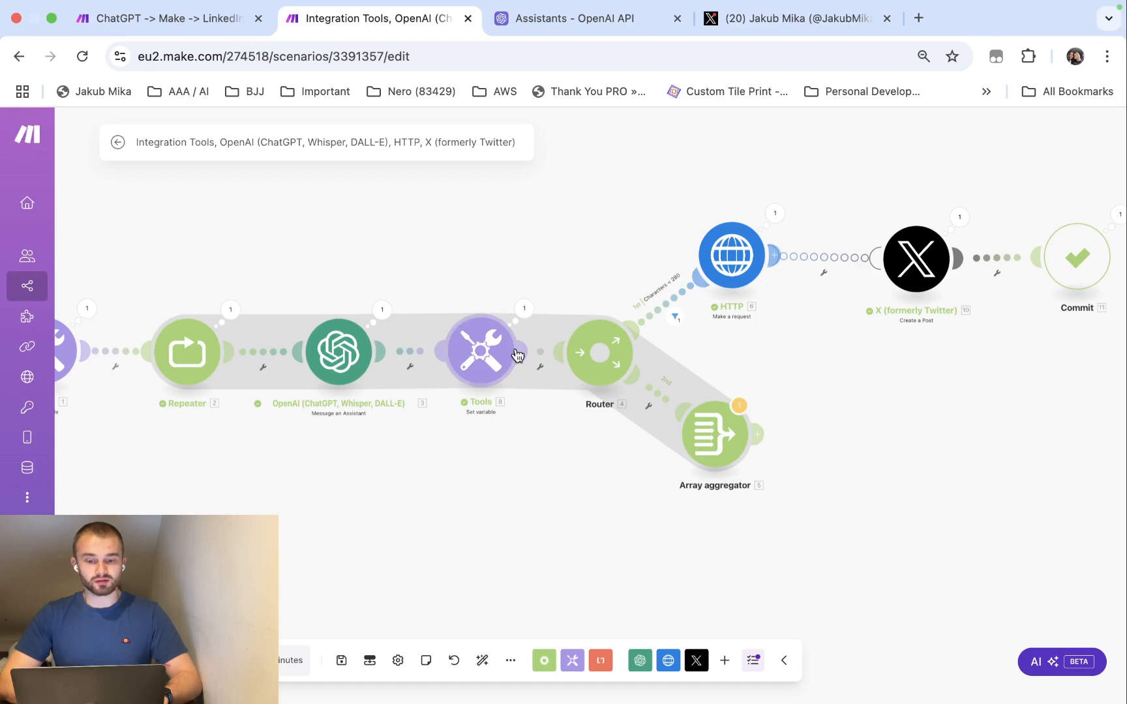
mouse_move(714, 424)
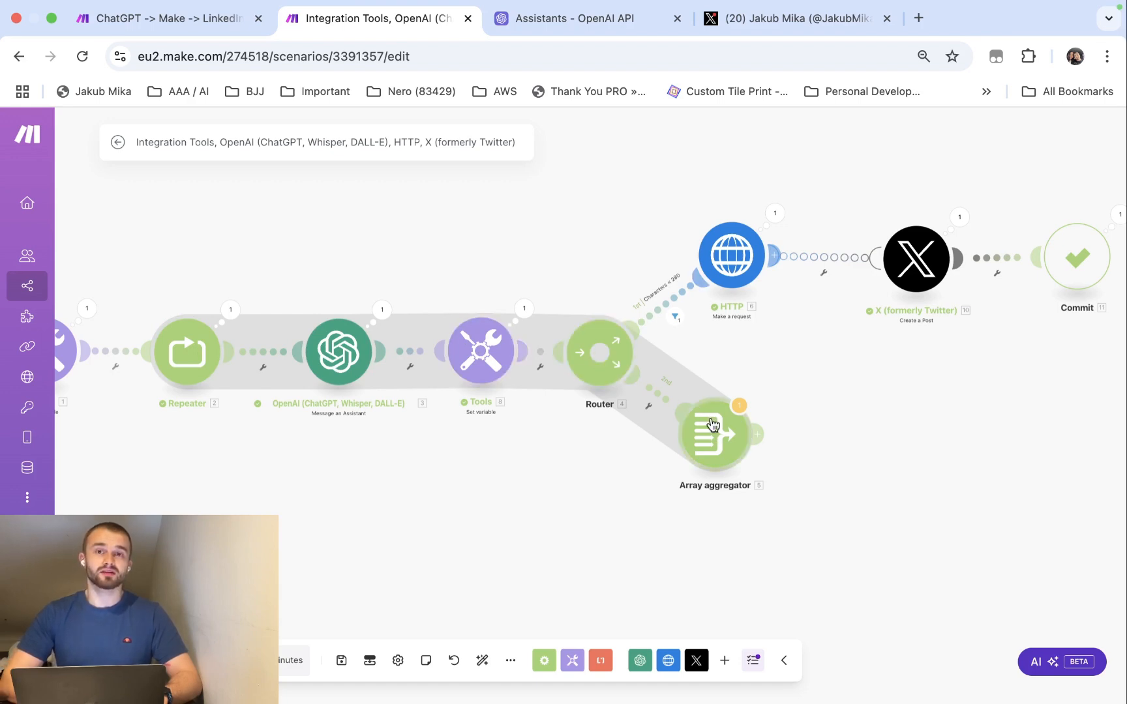
mouse_move(713, 451)
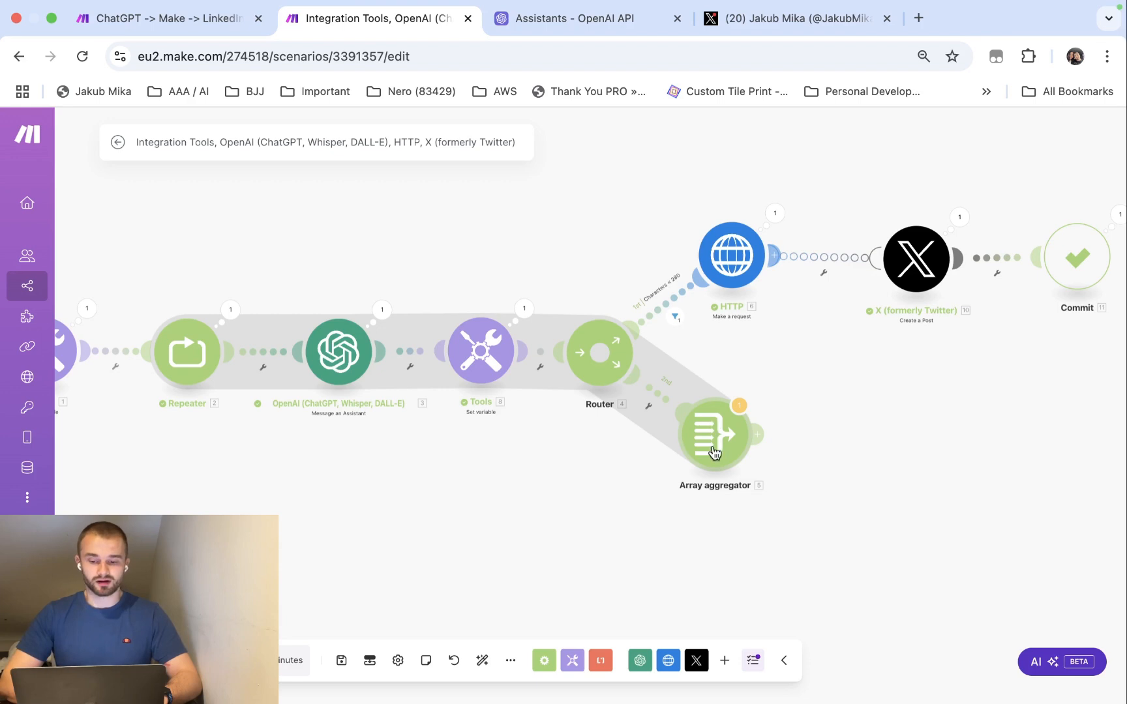
mouse_move(609, 377)
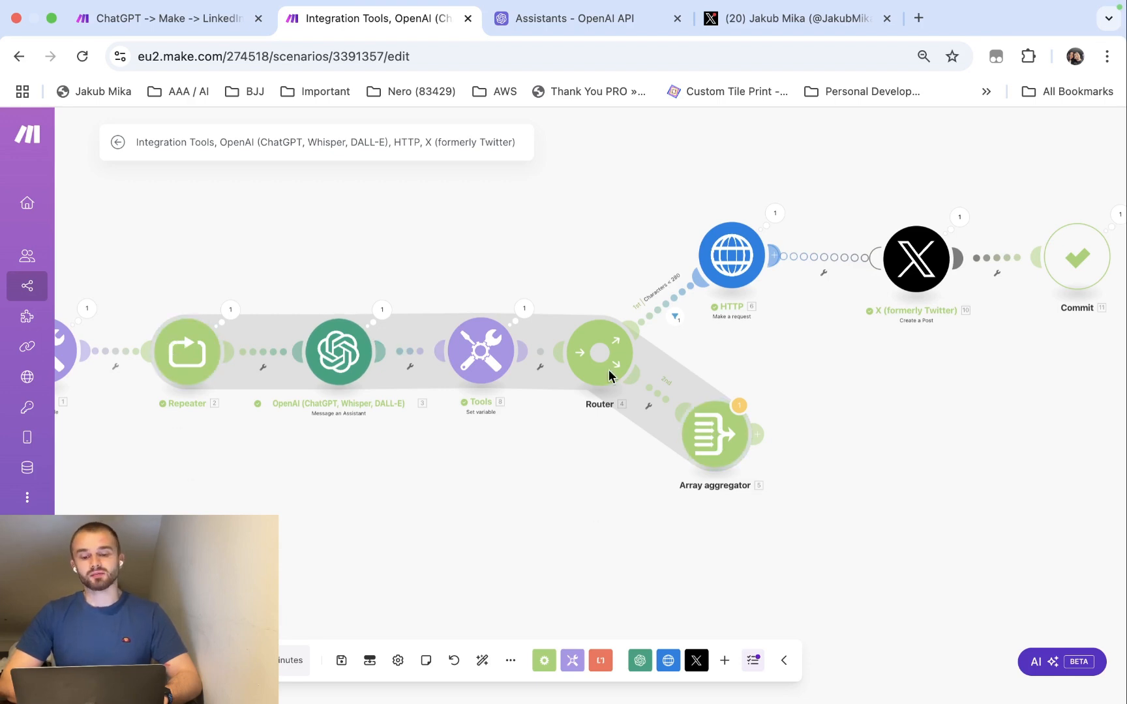
mouse_move(697, 457)
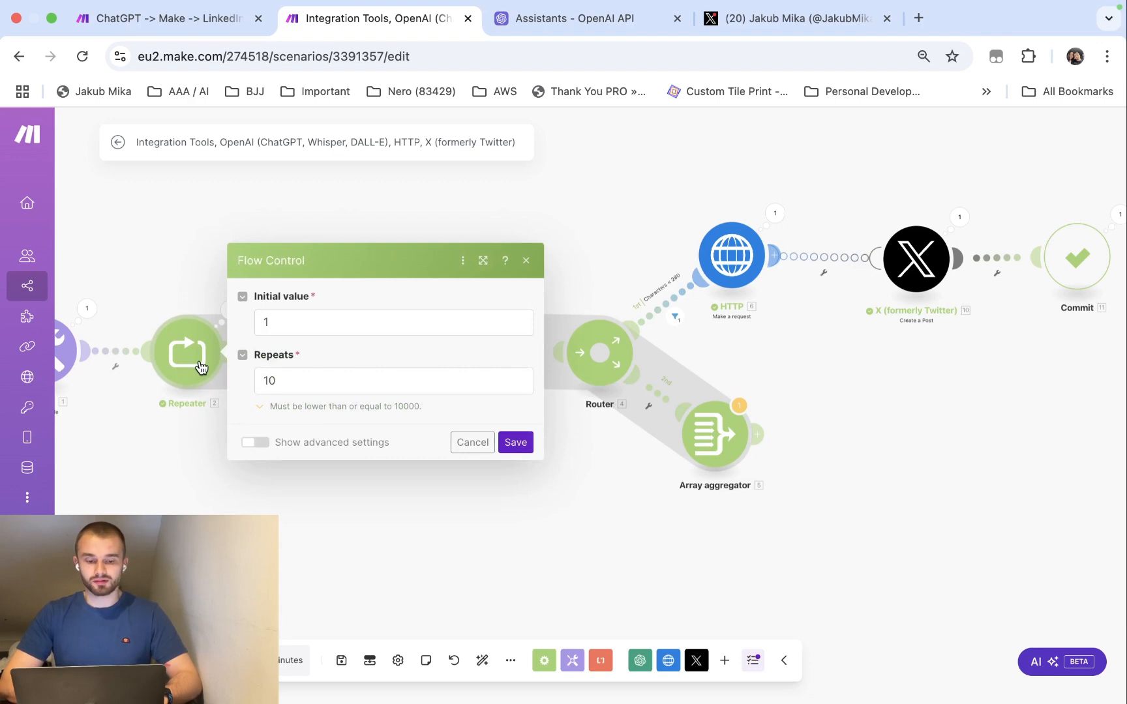
click(393, 380)
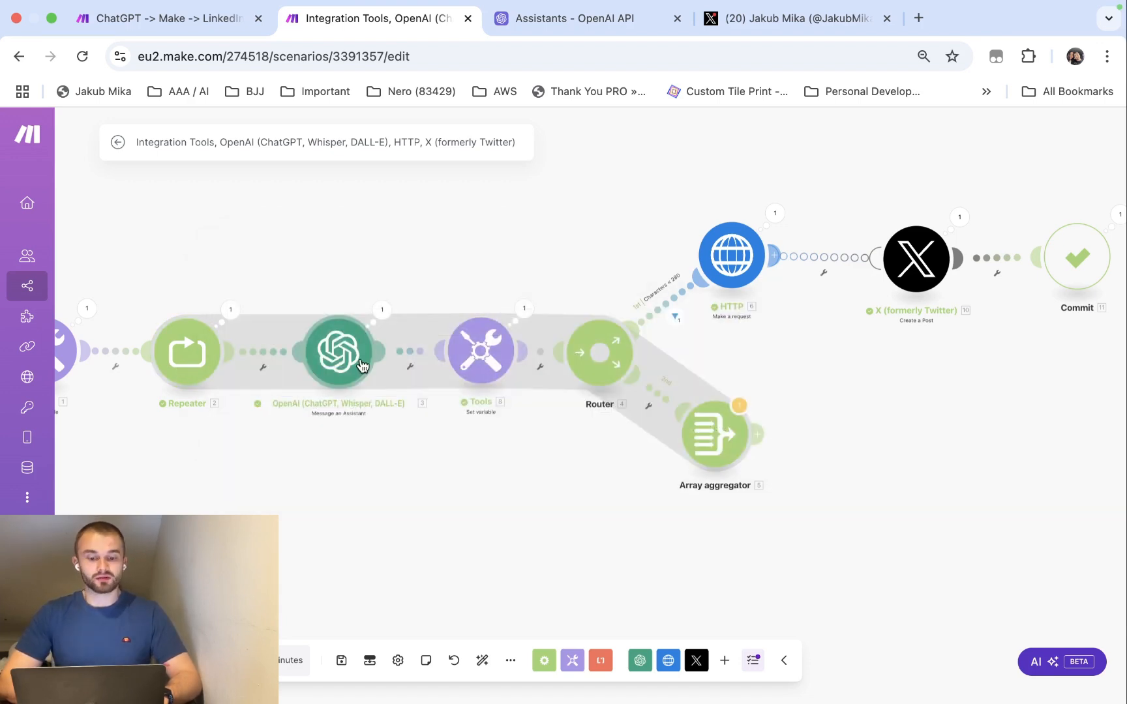
mouse_move(414, 333)
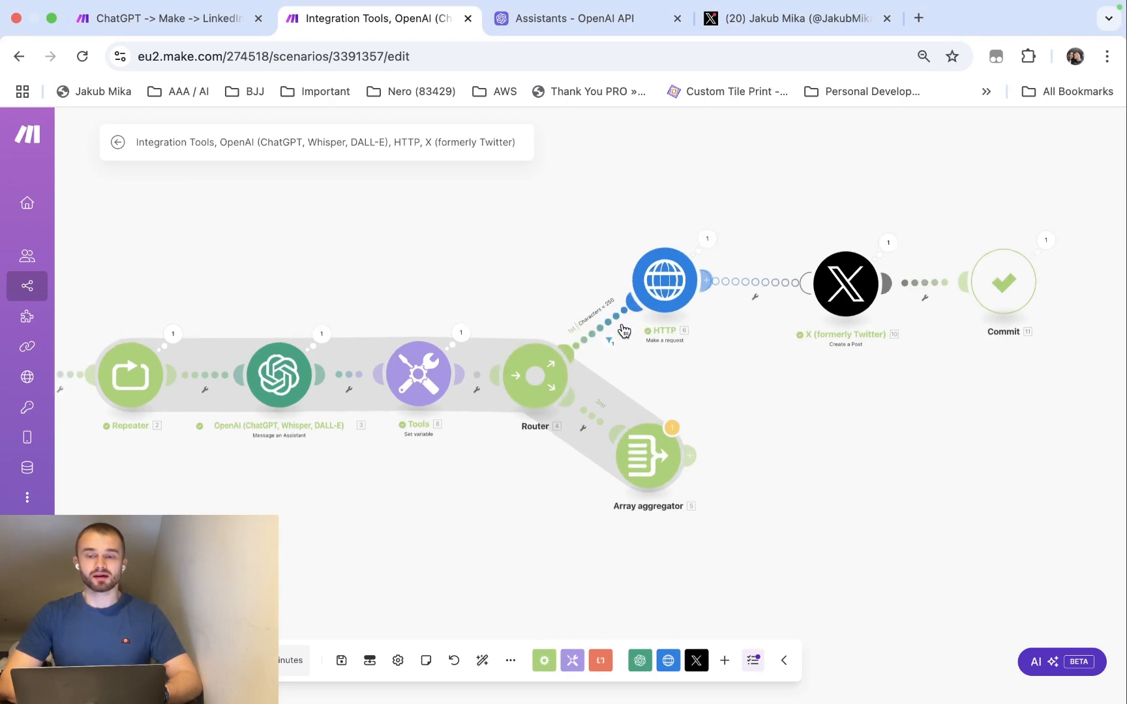
mouse_move(603, 330)
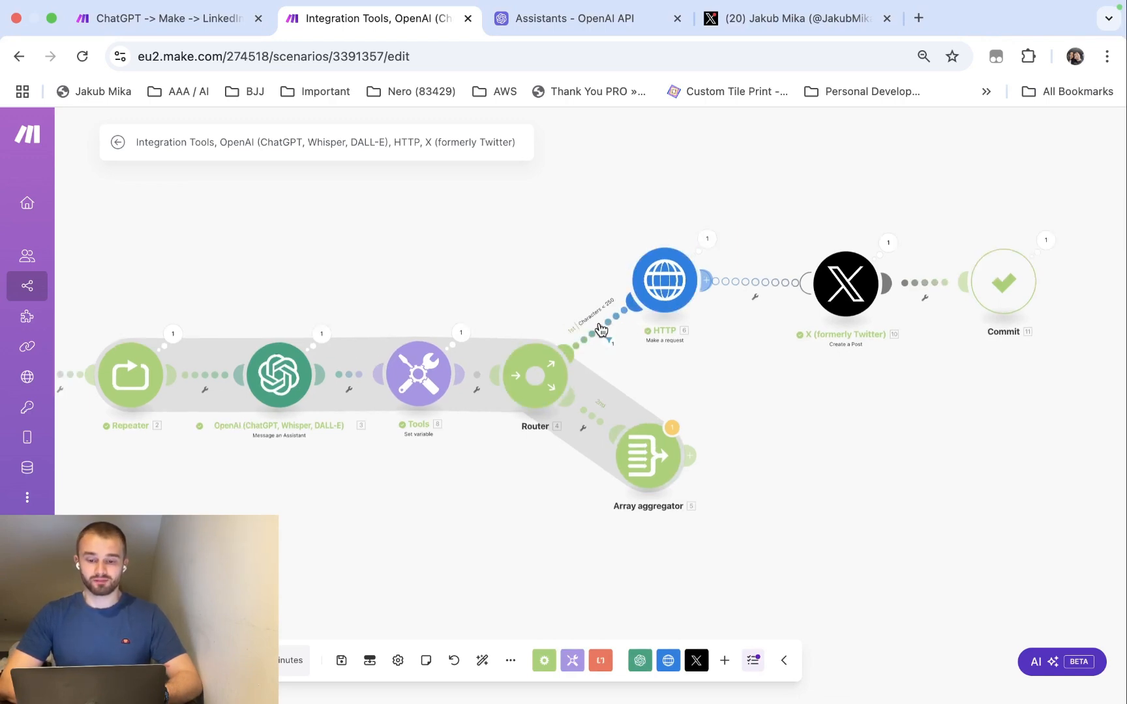
mouse_move(624, 334)
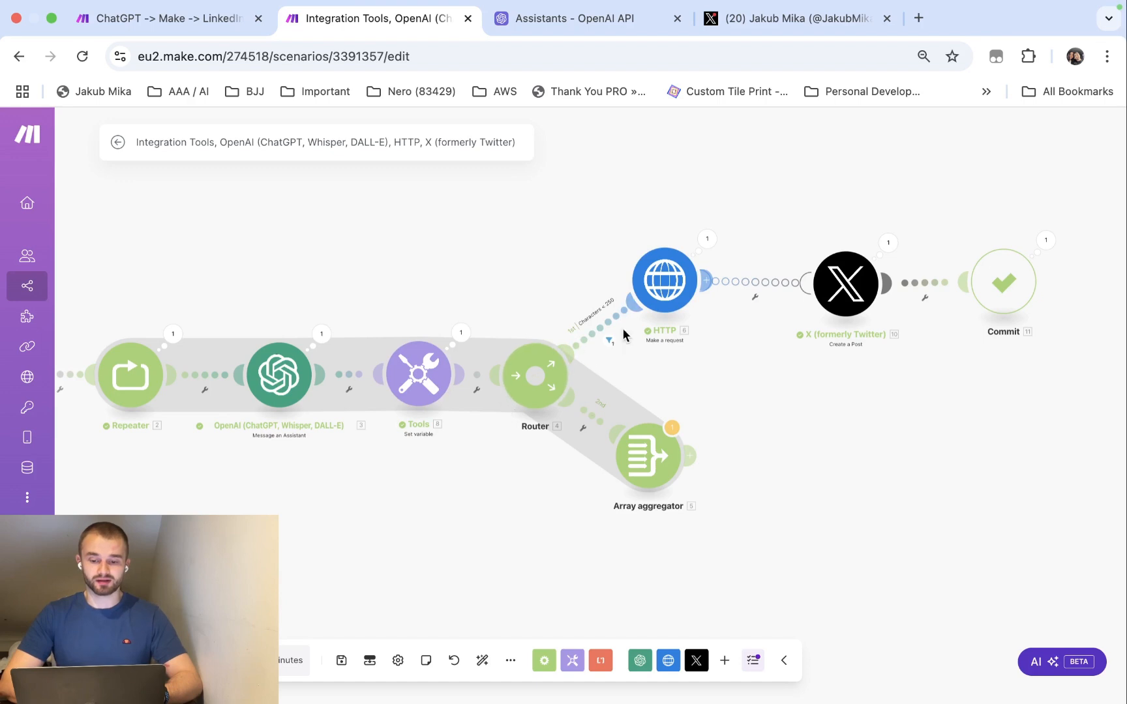
mouse_move(606, 333)
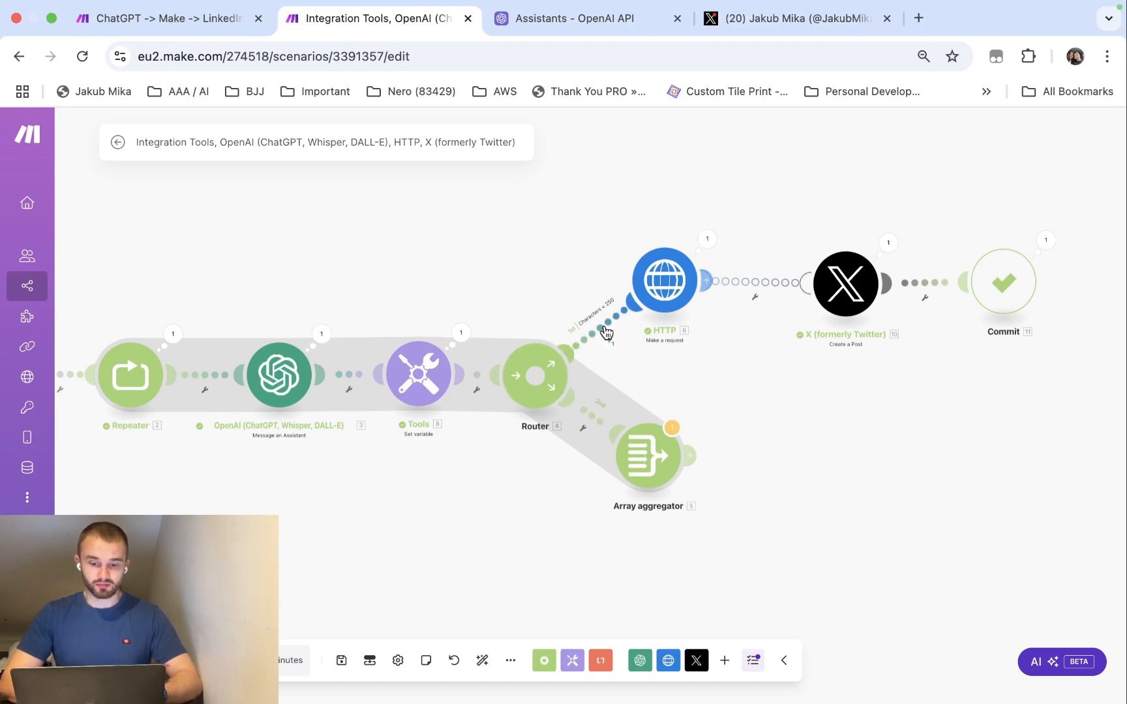
- Bring up the 'Characters < 250' filter on the router's route to HTTP
click(607, 330)
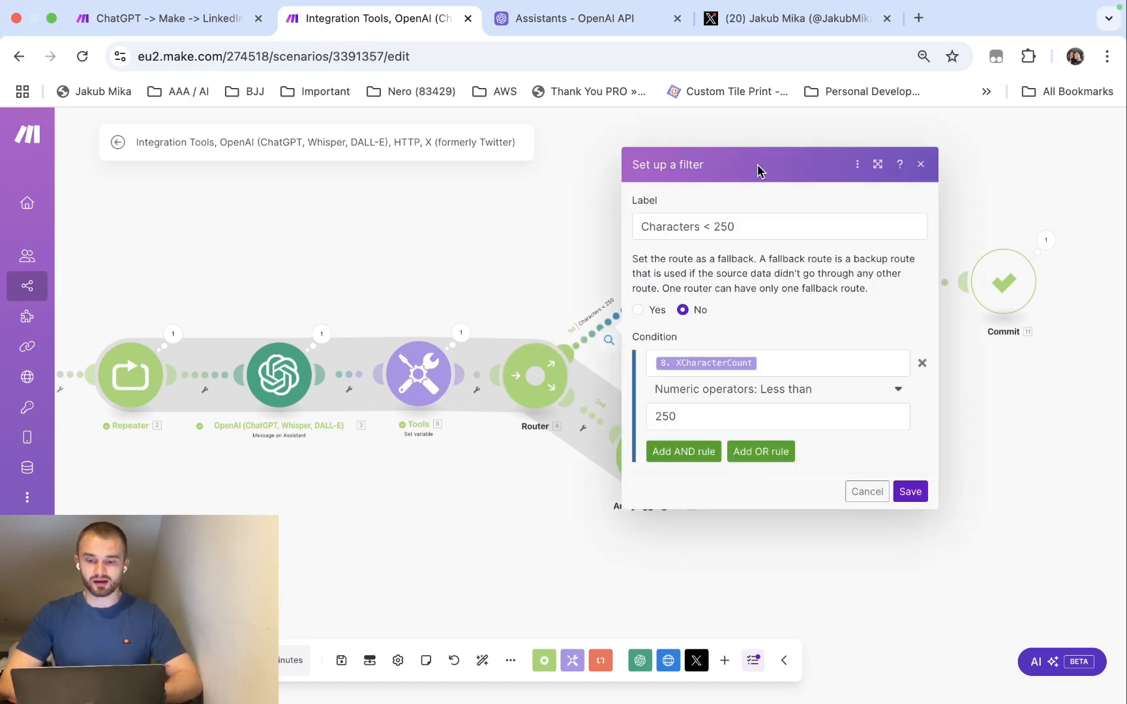
mouse_move(769, 362)
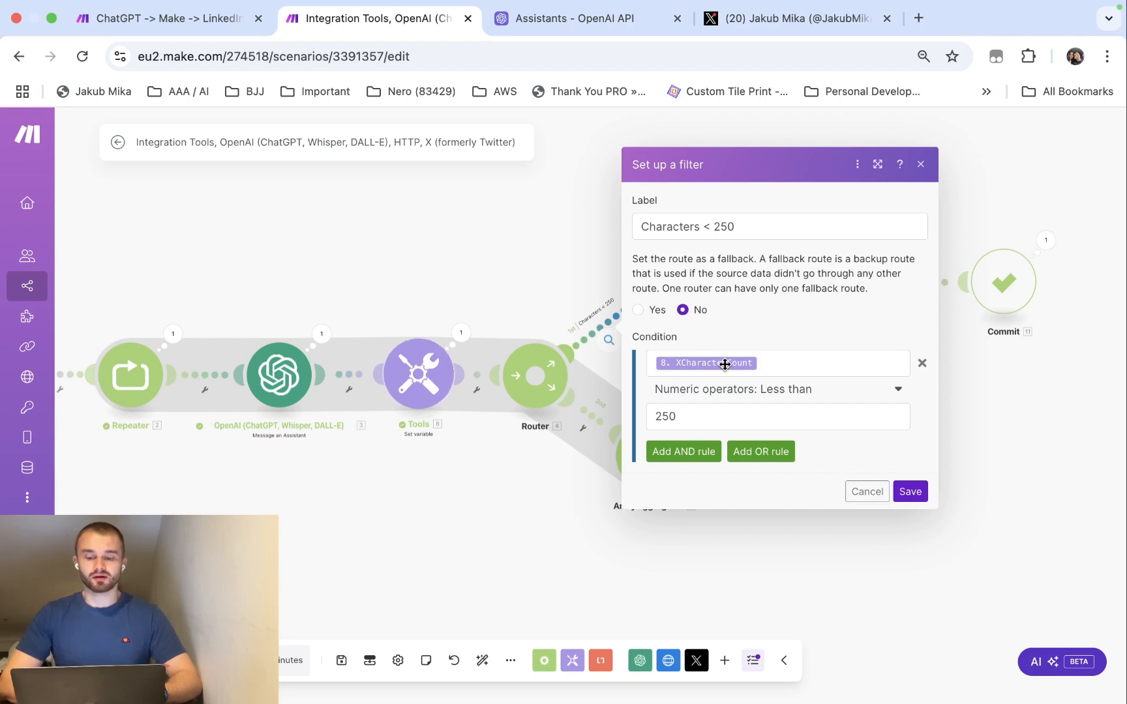
mouse_move(419, 389)
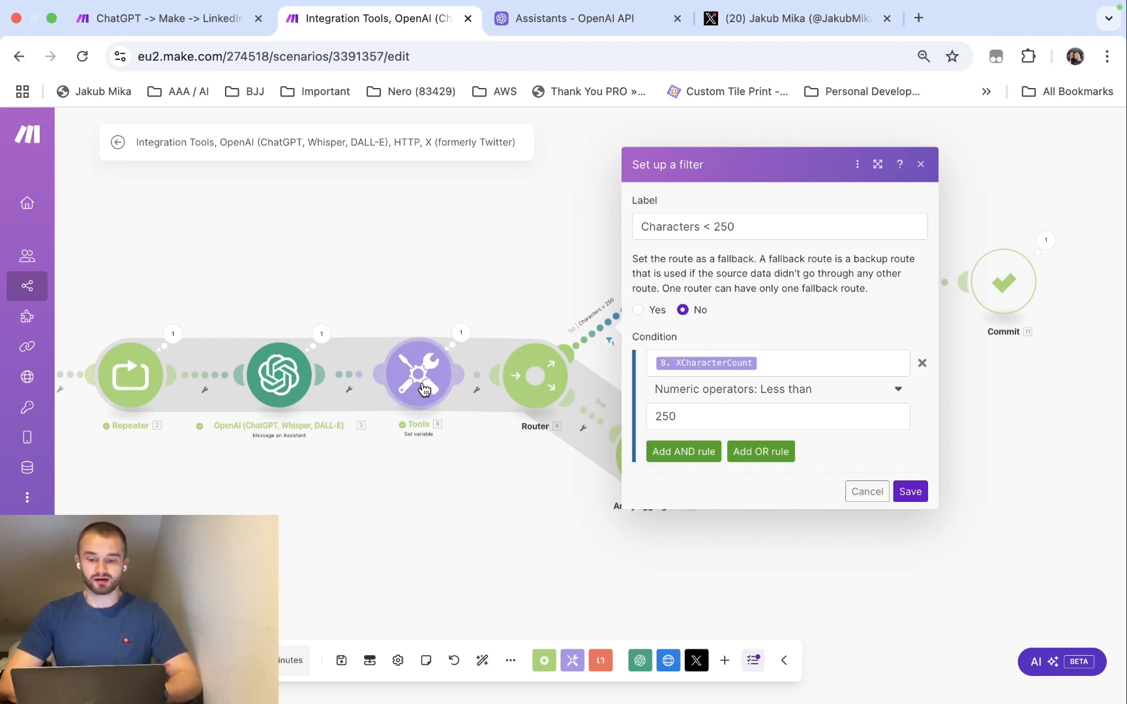
mouse_move(738, 389)
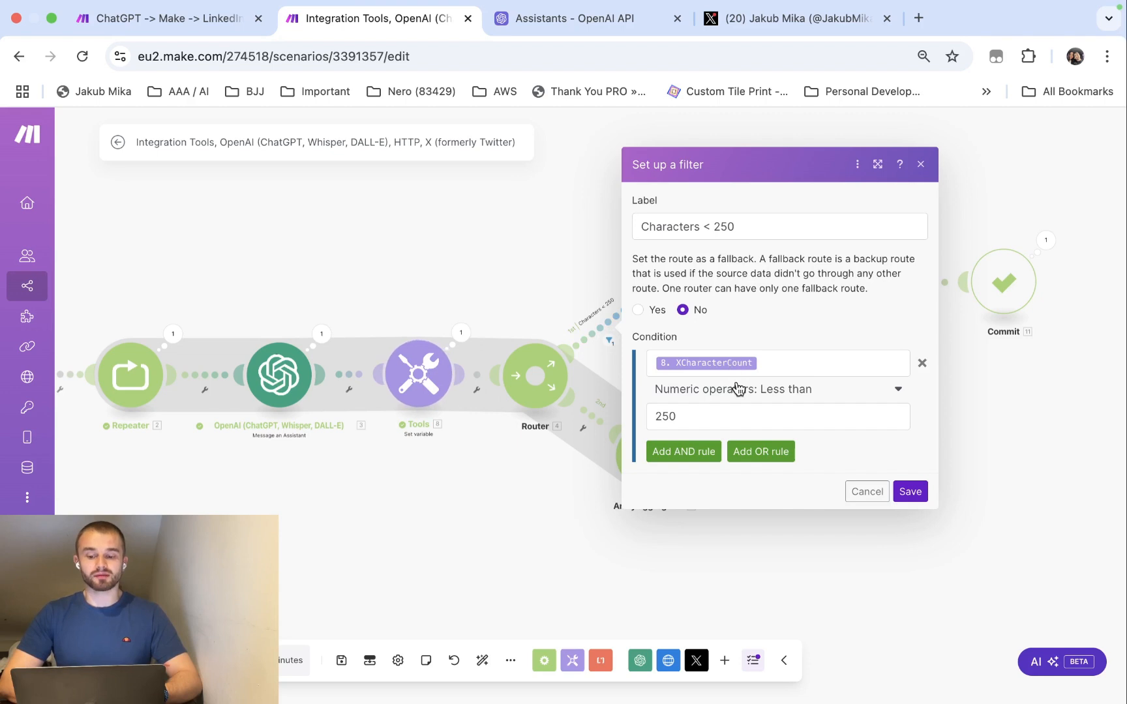
mouse_move(535, 375)
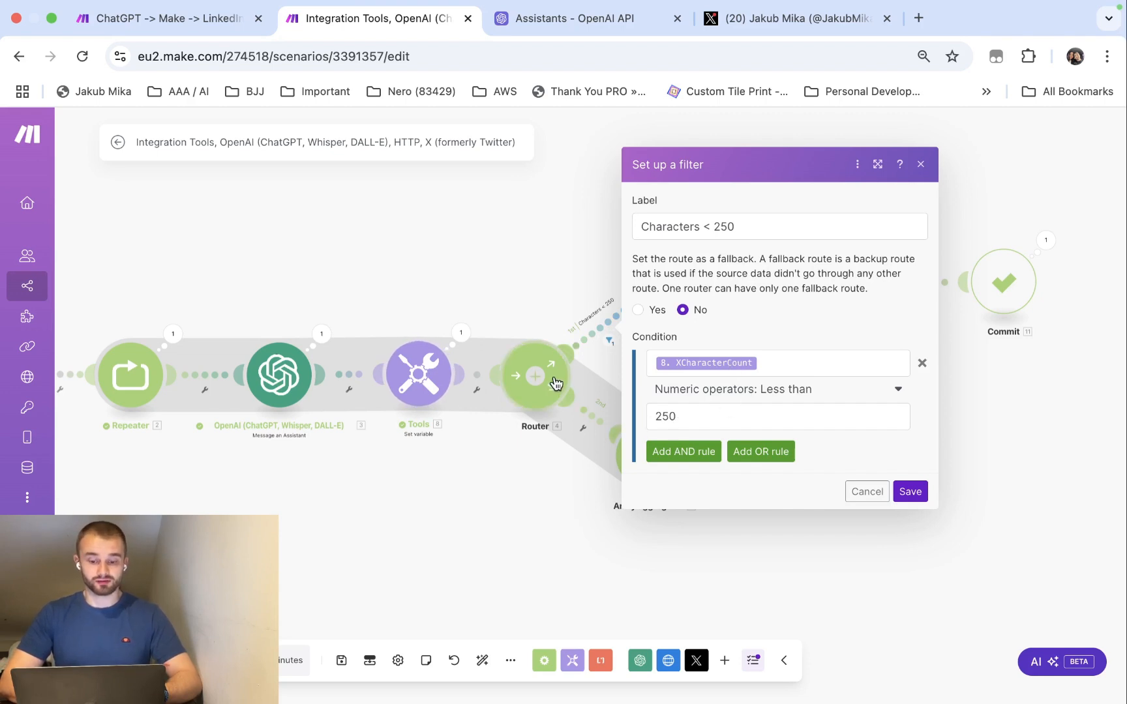
mouse_move(547, 321)
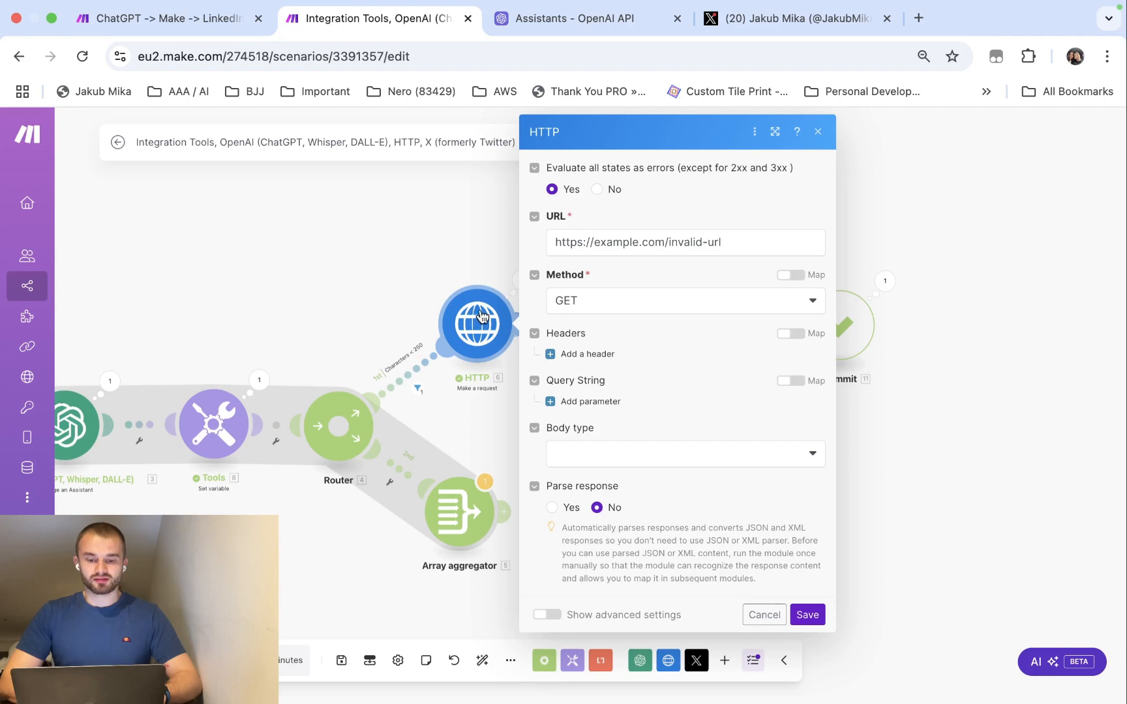
mouse_move(562, 159)
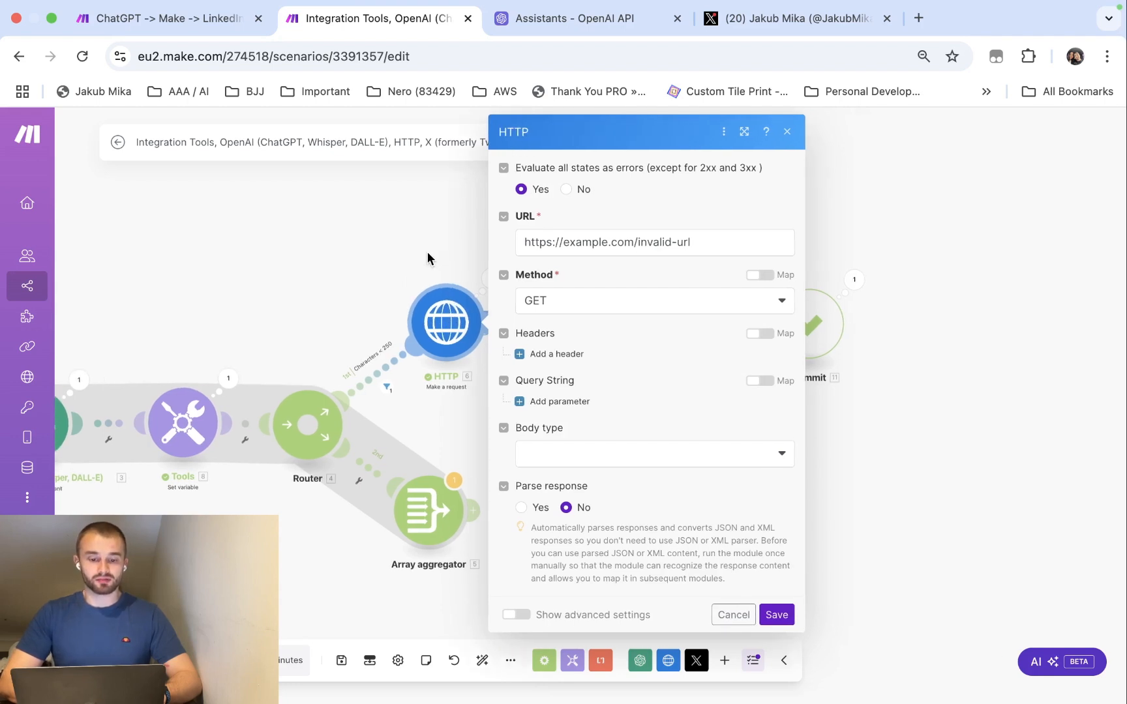
- Add an HTTP Make a request module after the Array aggregator, then remove it
click(786, 132)
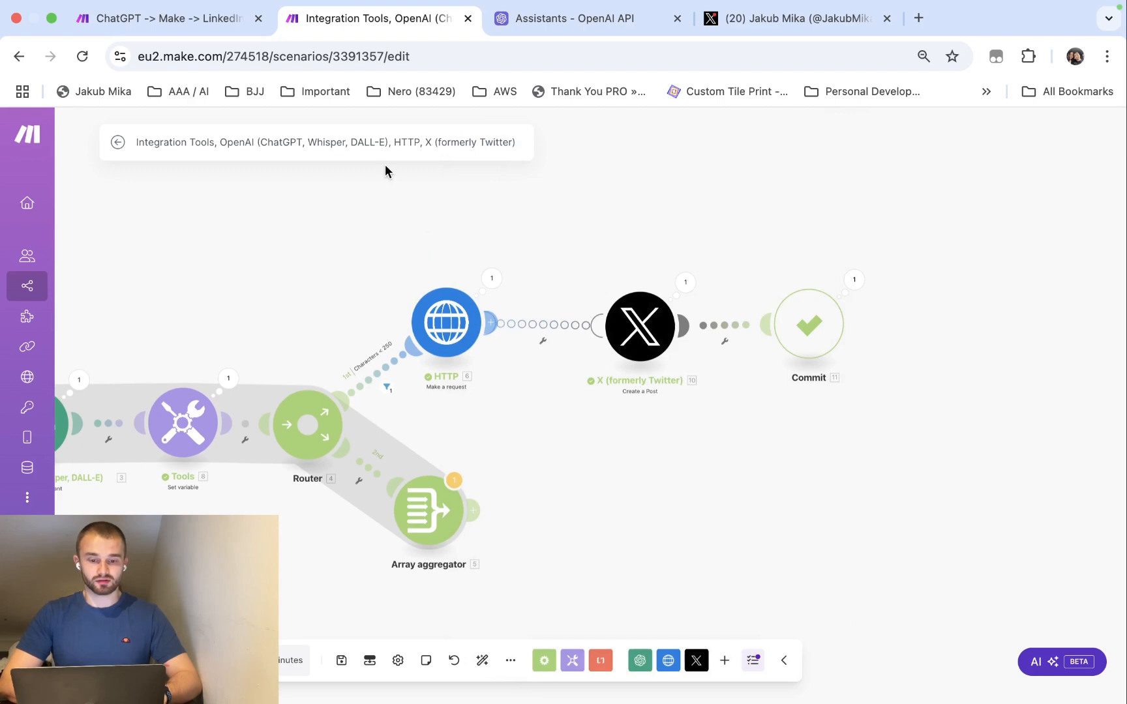
click(568, 510)
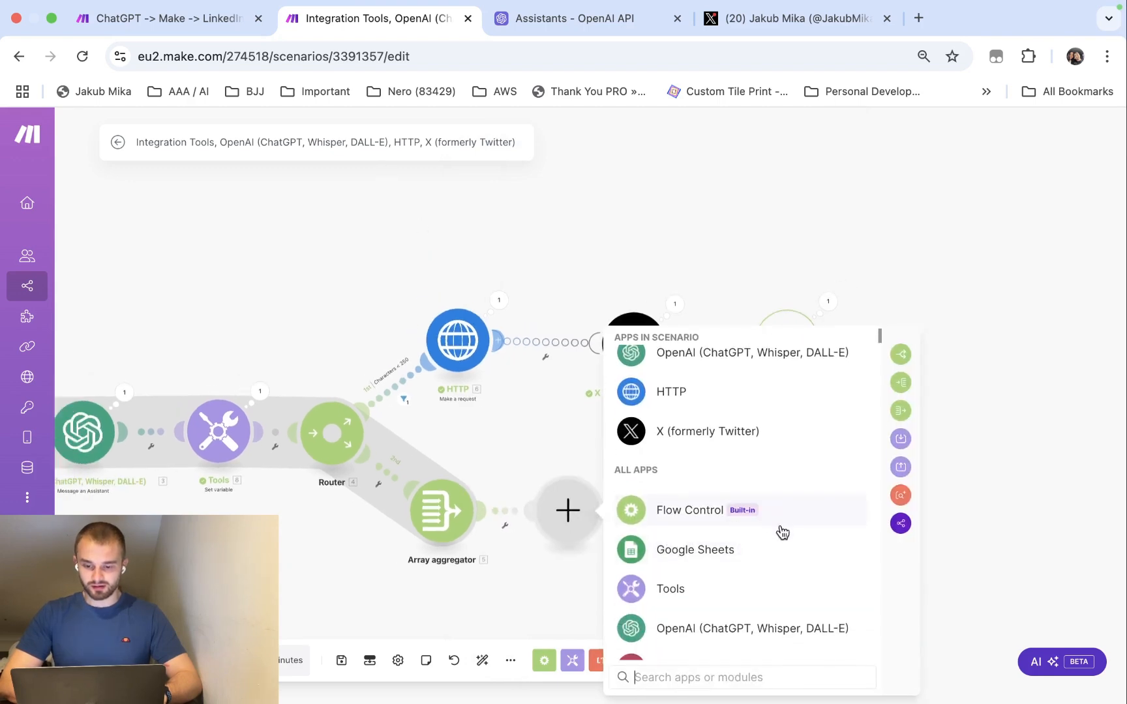
text(ht)
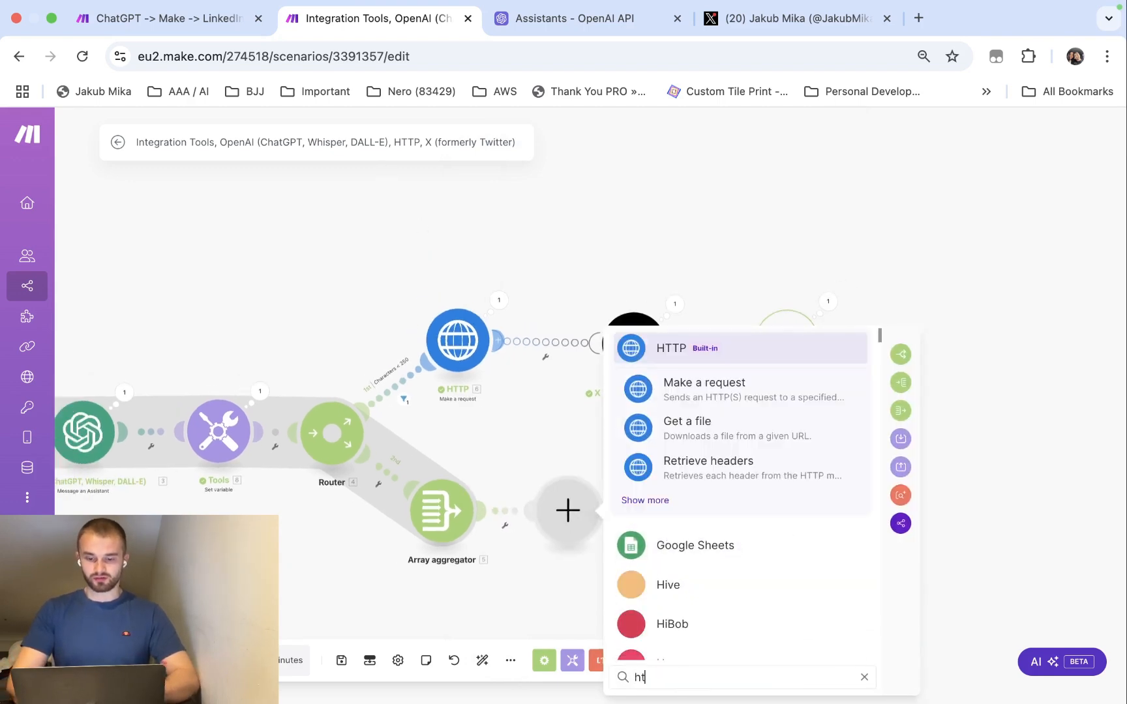
click(741, 348)
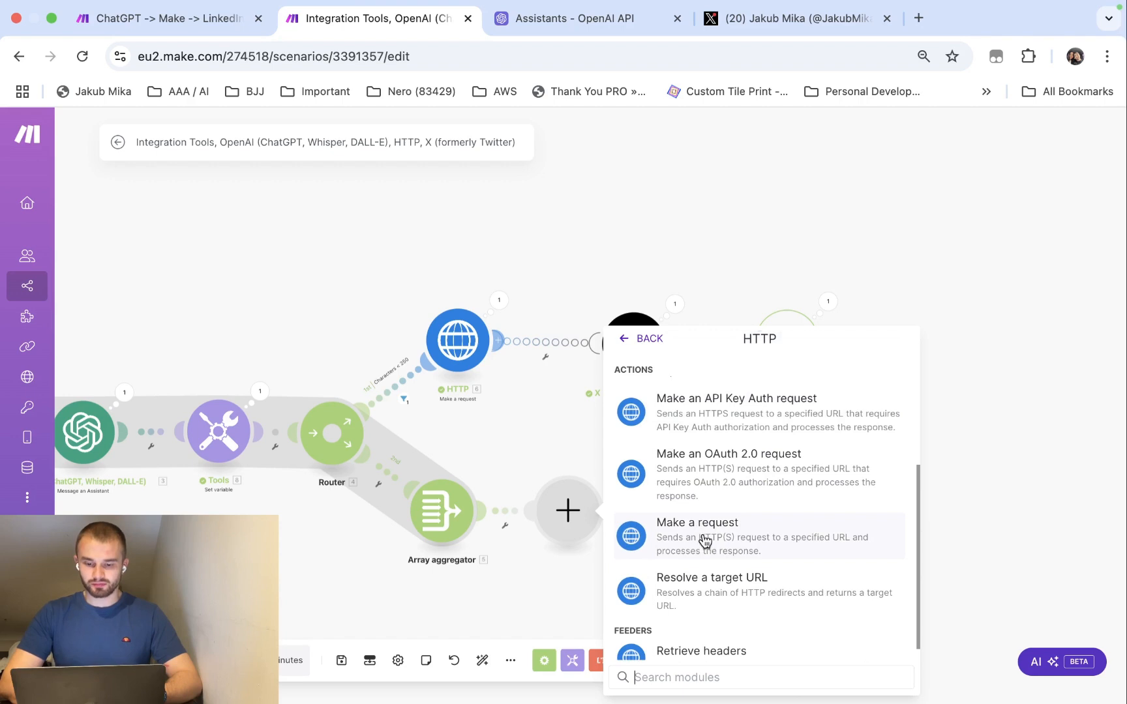
click(696, 524)
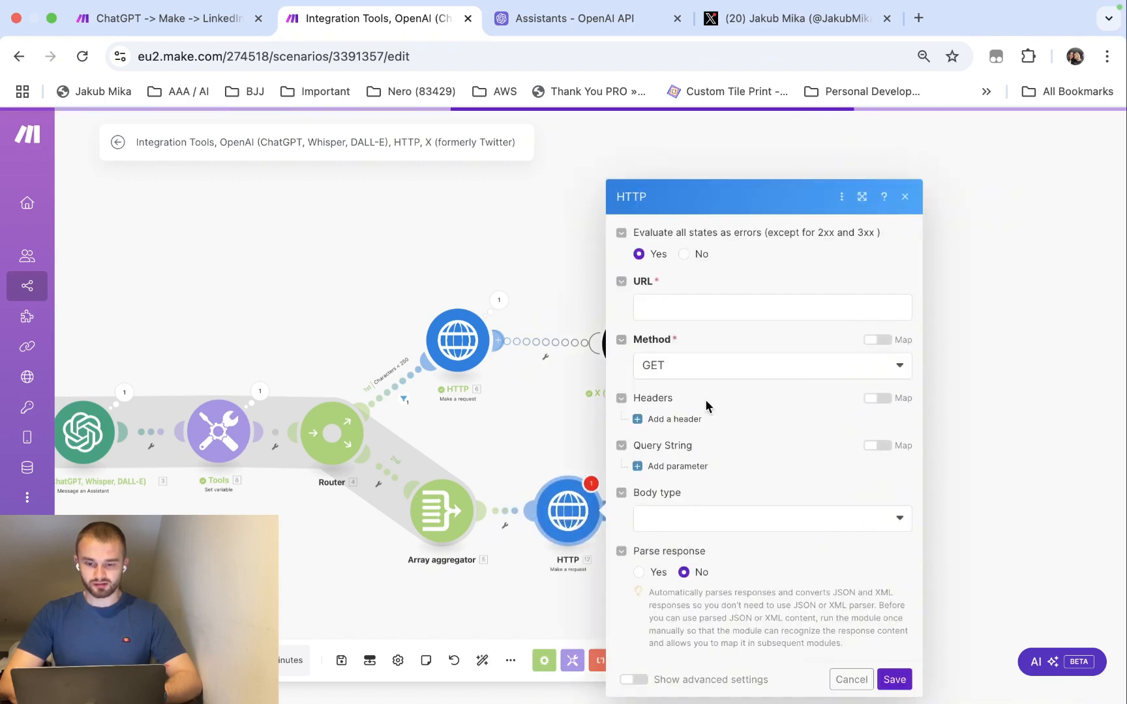
right_click(567, 510)
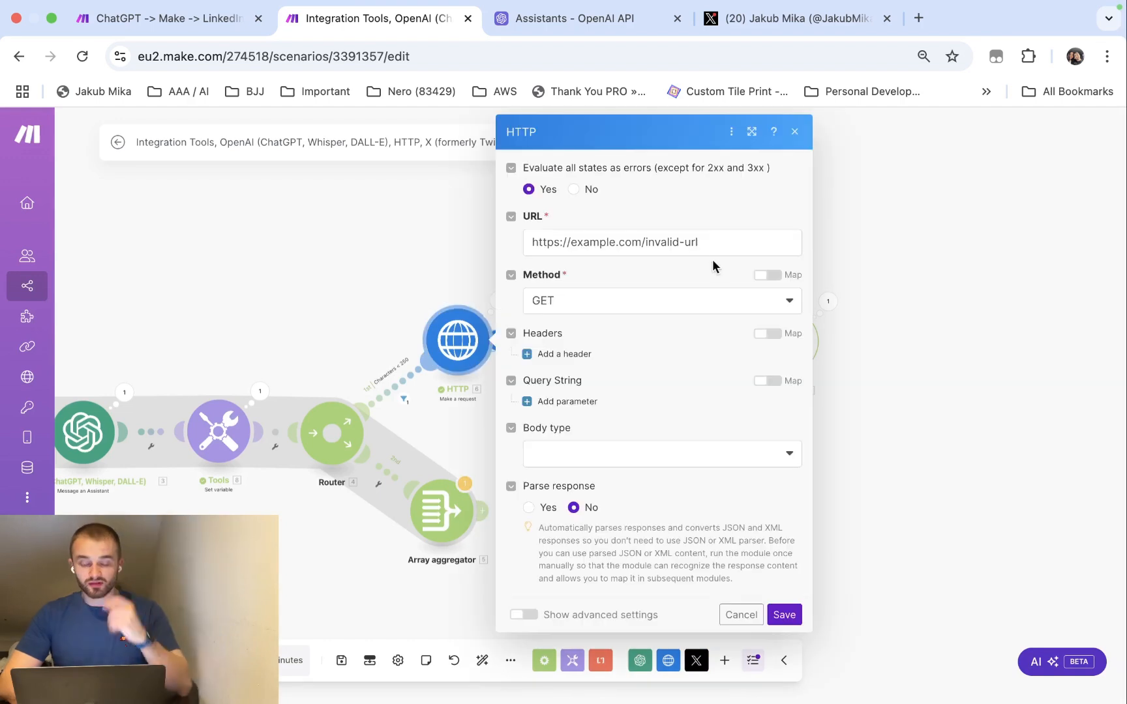
click(615, 243)
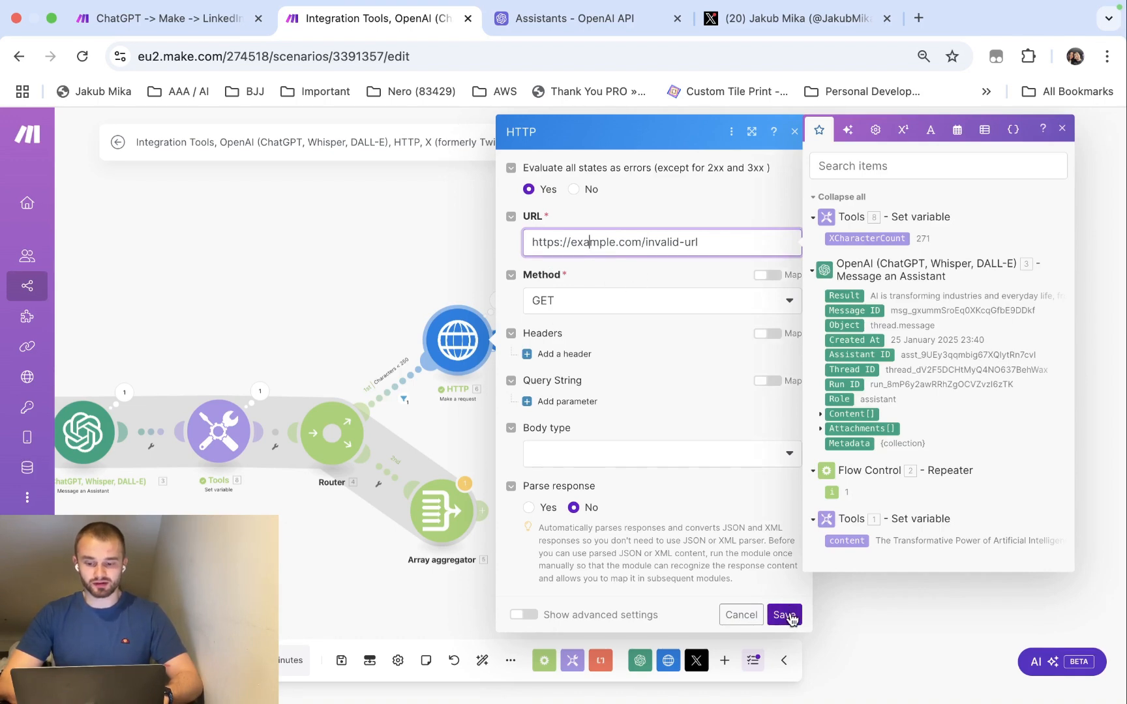
click(783, 615)
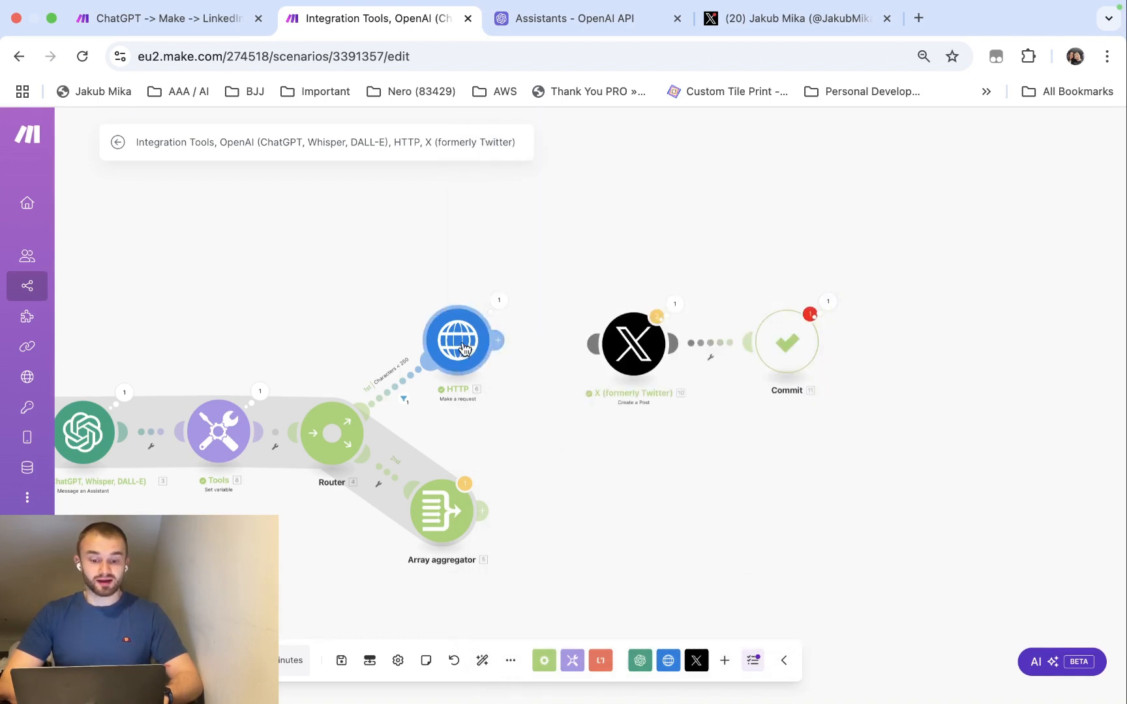
right_click(457, 340)
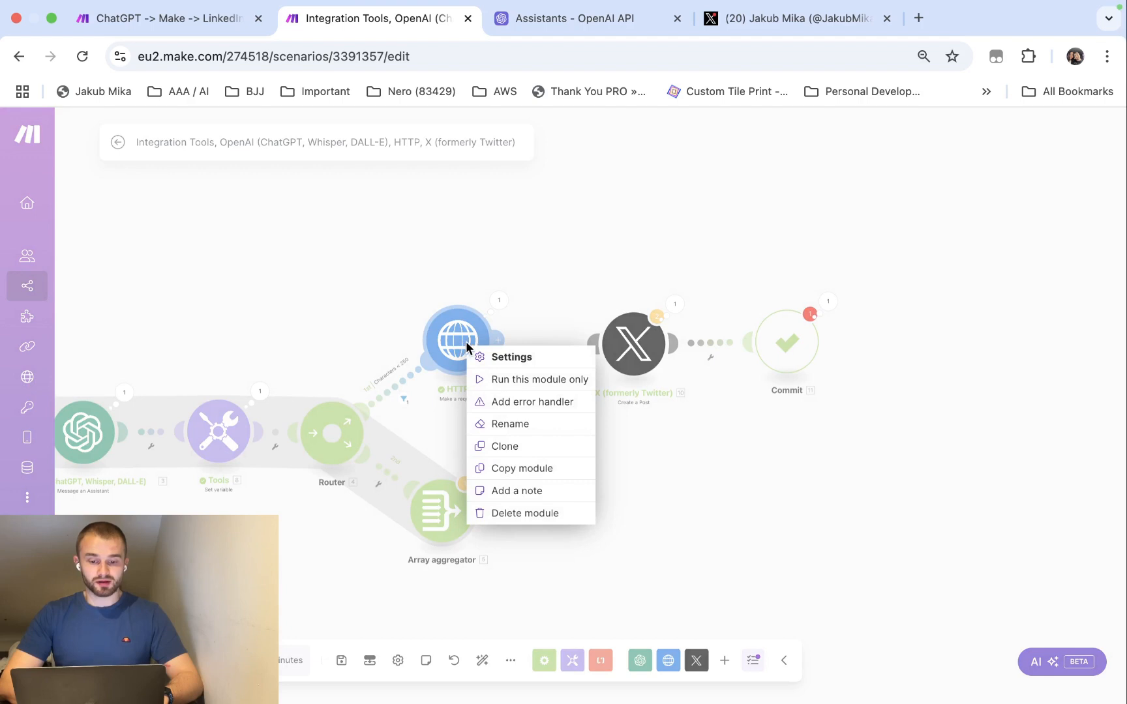
mouse_move(531, 402)
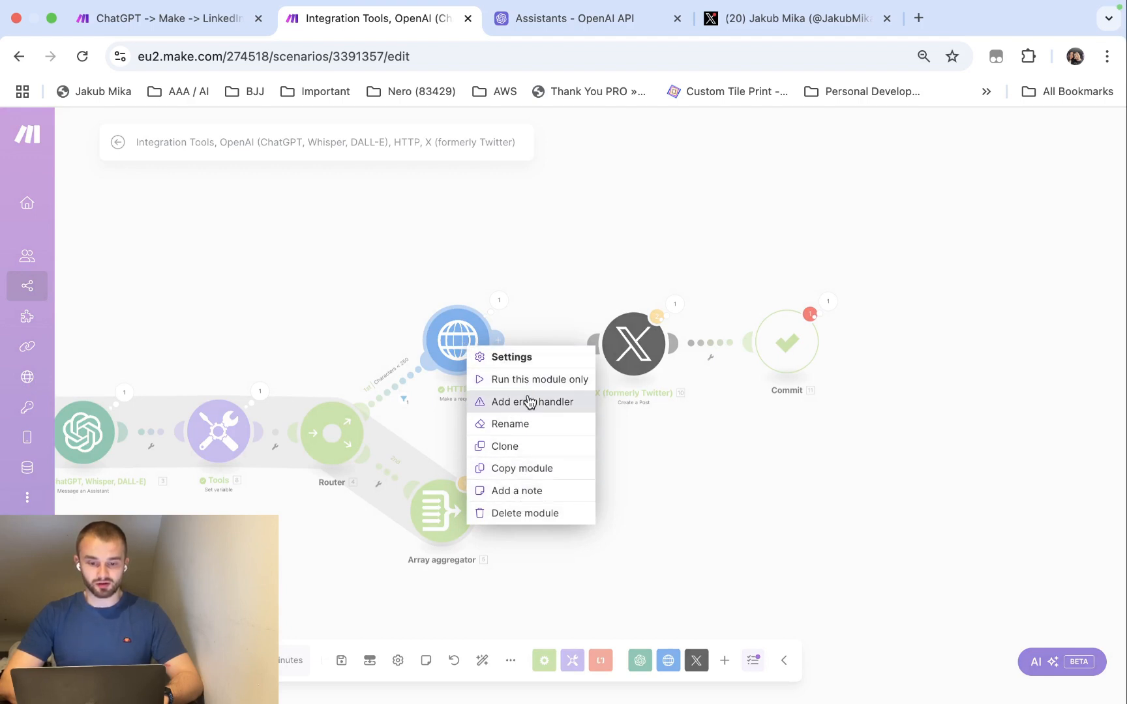
click(531, 402)
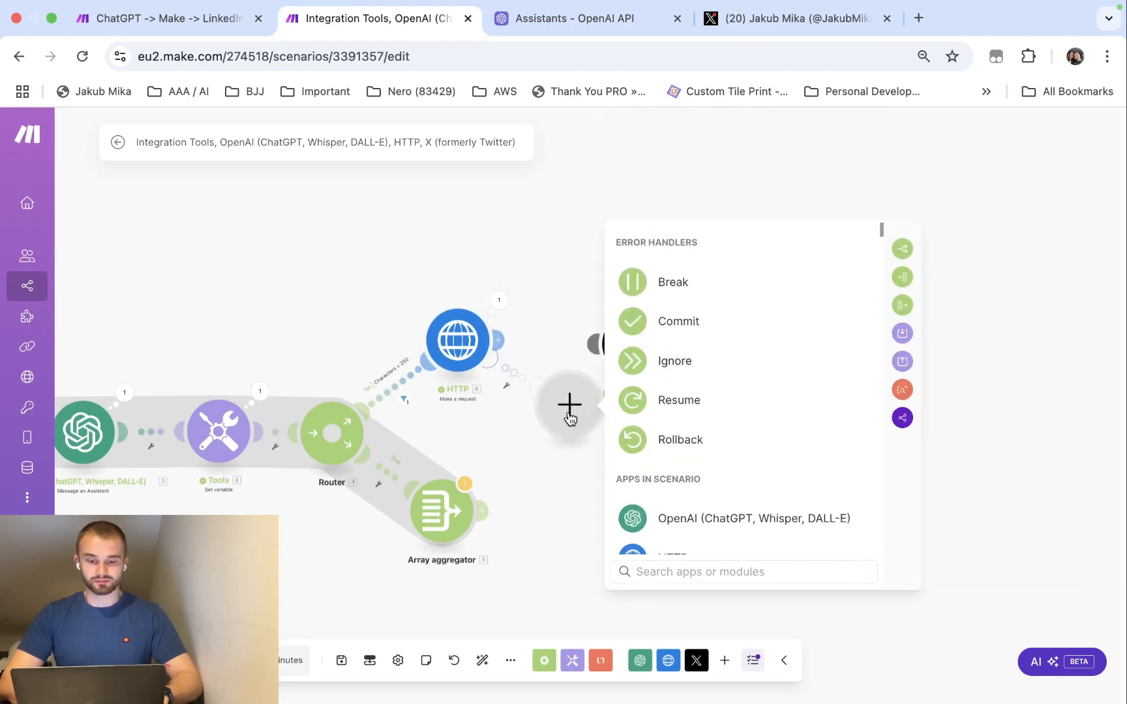
click(677, 321)
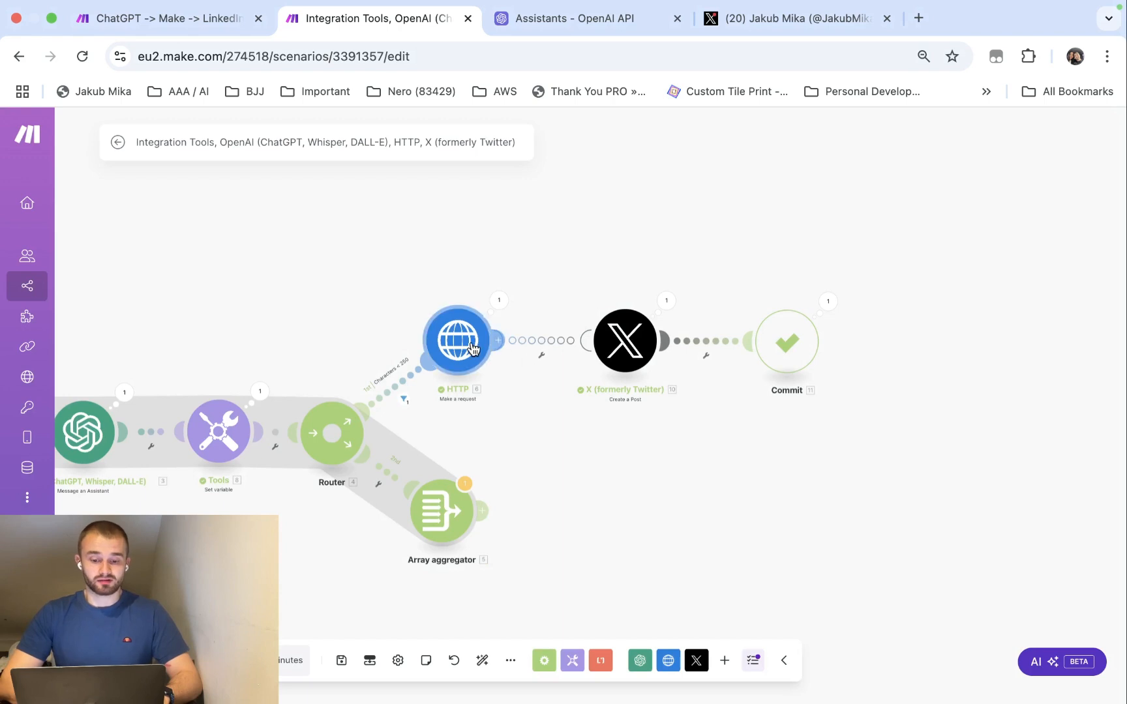
mouse_move(458, 395)
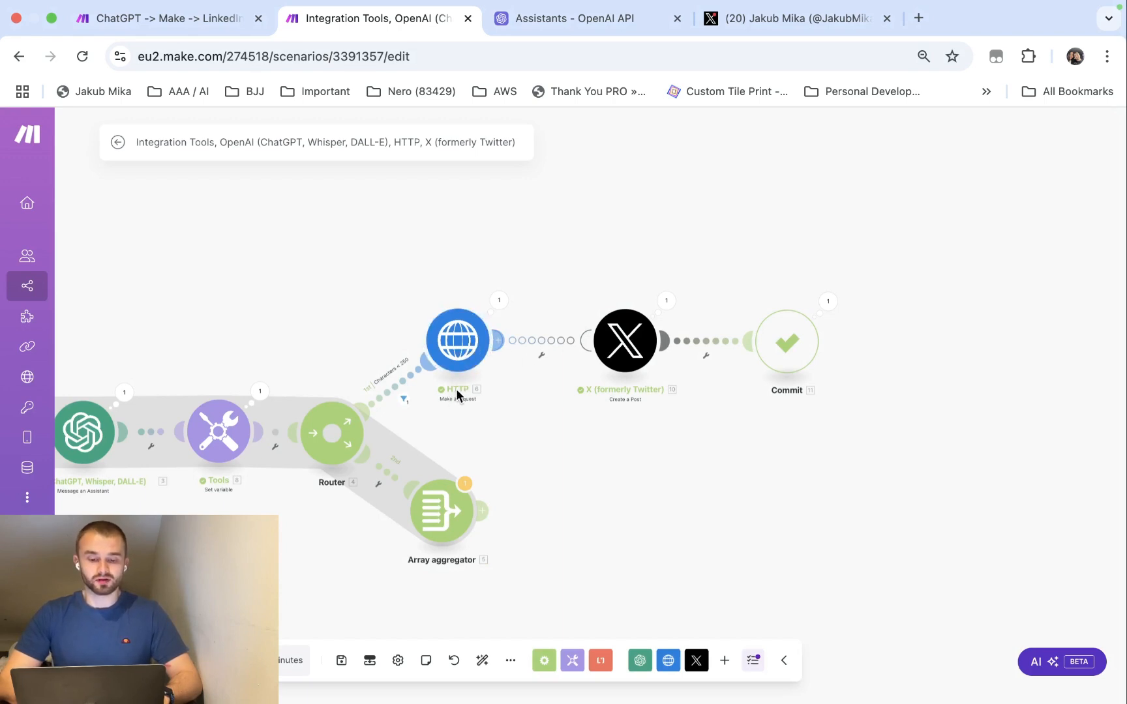
mouse_move(467, 304)
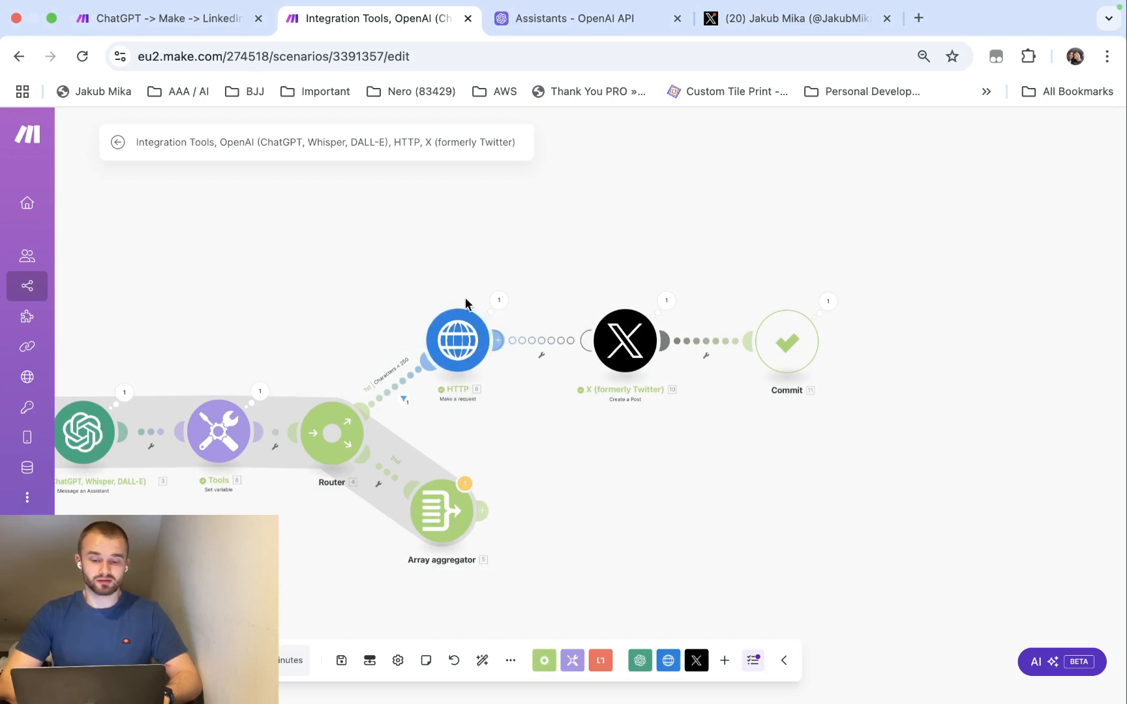
mouse_move(597, 353)
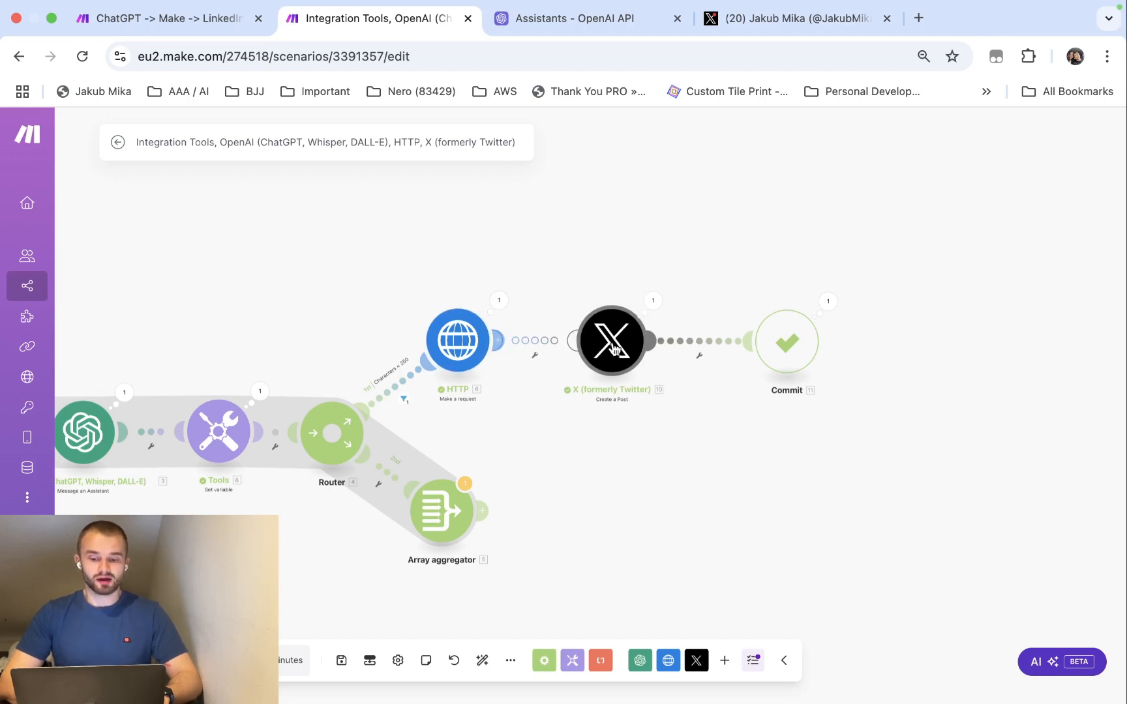
mouse_move(456, 341)
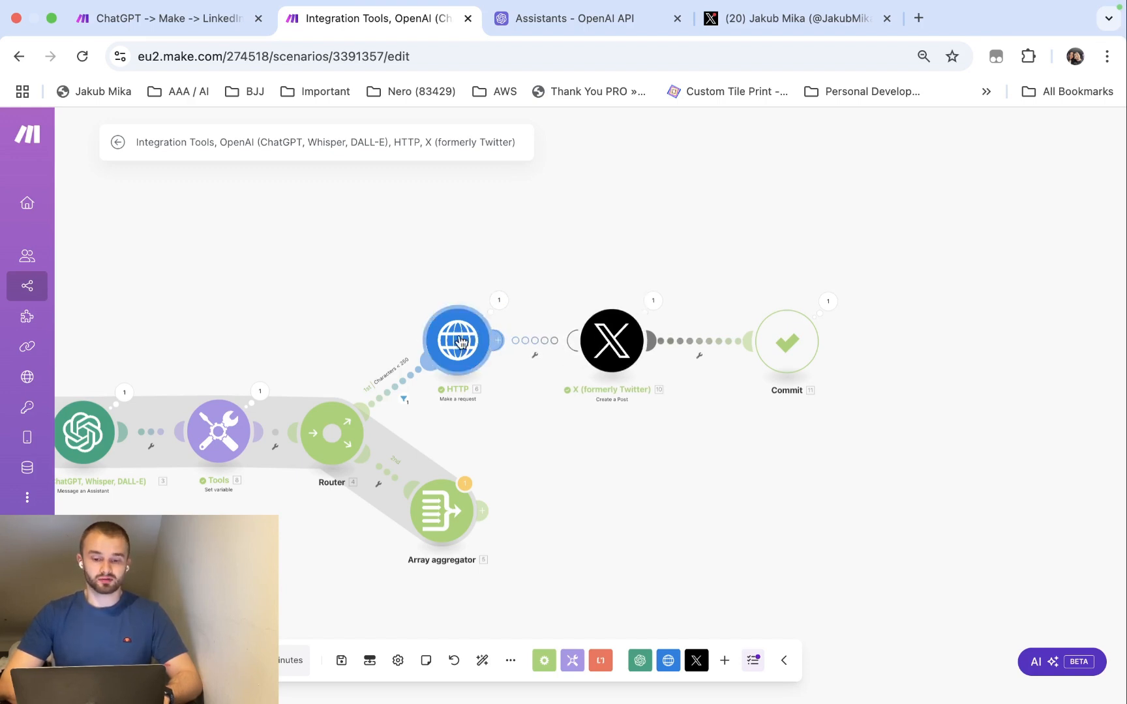
mouse_move(317, 454)
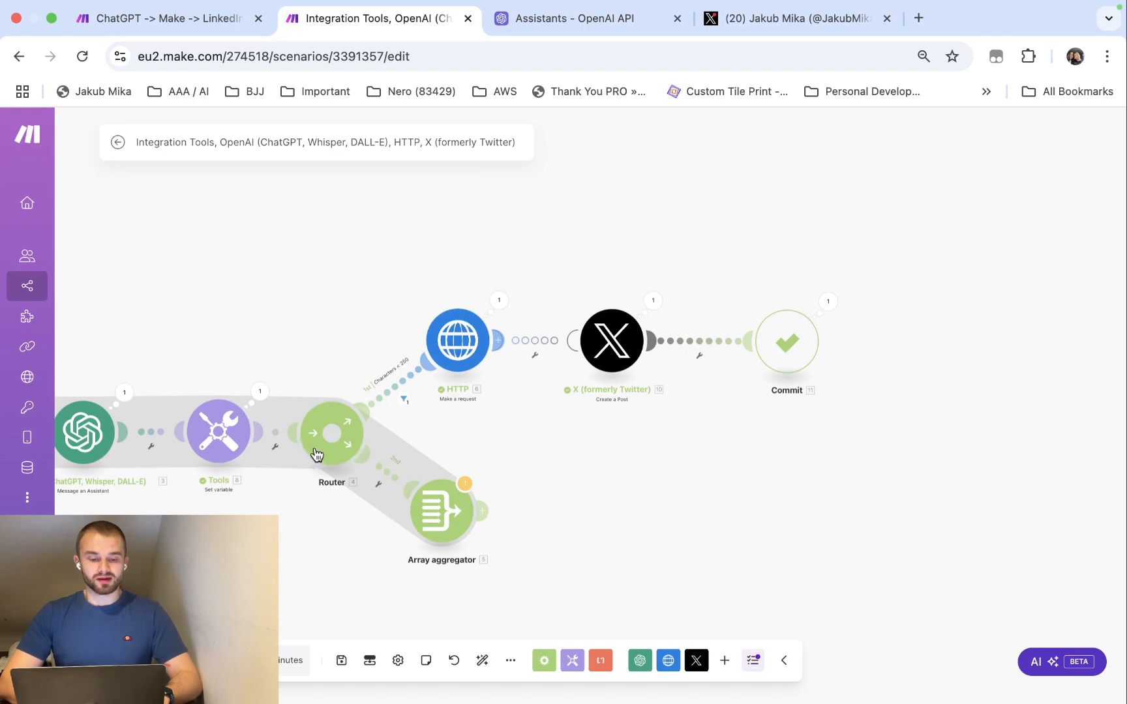
mouse_move(501, 335)
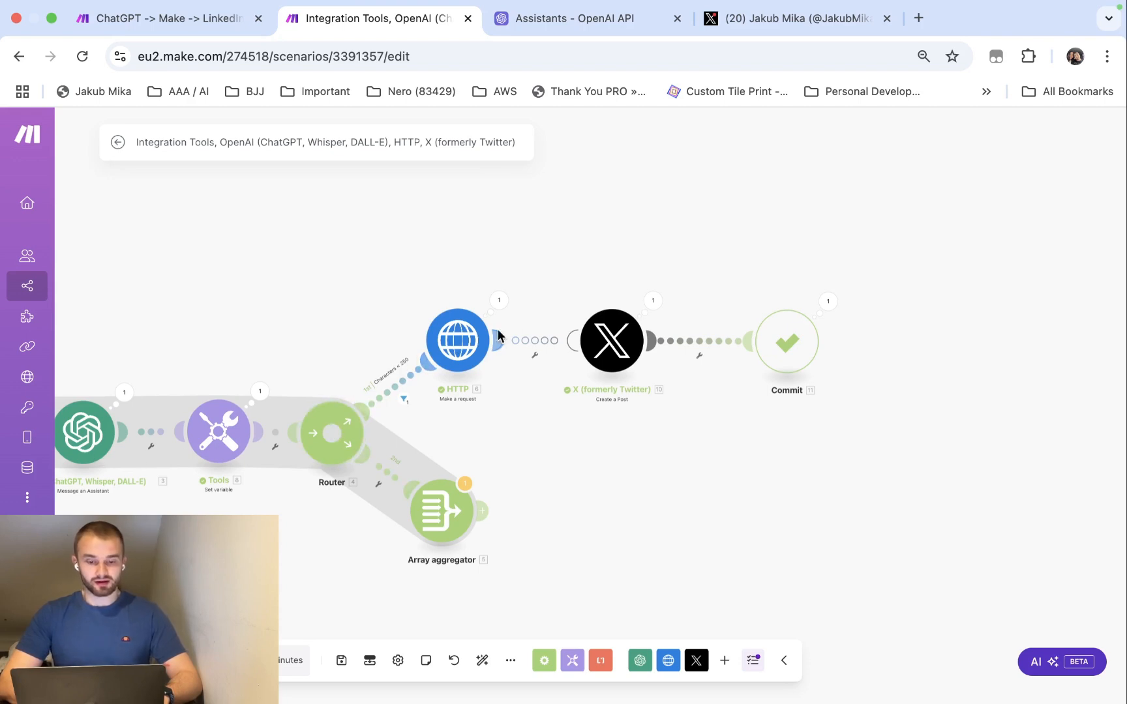
mouse_move(457, 352)
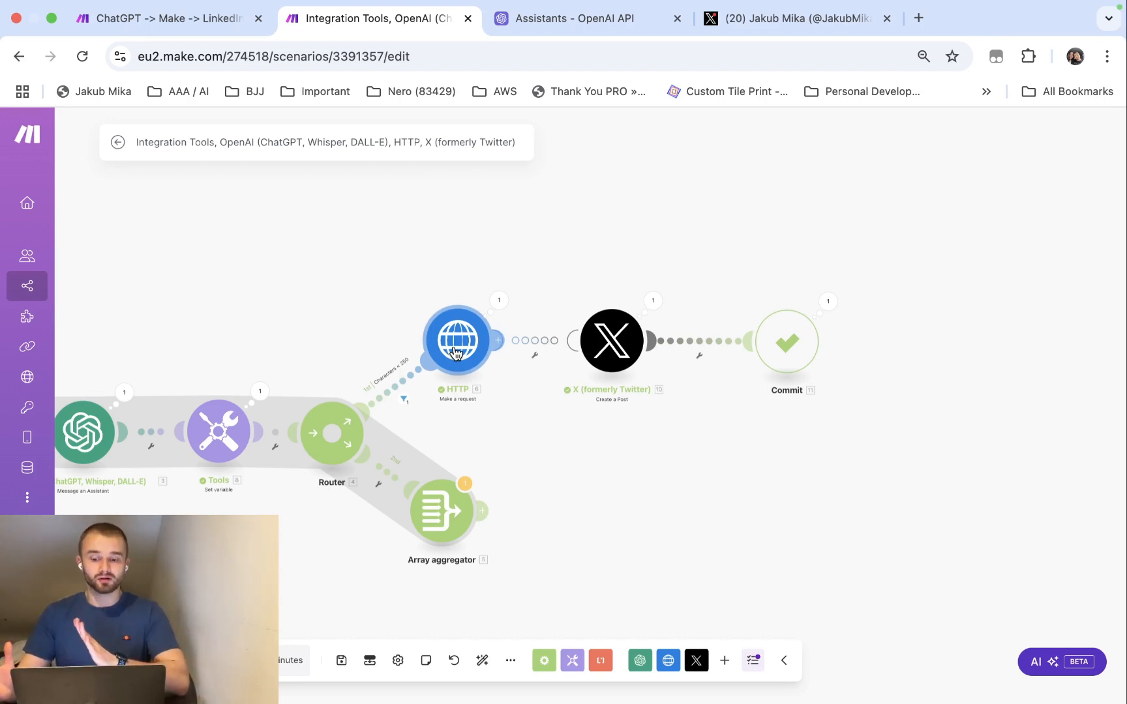
mouse_move(611, 340)
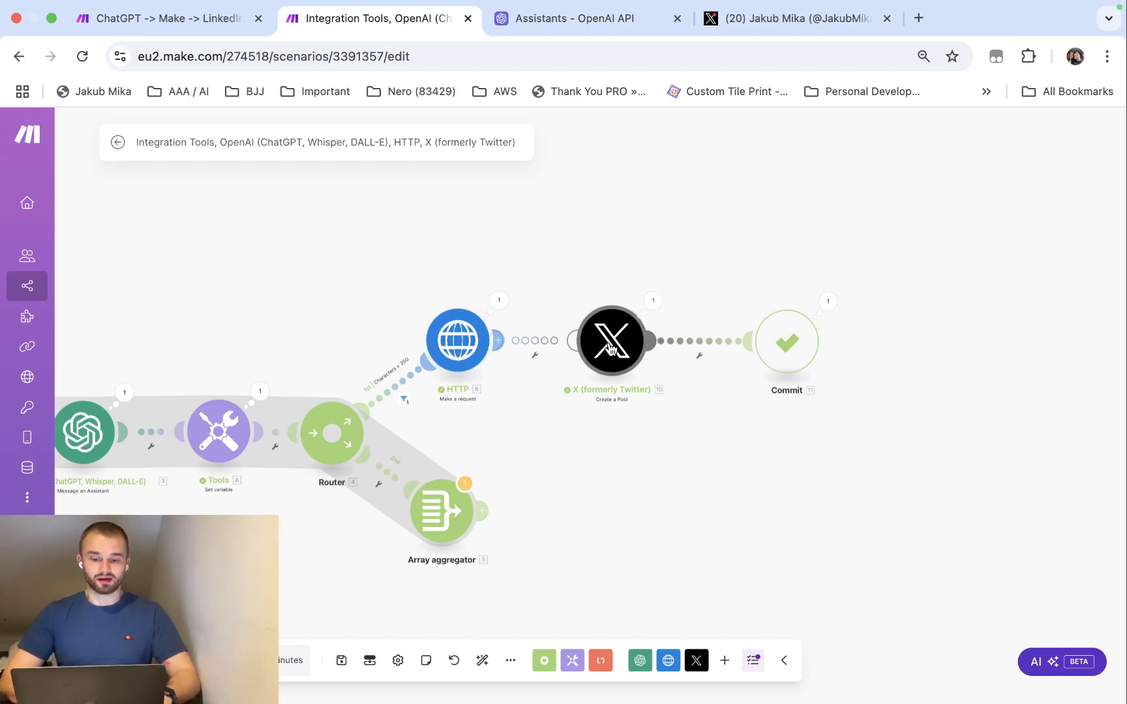
mouse_move(523, 373)
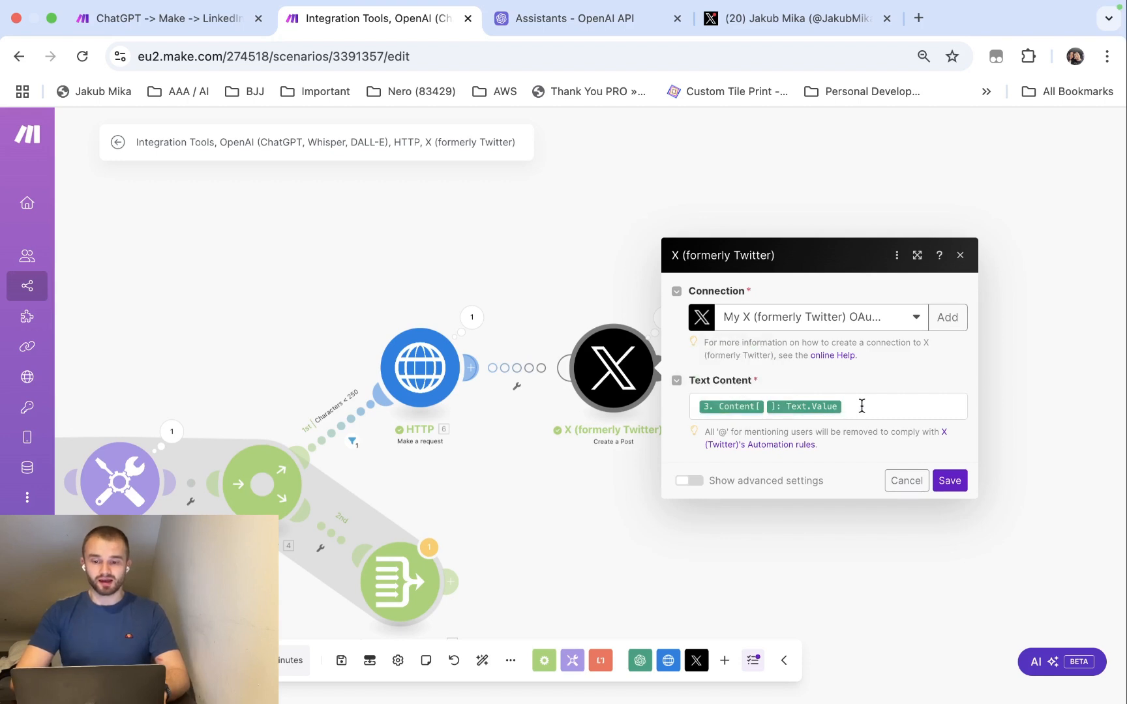
mouse_move(532, 456)
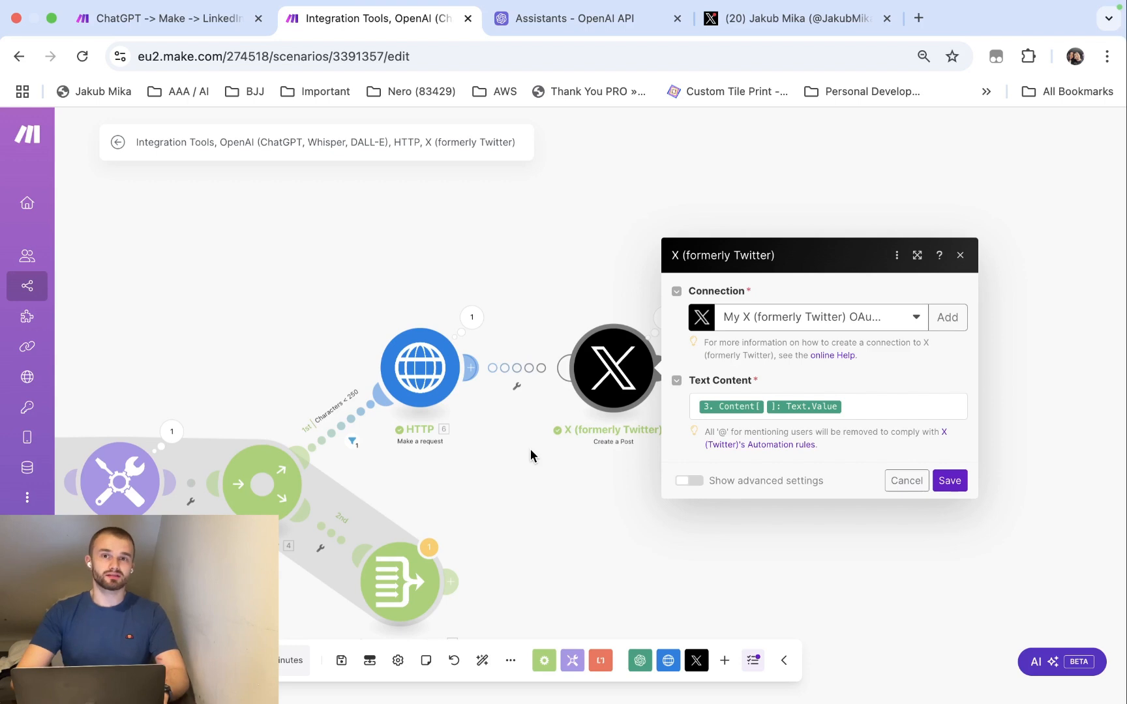
click(948, 481)
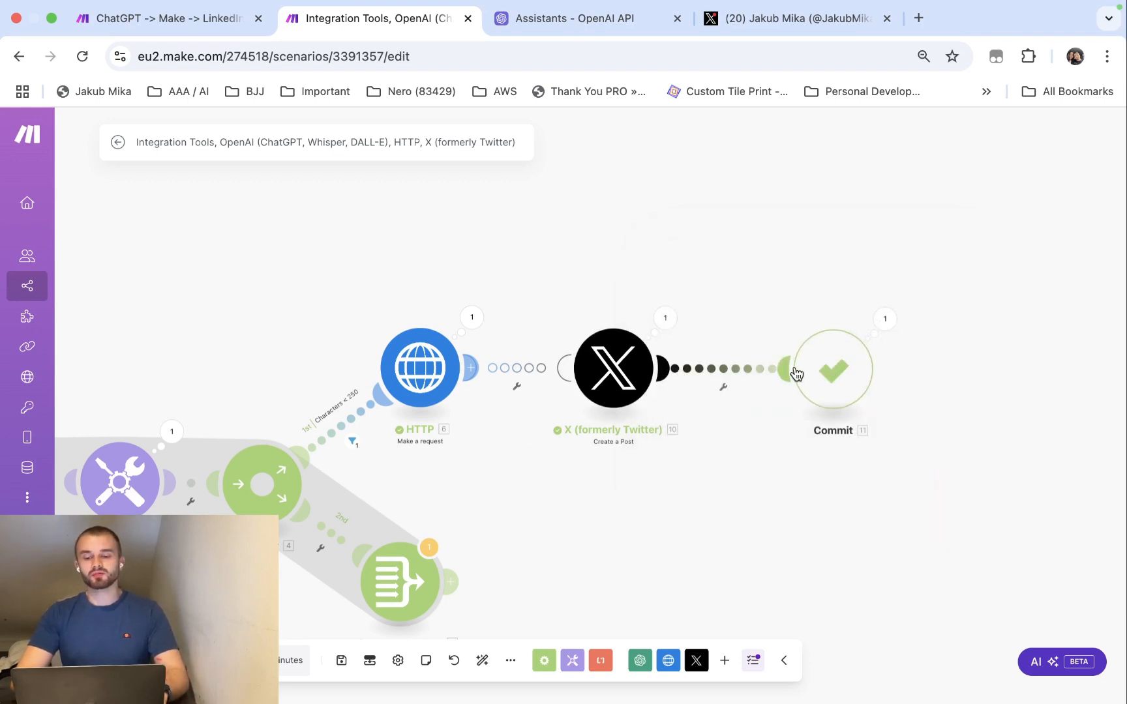
mouse_move(801, 466)
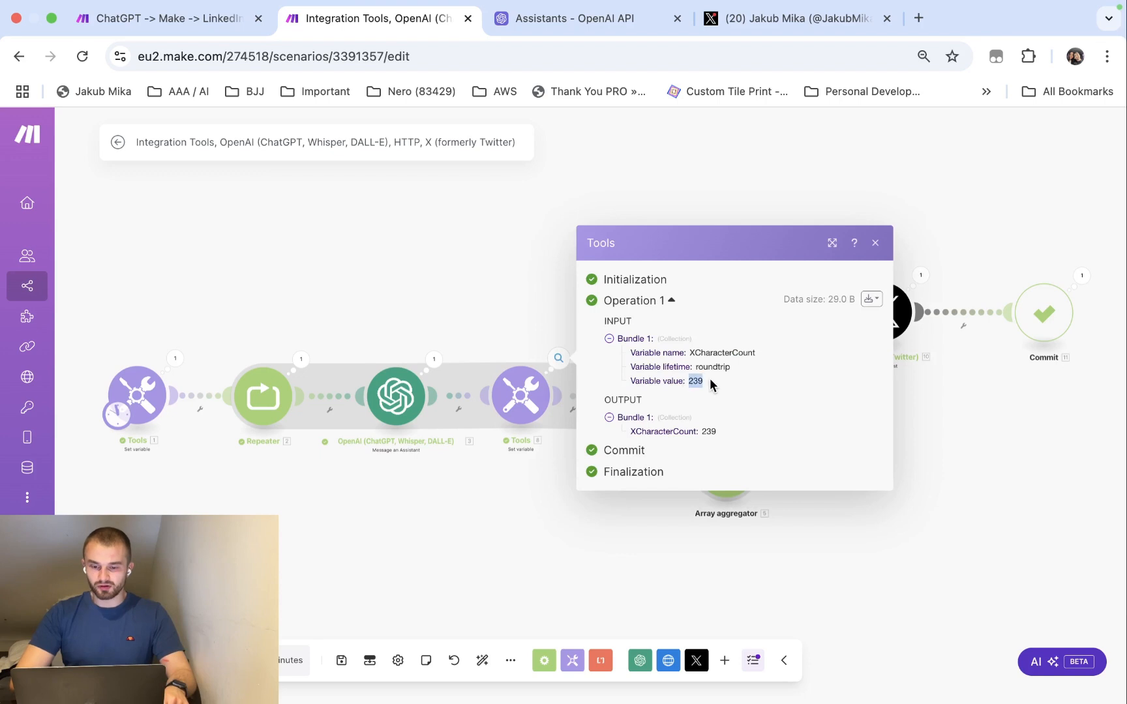
mouse_move(708, 396)
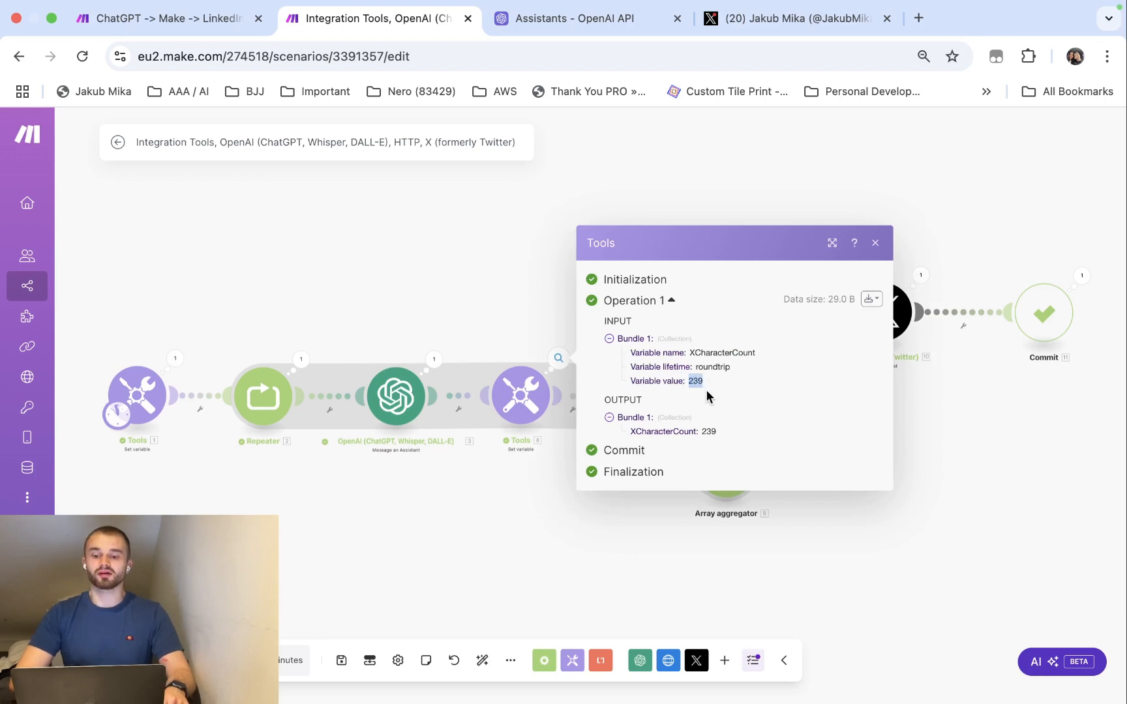
click(875, 242)
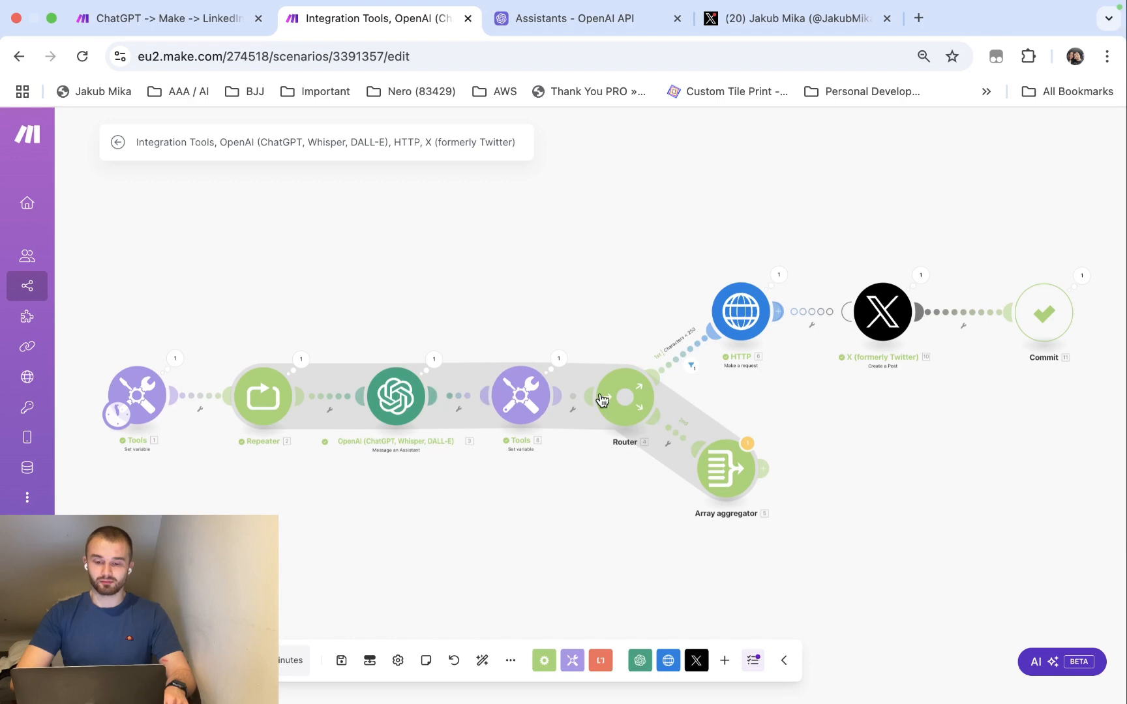
mouse_move(778, 279)
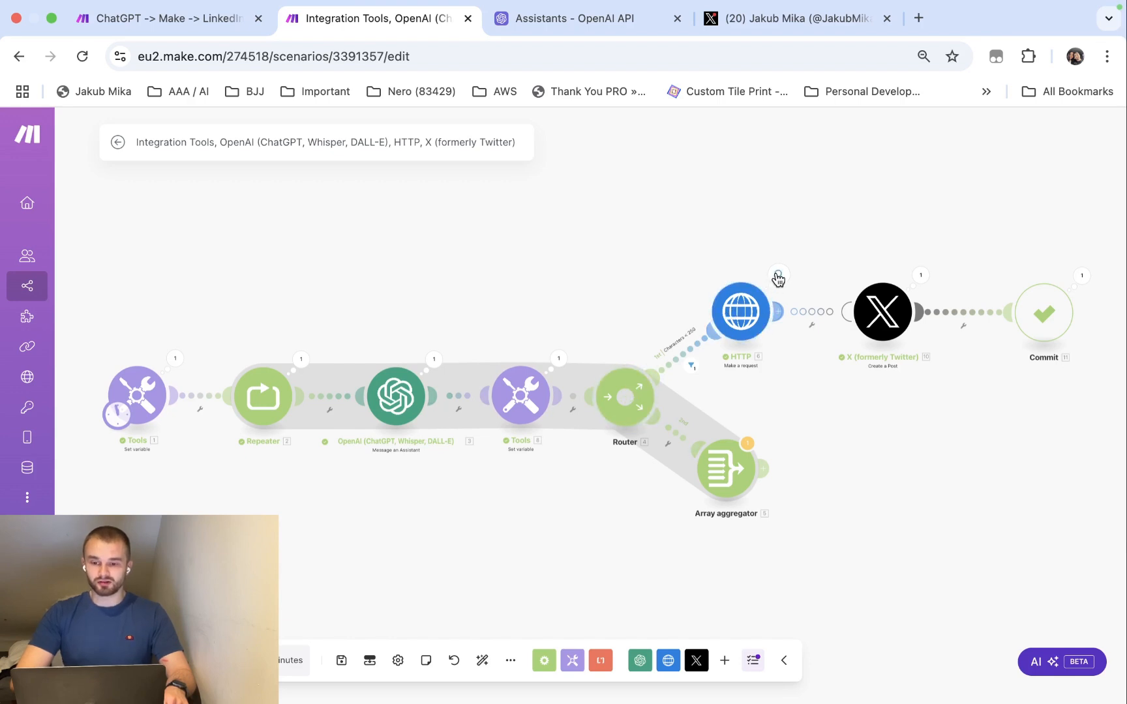
mouse_move(904, 304)
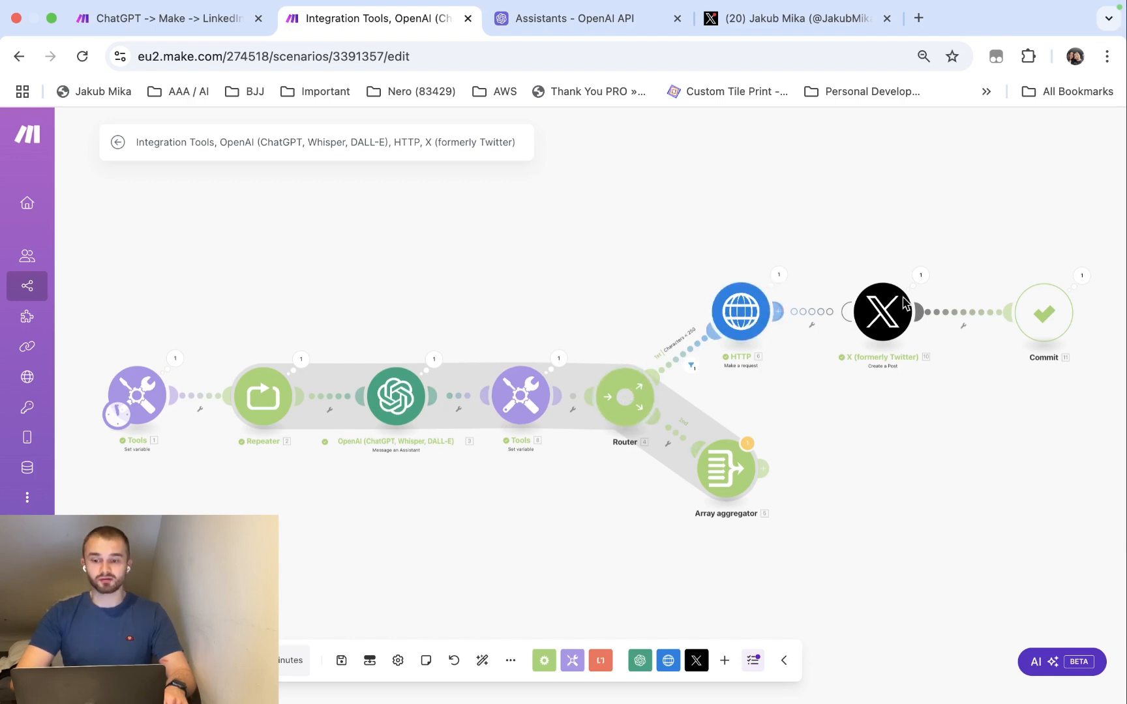
mouse_move(890, 316)
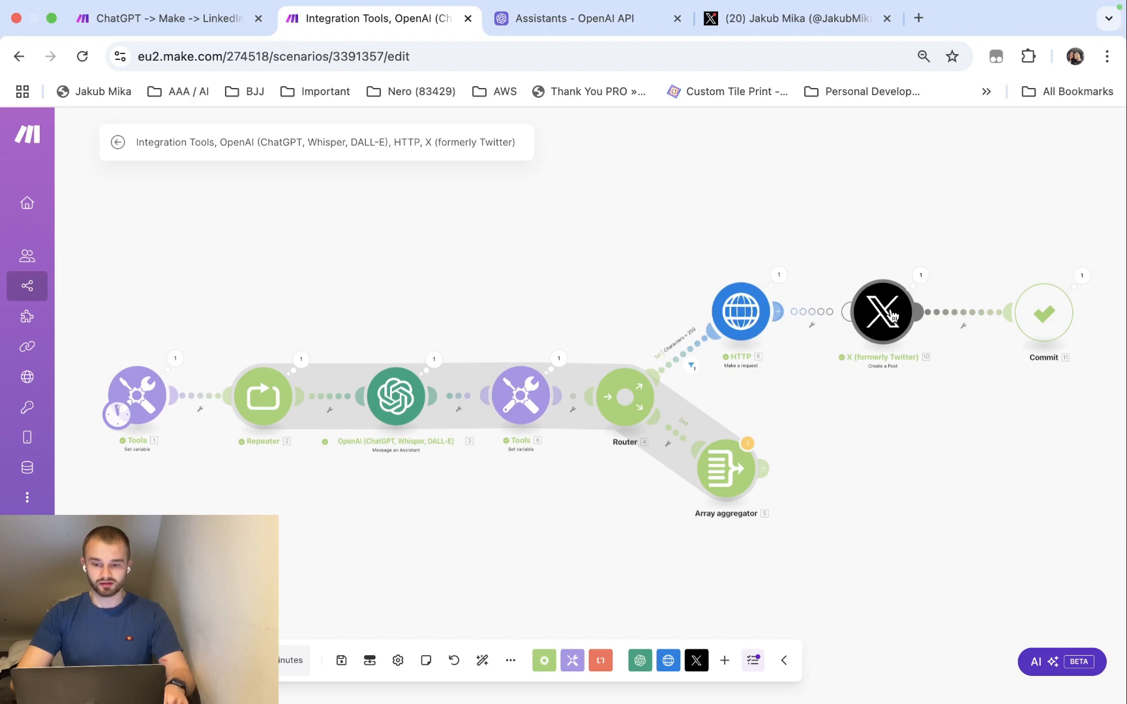
mouse_move(837, 320)
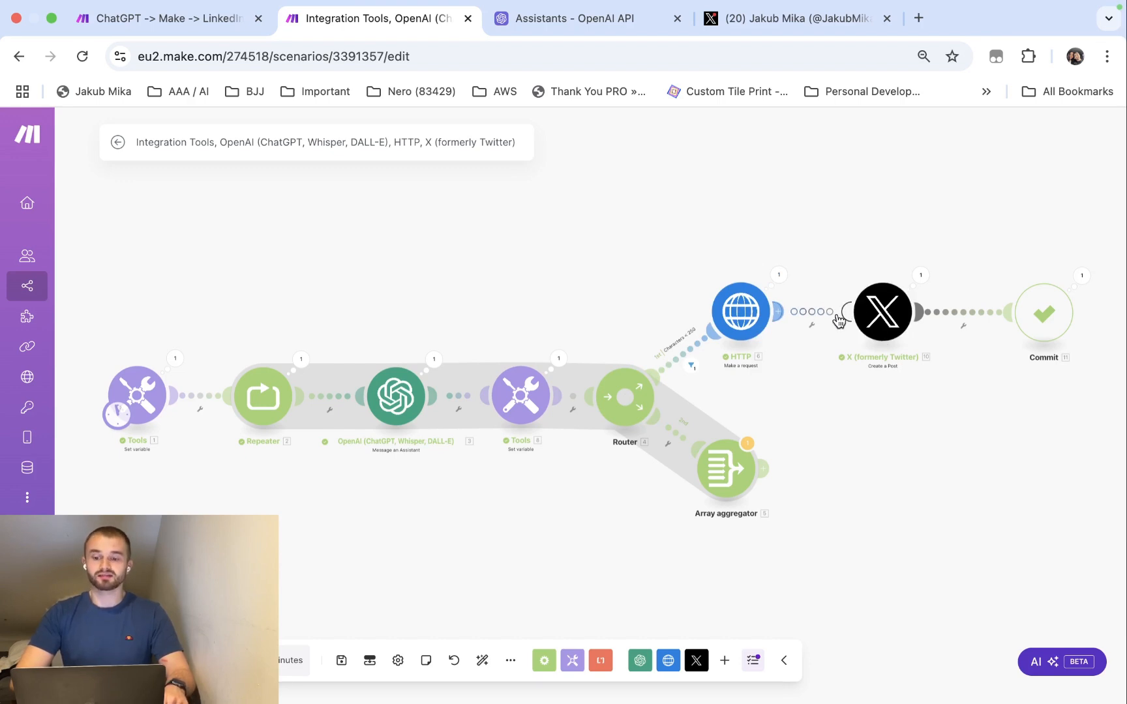
mouse_move(741, 312)
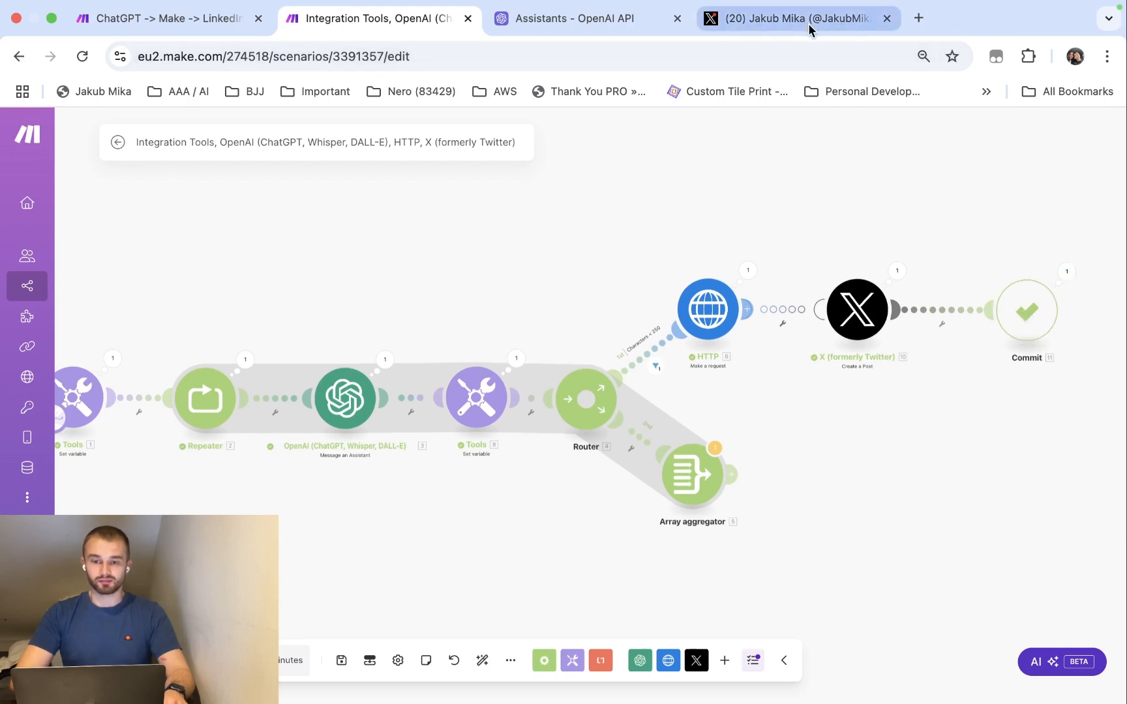
- View the newly published AI post with the youtu.be link at the top of the X profile
click(797, 18)
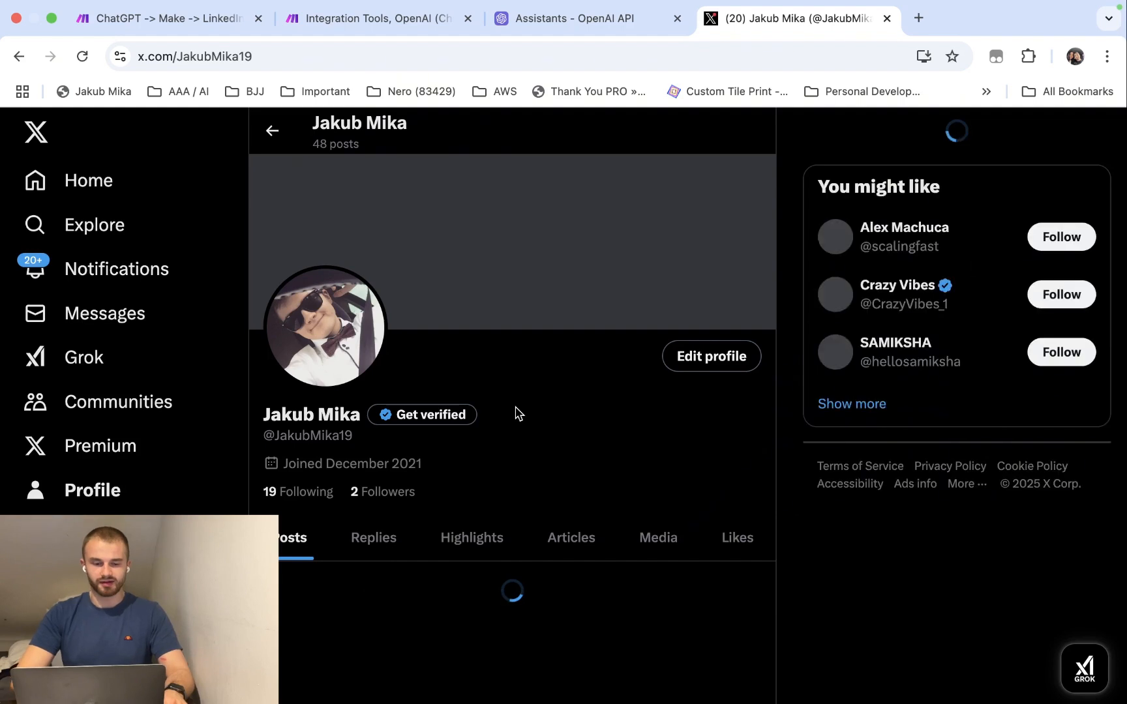
scroll(down, 3)
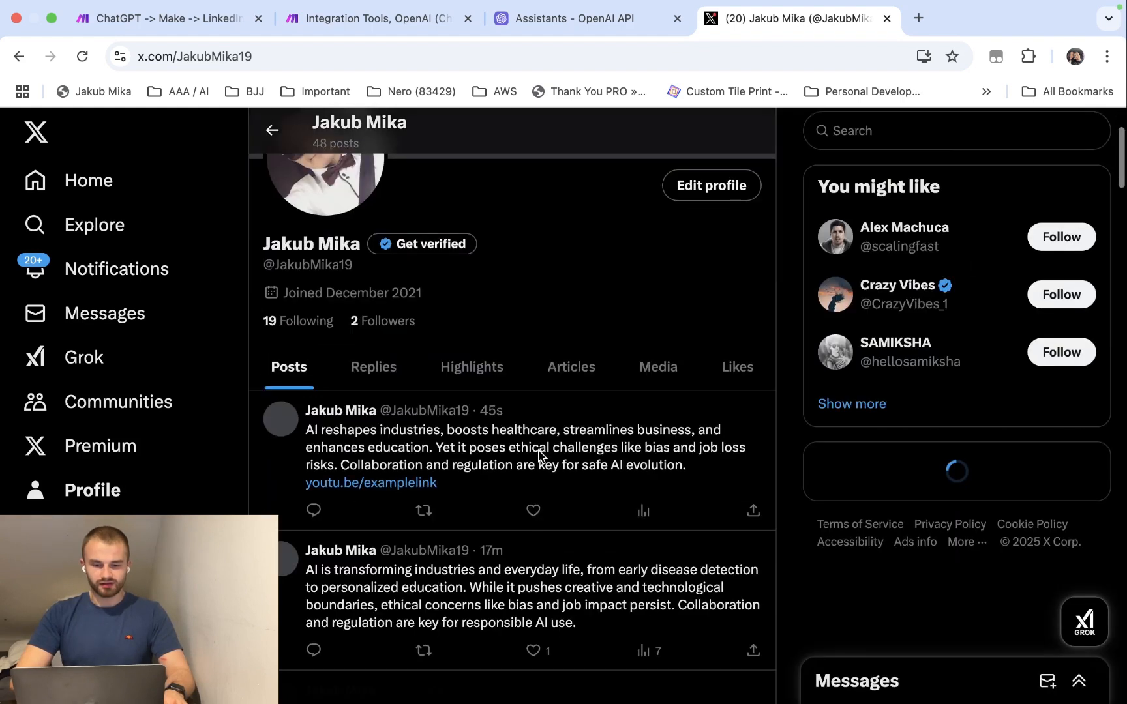
scroll(down, 3)
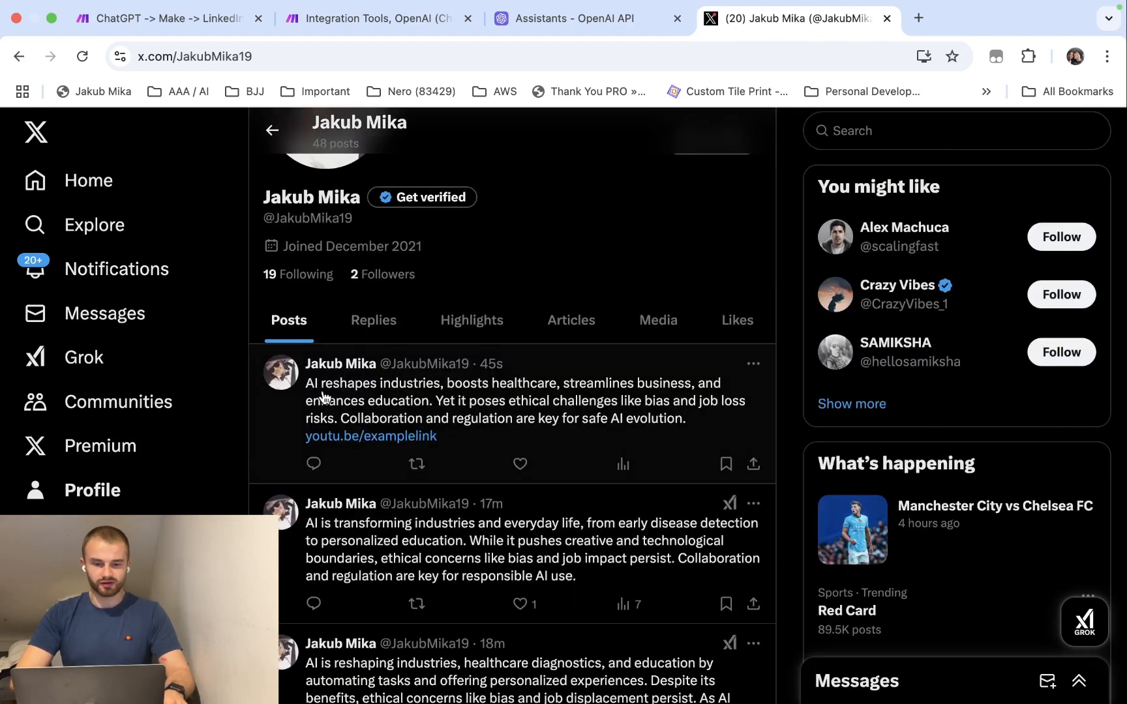
mouse_move(477, 417)
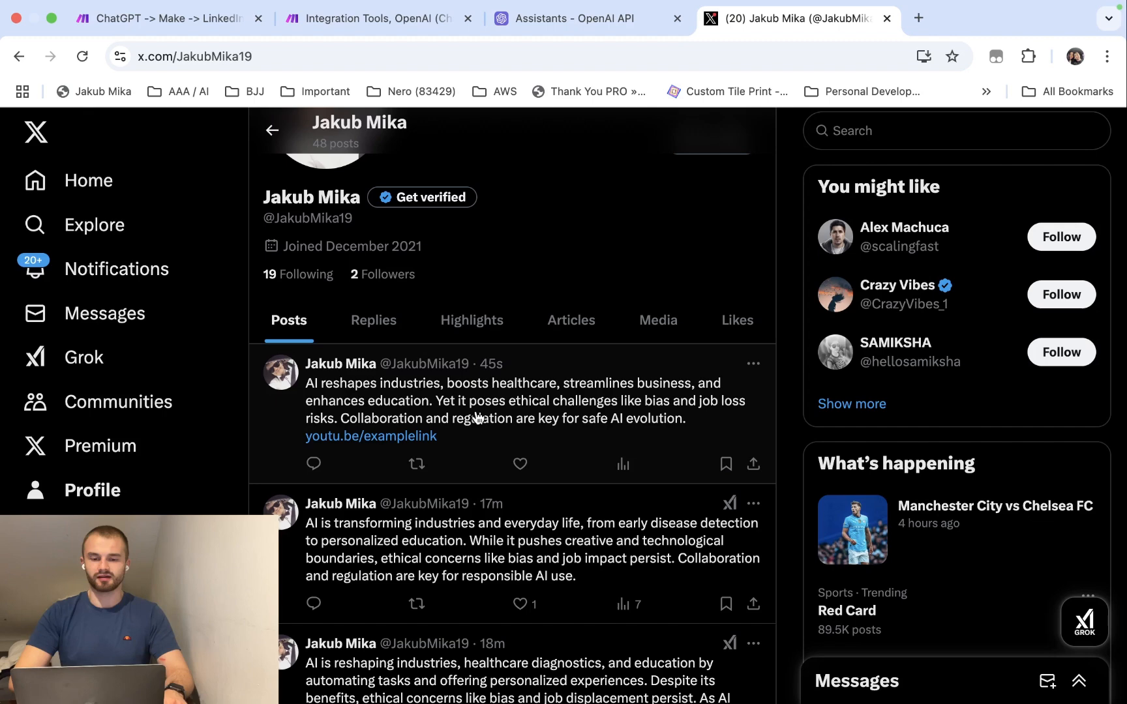
- Inspect the character-count Tools module's run, with operation 1 showing XCharacterCount 271
click(580, 18)
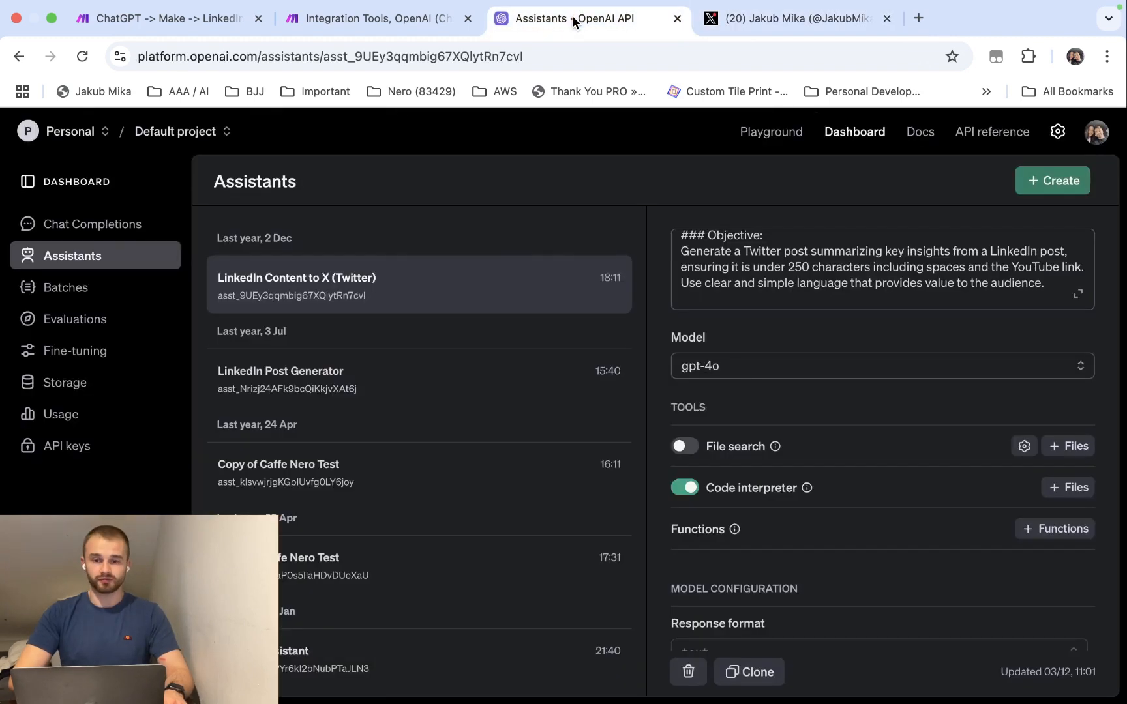
click(374, 19)
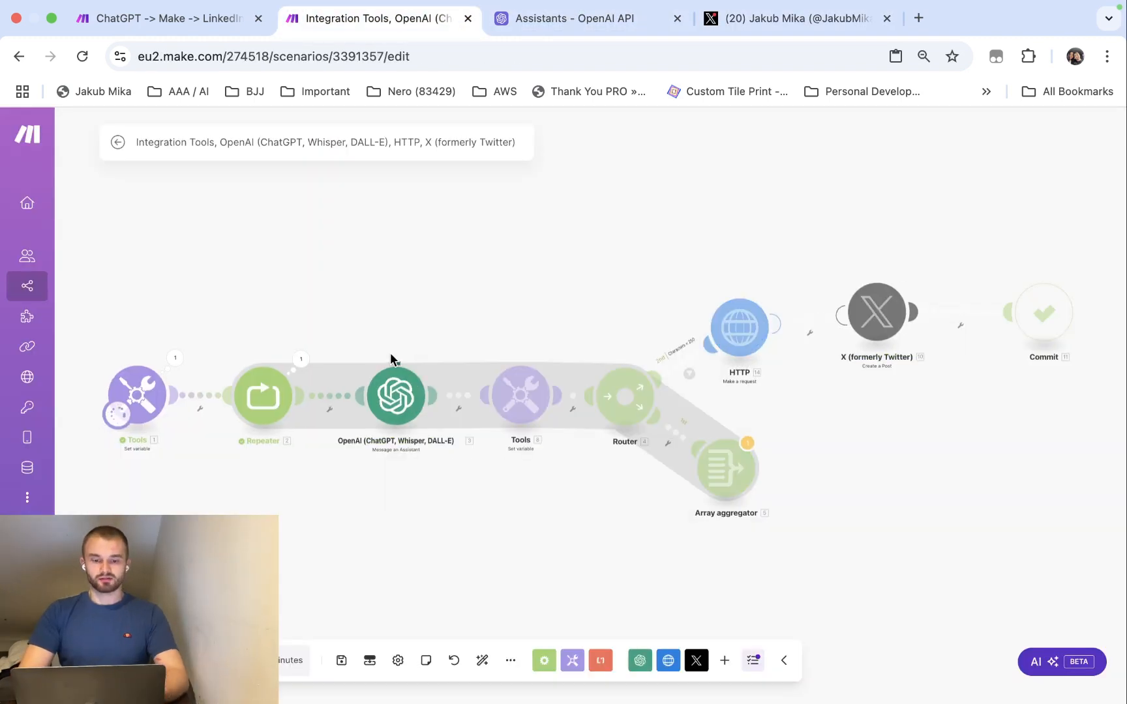
mouse_move(439, 411)
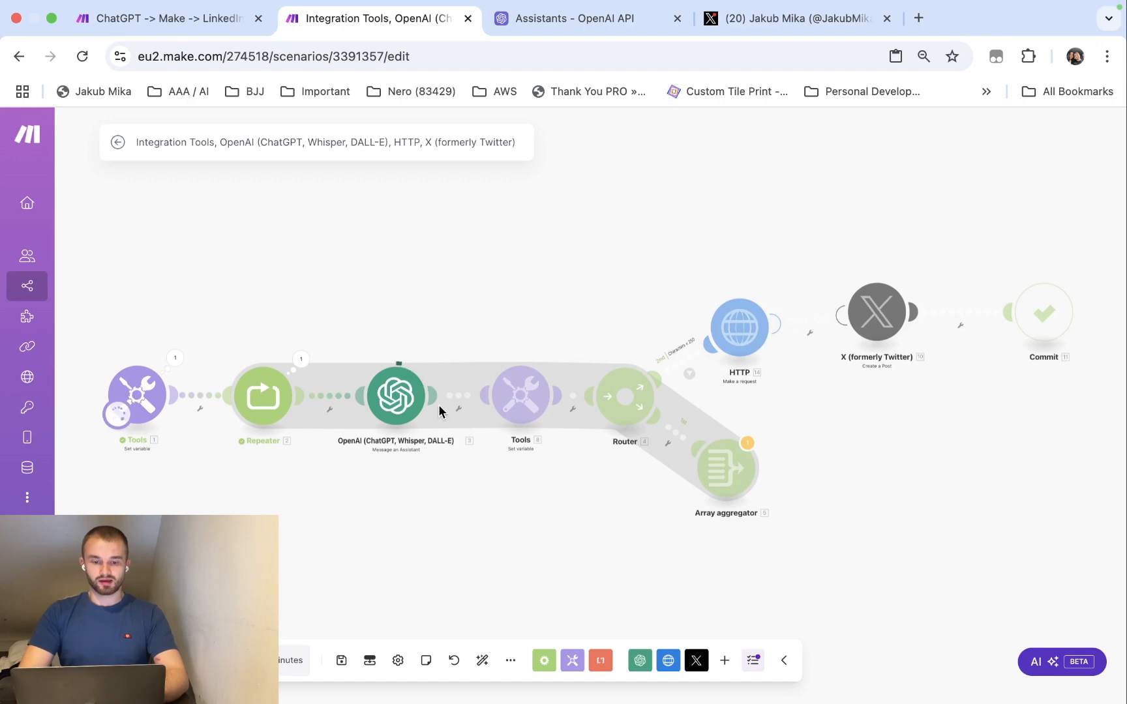
mouse_move(483, 440)
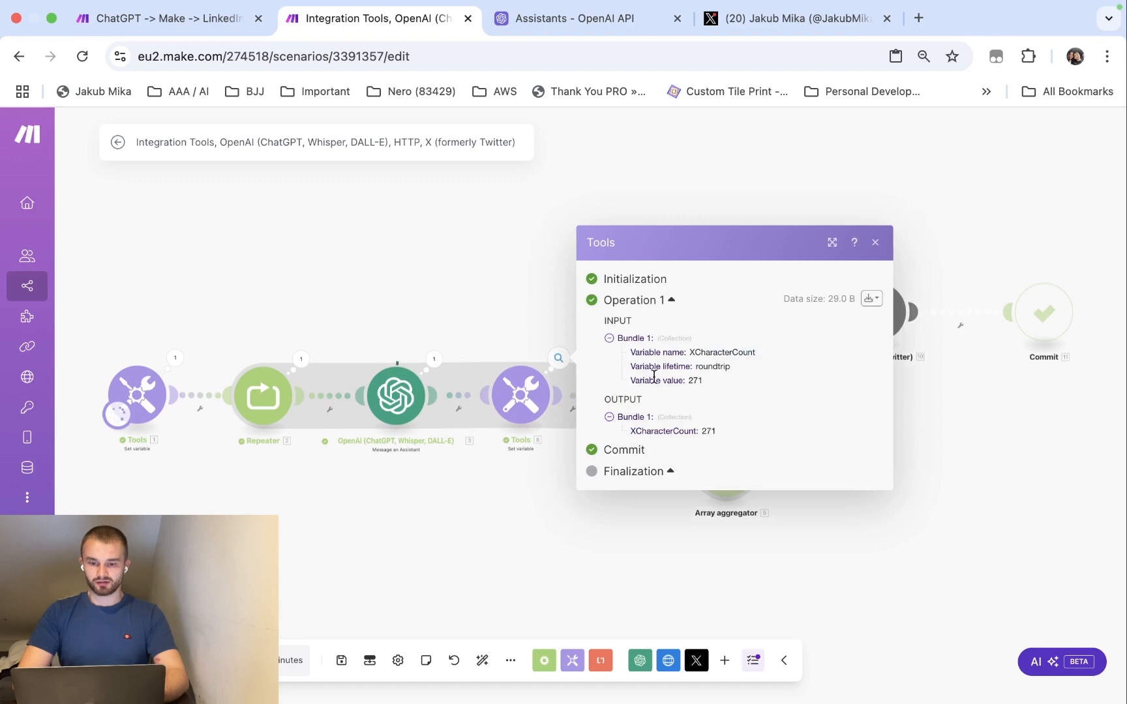
mouse_move(707, 388)
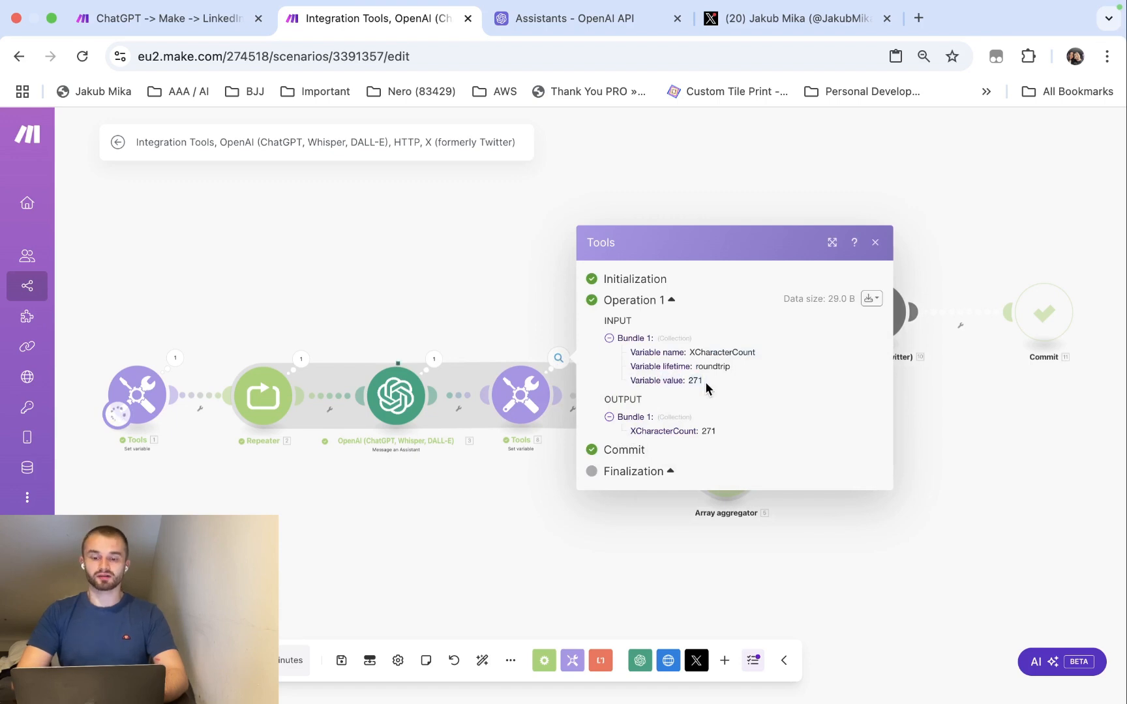
mouse_move(504, 494)
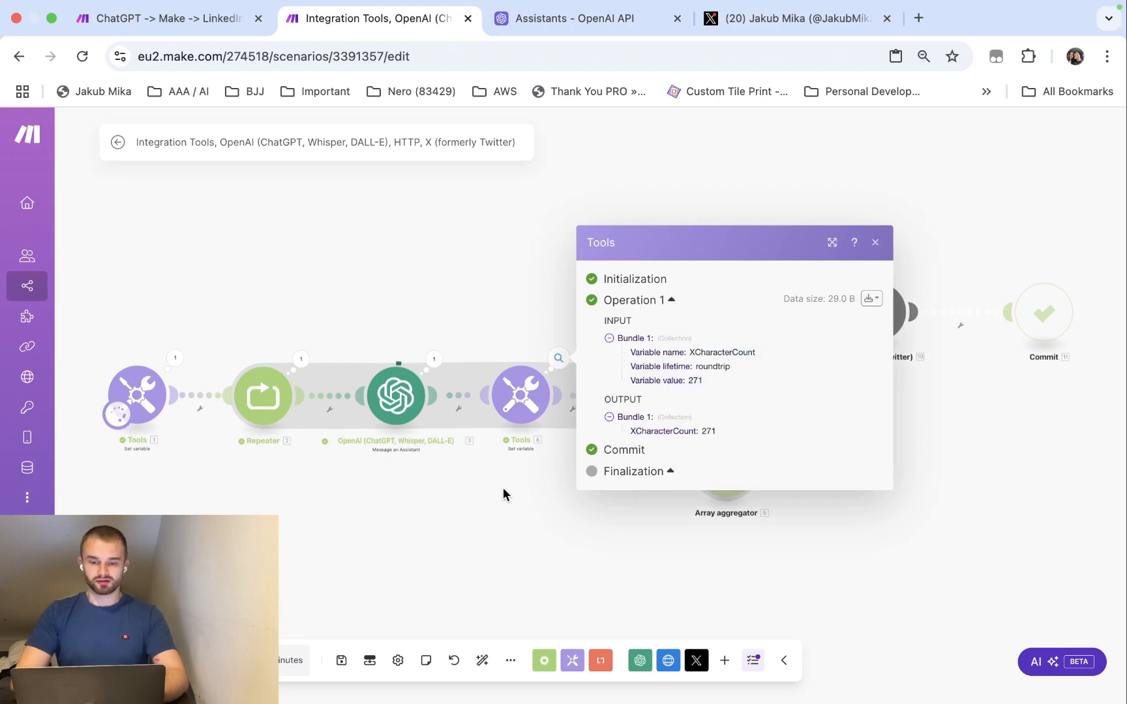
click(876, 243)
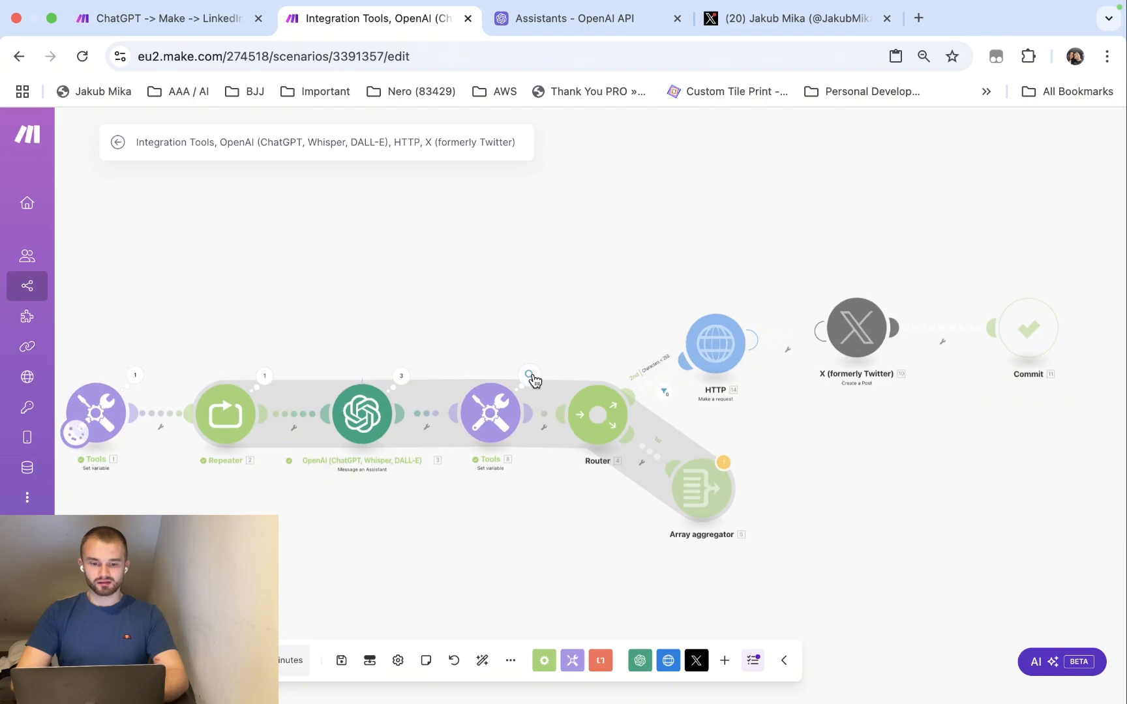
click(528, 375)
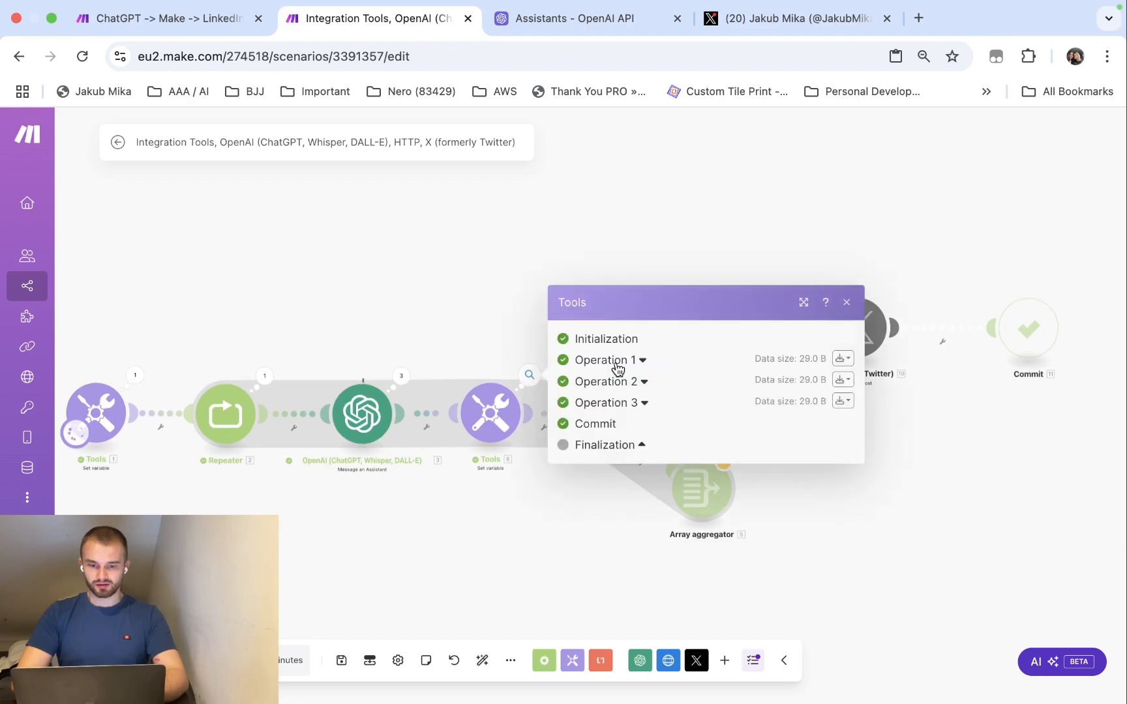
click(604, 360)
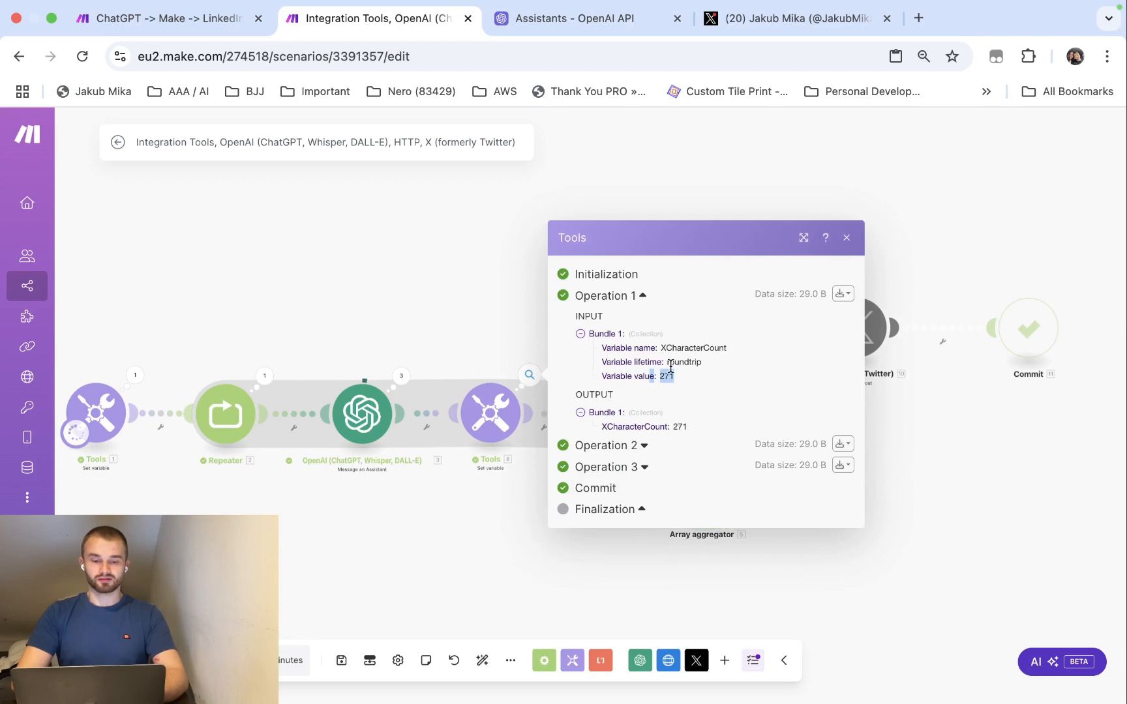
- Review the assistant's settings on OpenAI Platform: gpt-4o, code interpreter on, temperature 1.00
click(585, 18)
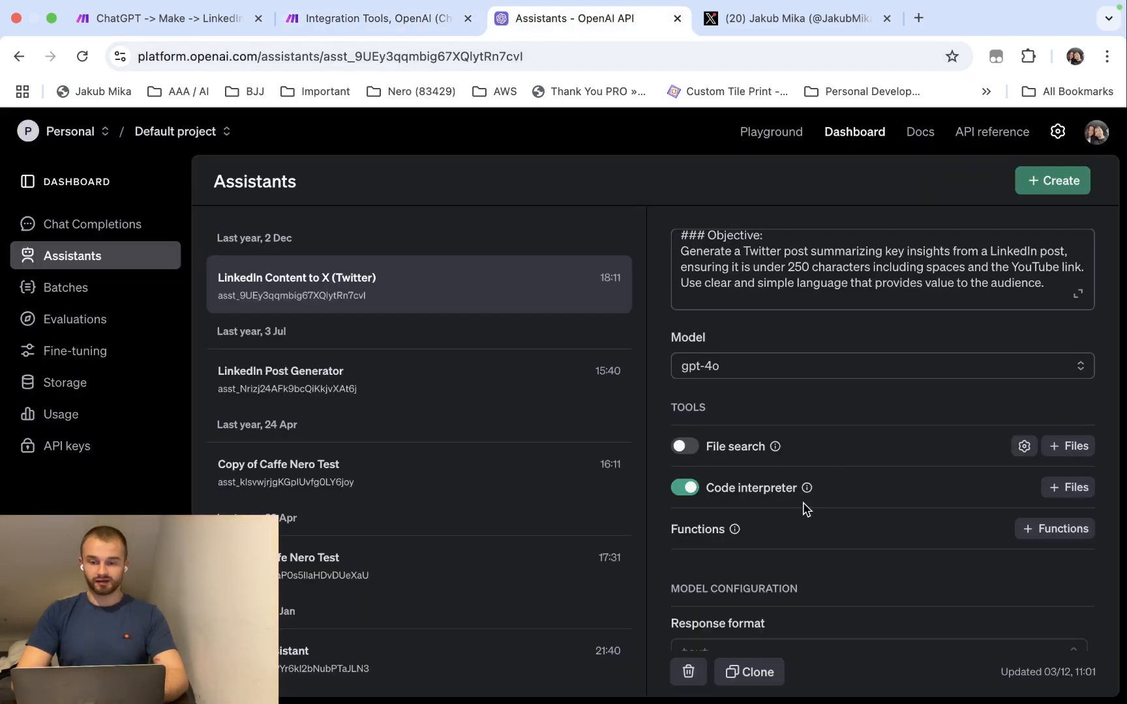
scroll(down, 3)
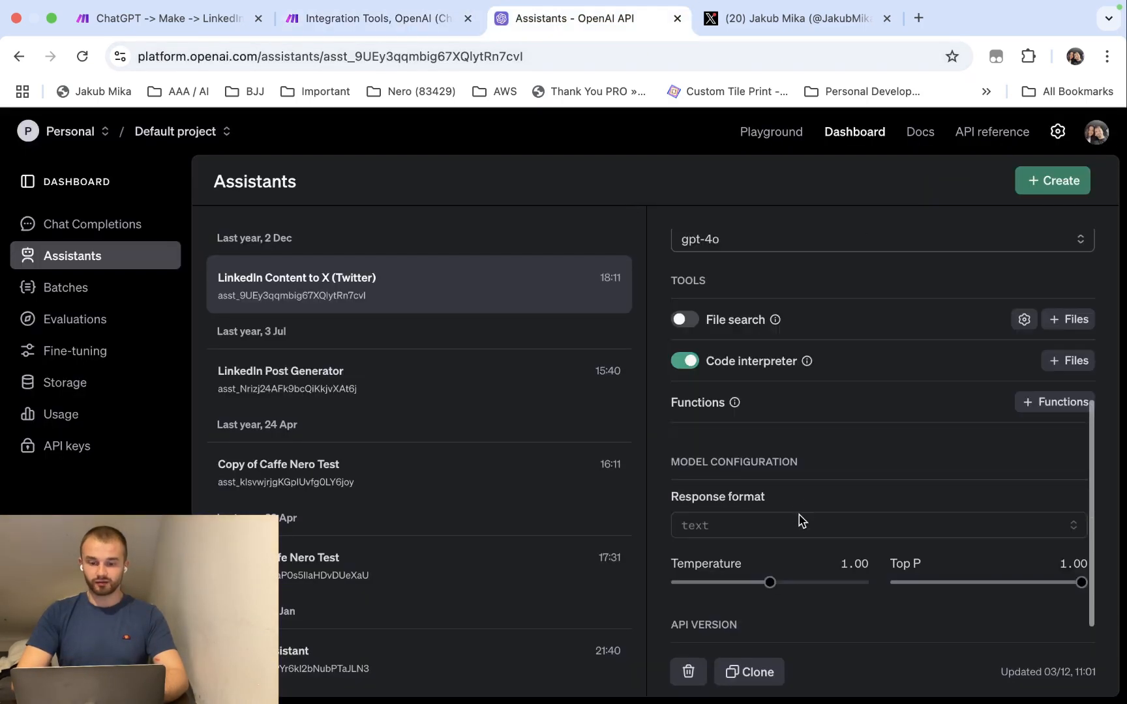
scroll(up, 3)
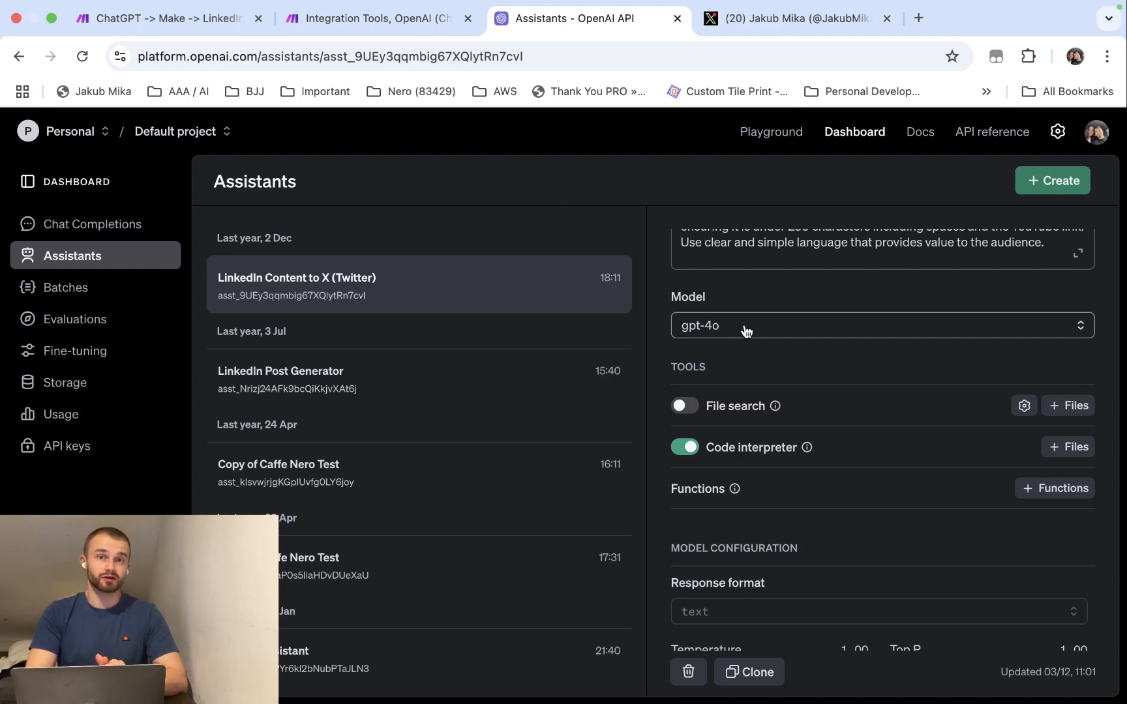
mouse_move(485, 128)
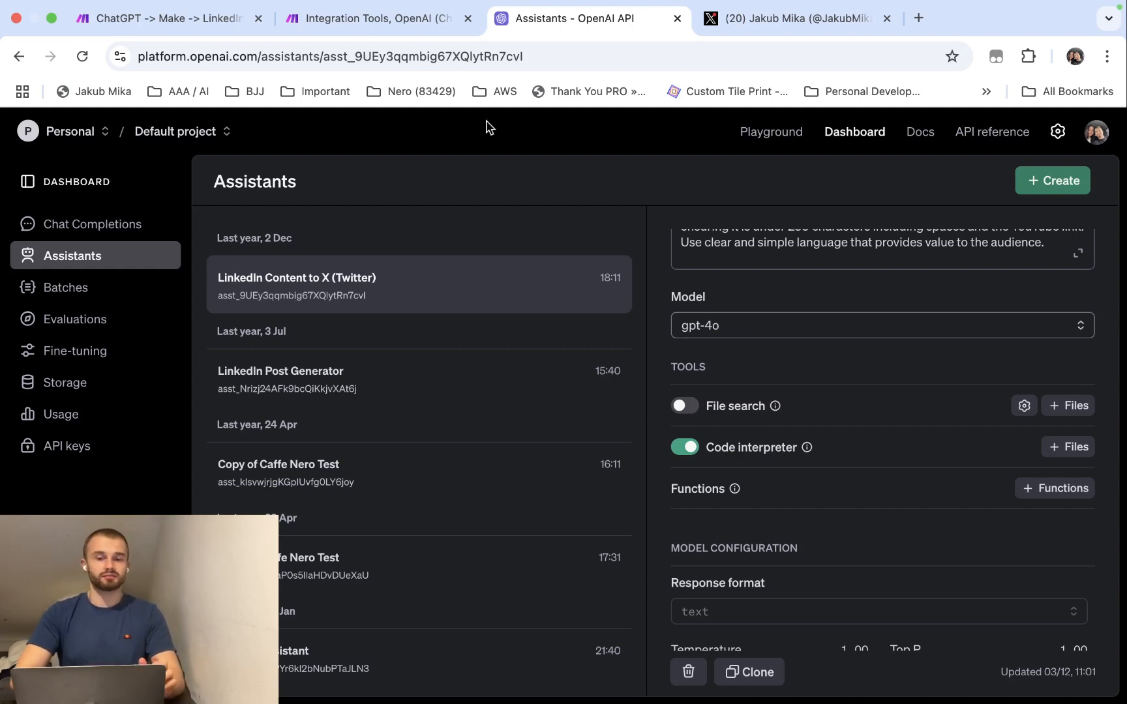
- Rerun the scenario with Run anyway, producing a 268-character post published to X
click(374, 19)
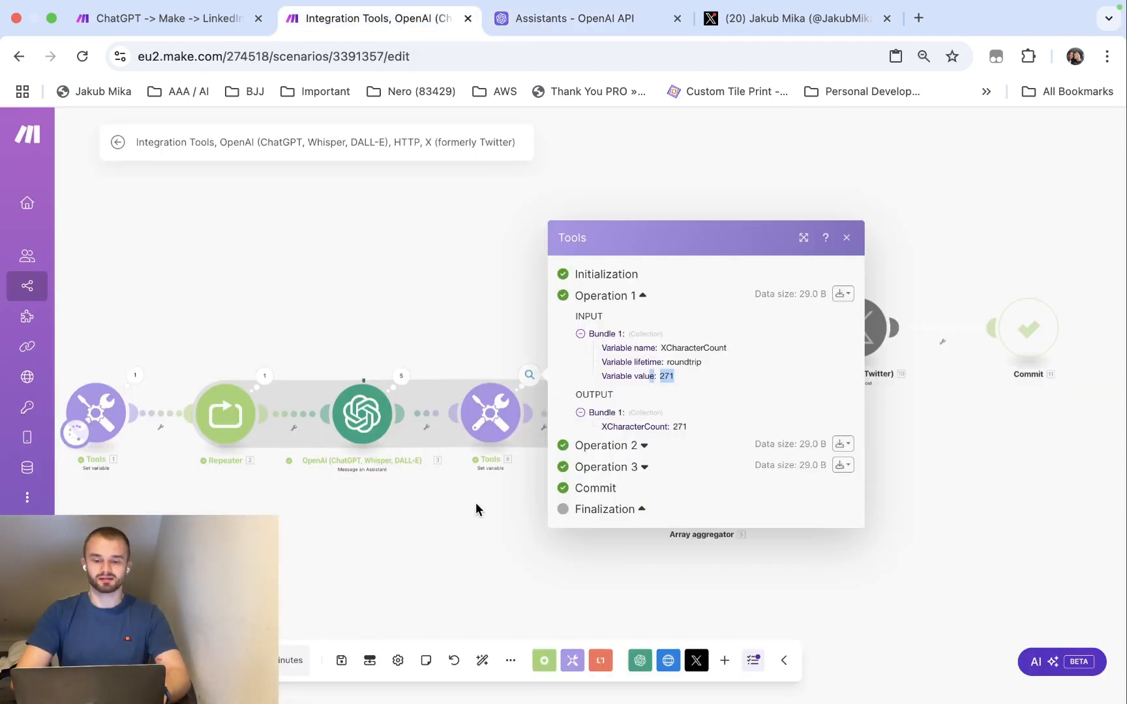
click(846, 237)
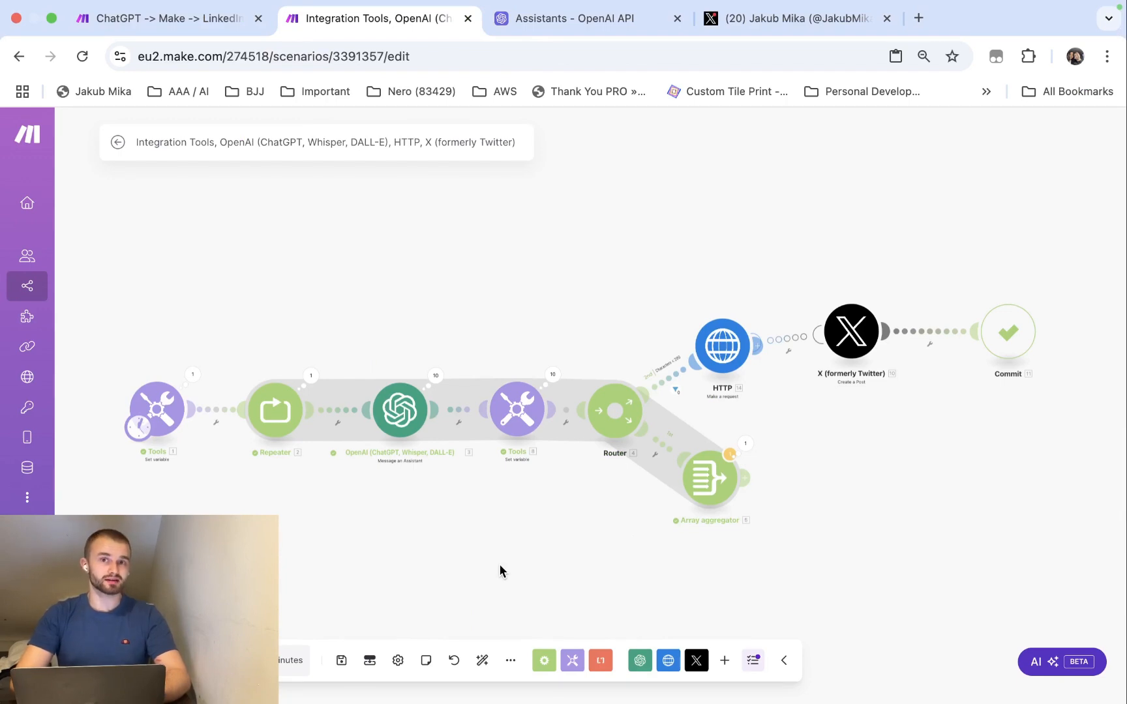
mouse_move(170, 461)
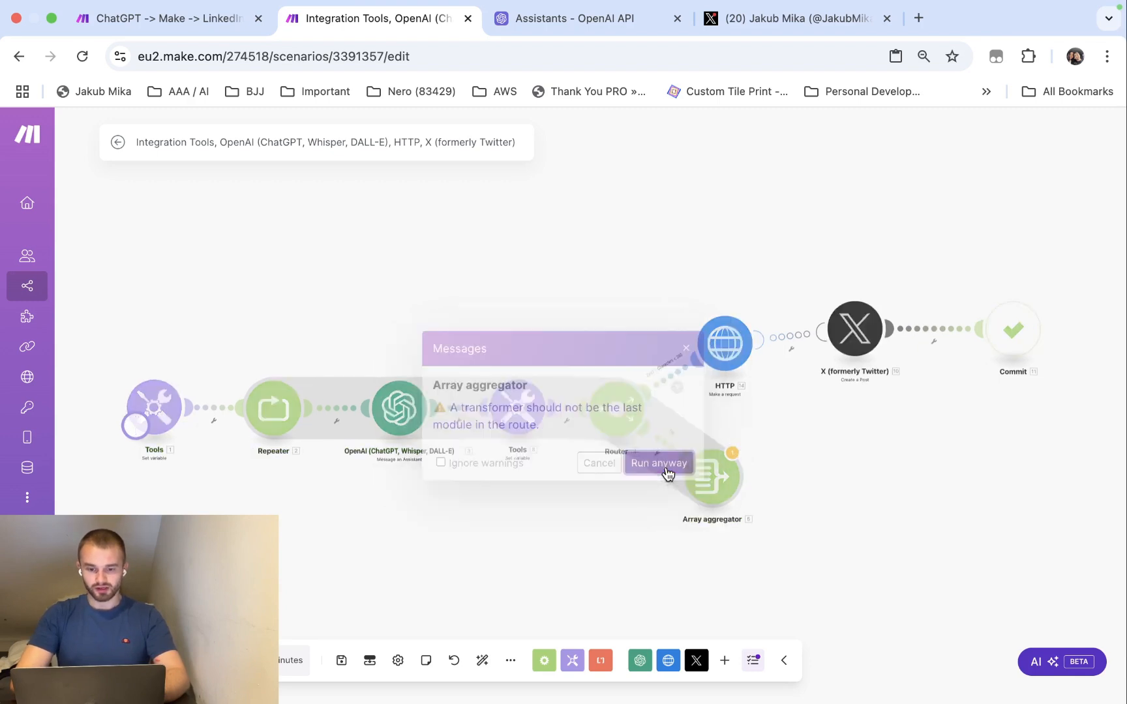
click(656, 463)
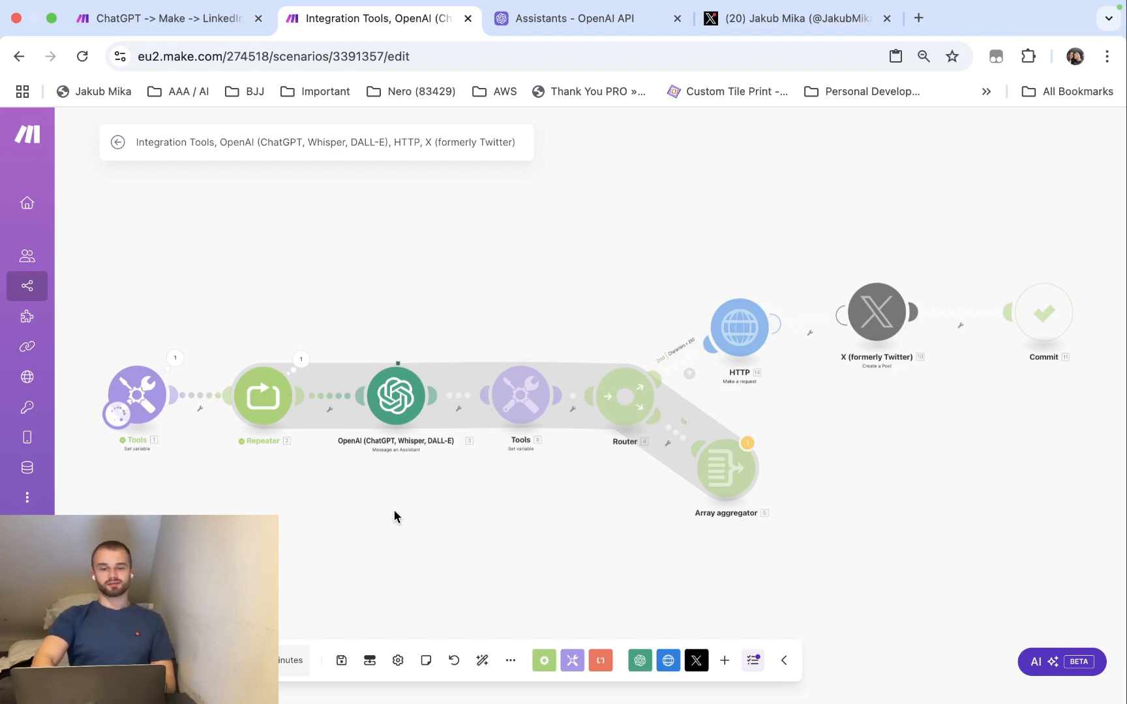
mouse_move(460, 462)
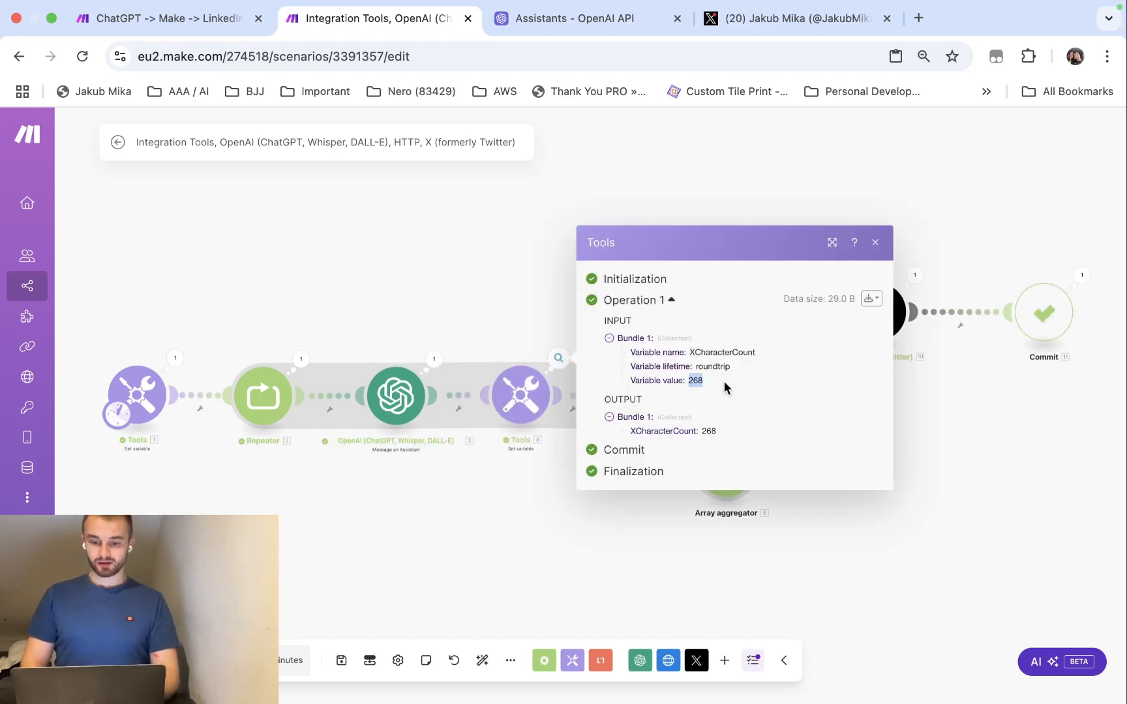
click(875, 242)
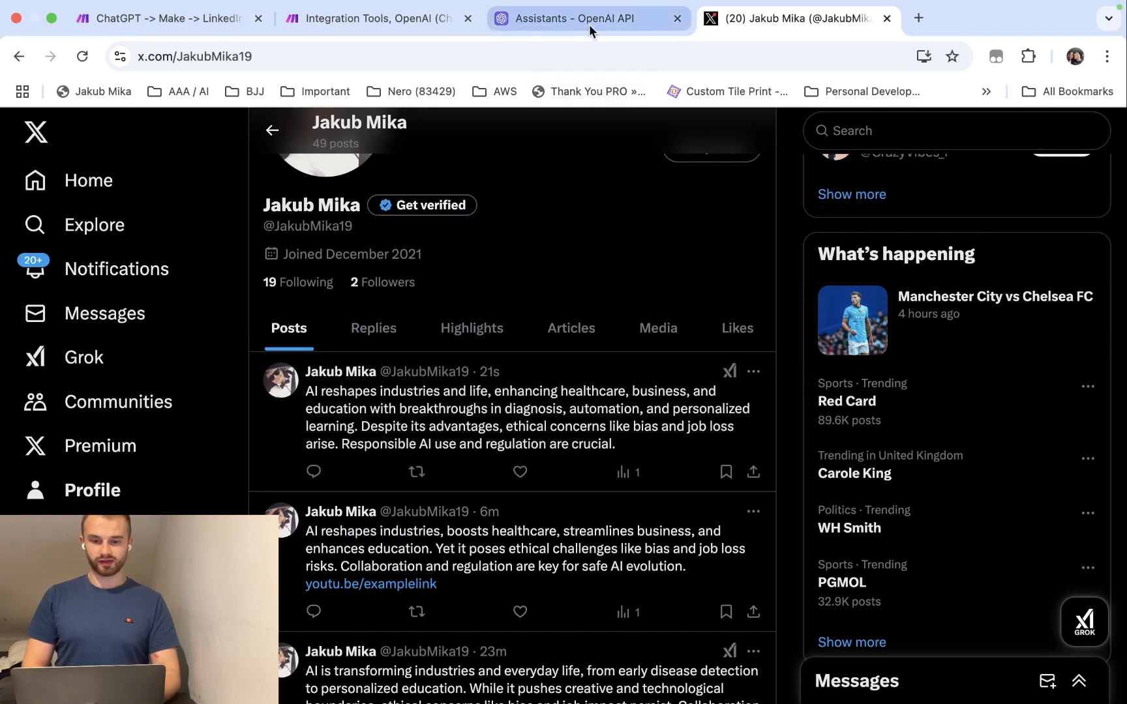
- Run the scenario again, looping twice with counts 285 then 273, and check the new X post
click(374, 18)
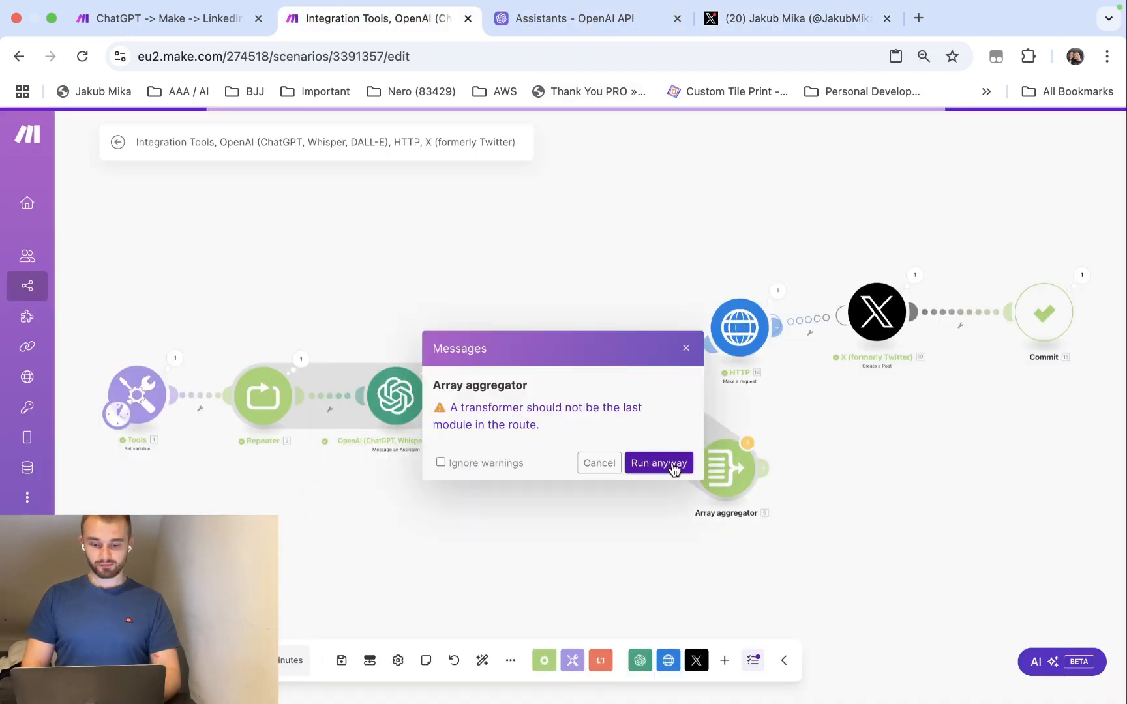
click(658, 463)
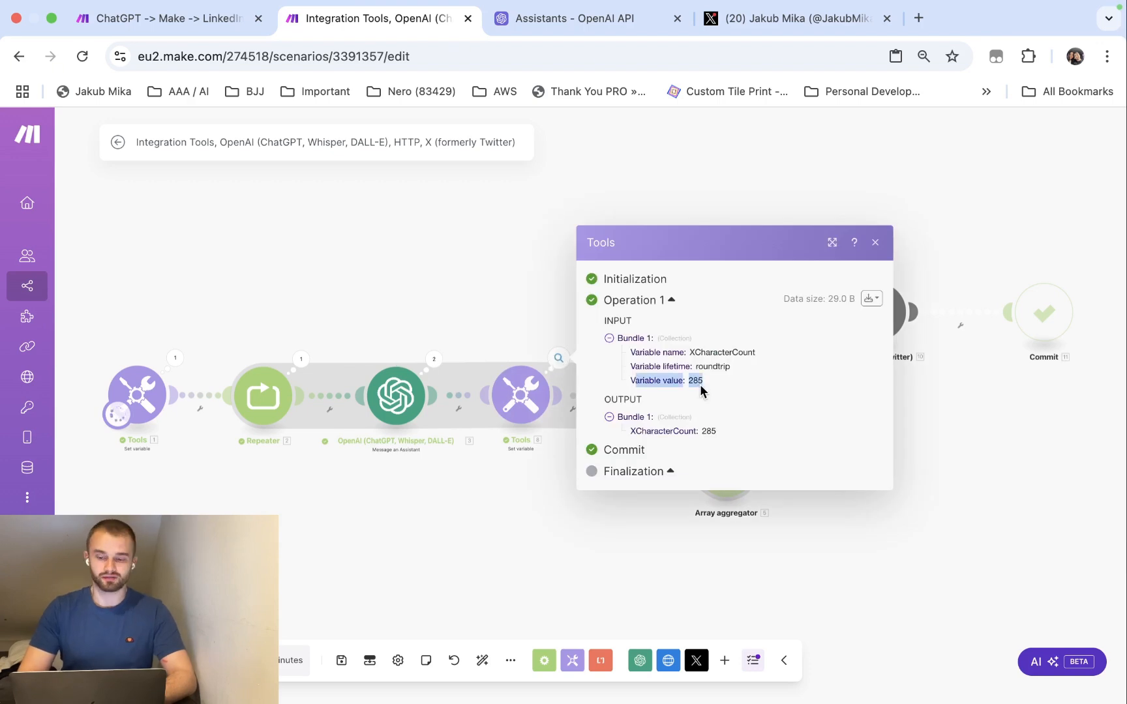
mouse_move(432, 489)
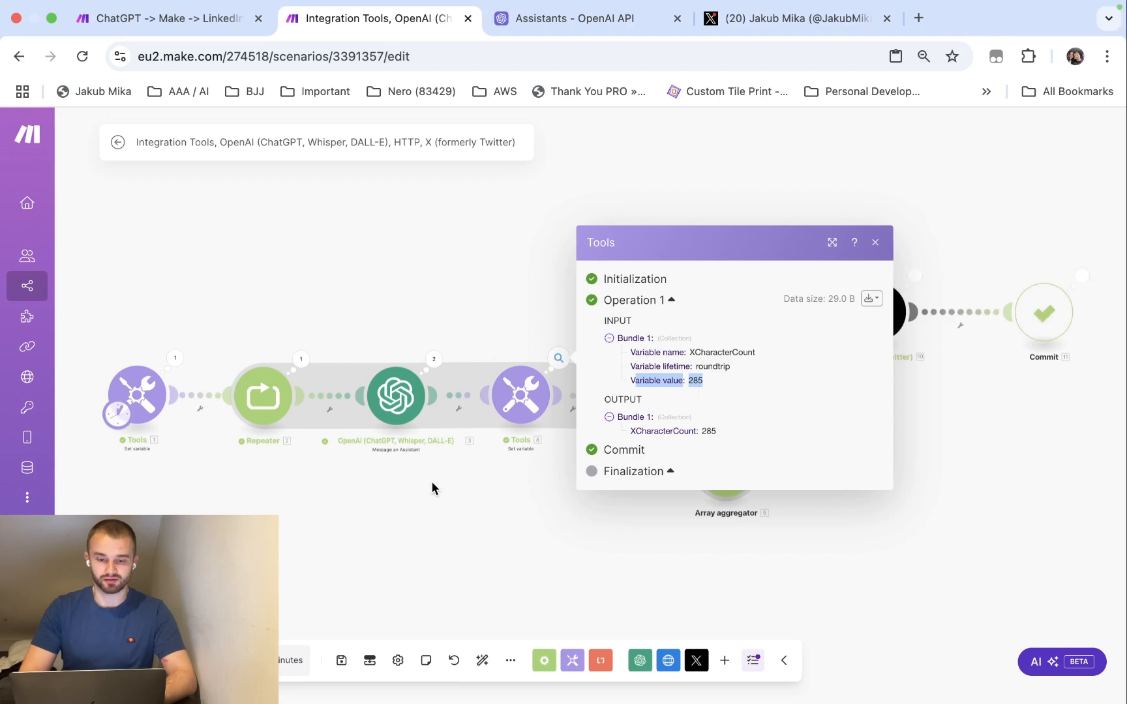
click(875, 243)
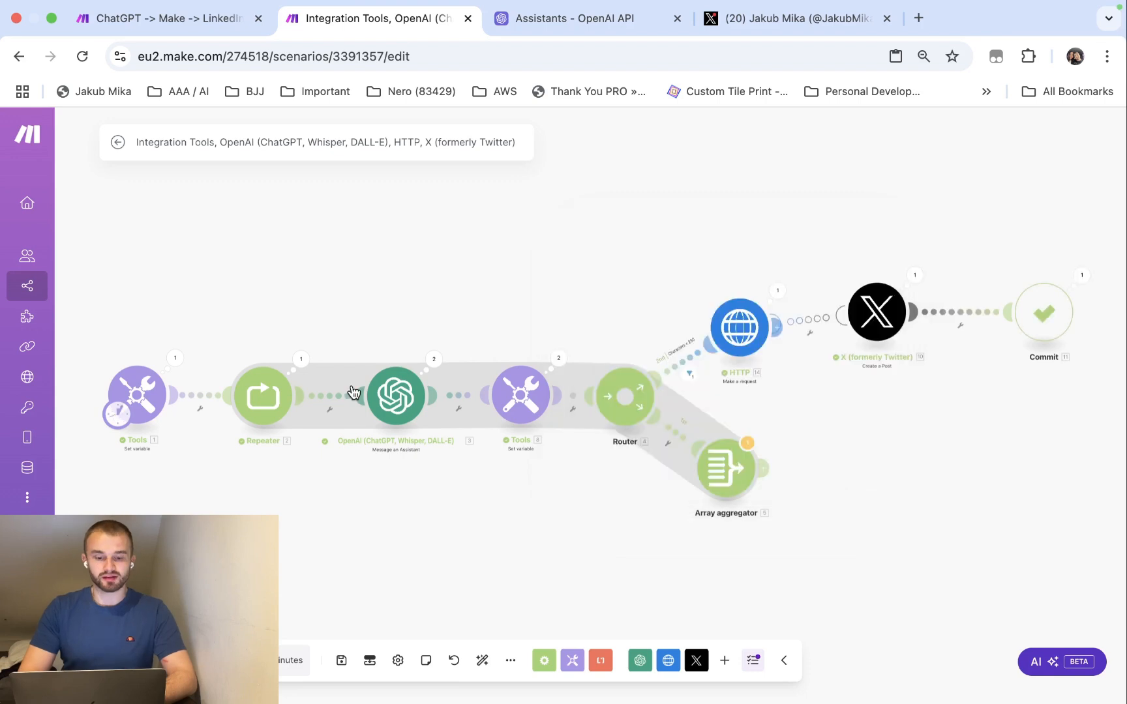
mouse_move(558, 367)
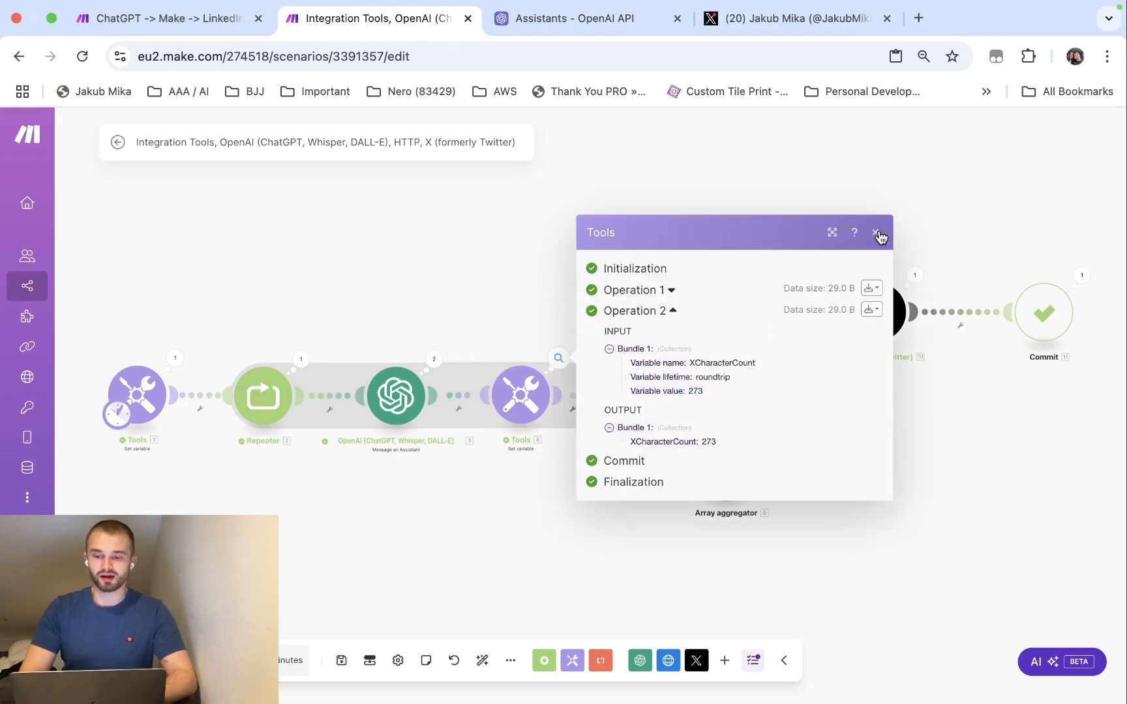
click(878, 232)
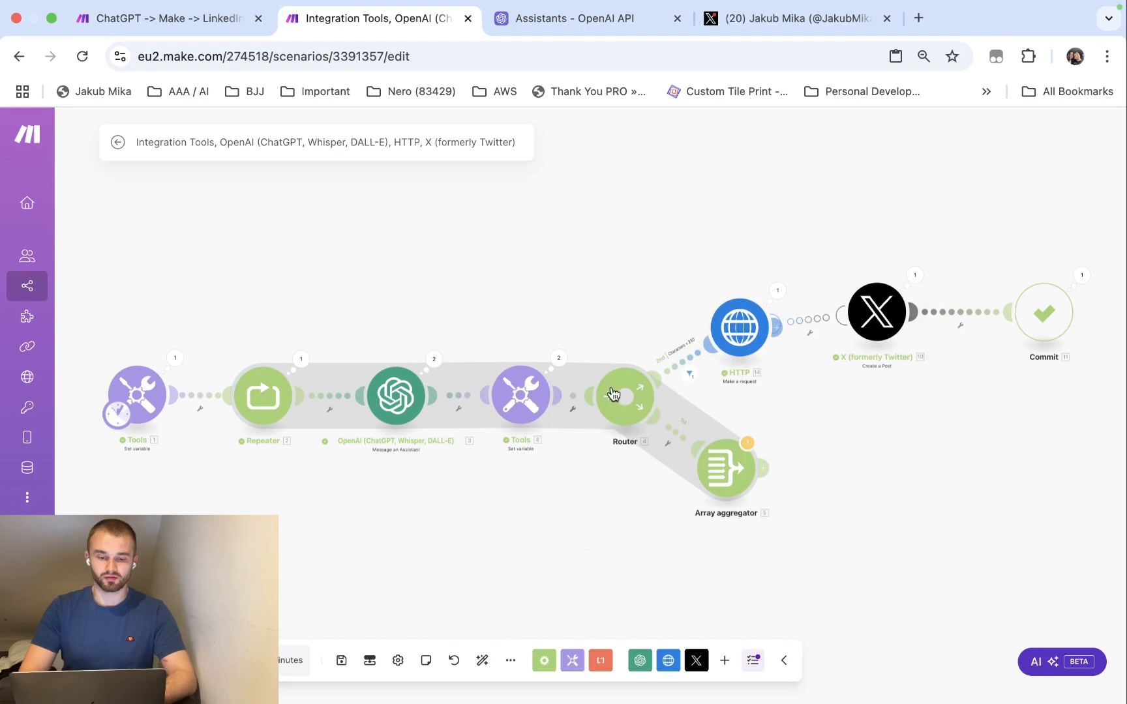
mouse_move(881, 297)
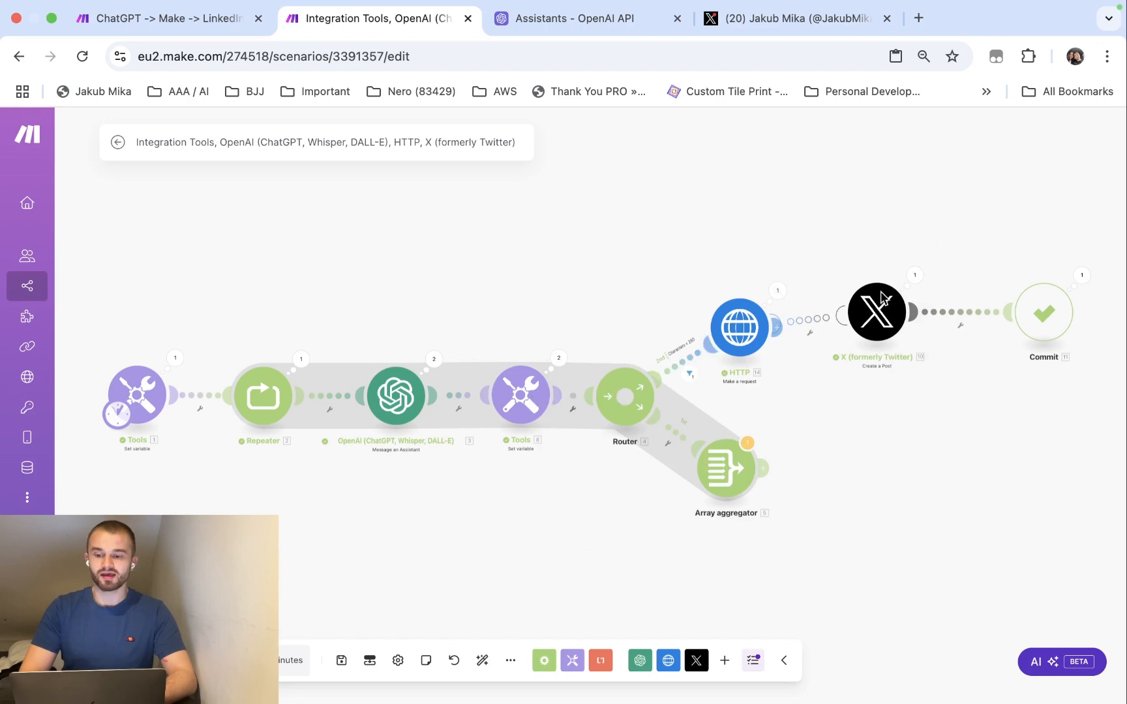
click(796, 18)
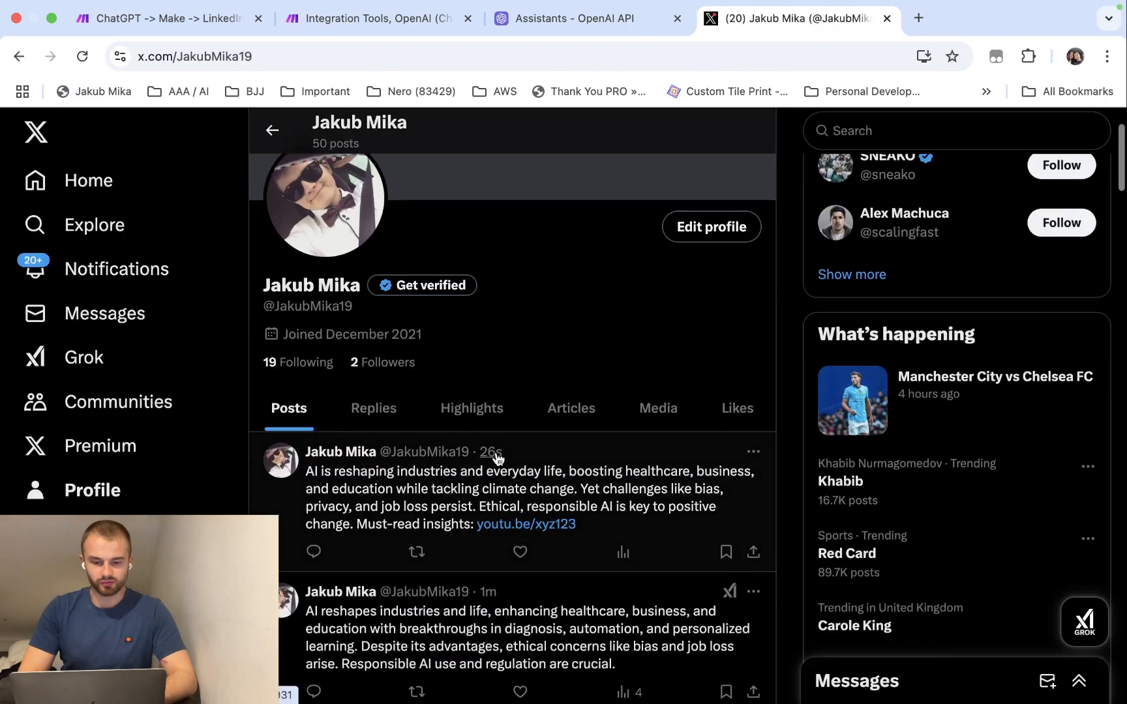
mouse_move(399, 494)
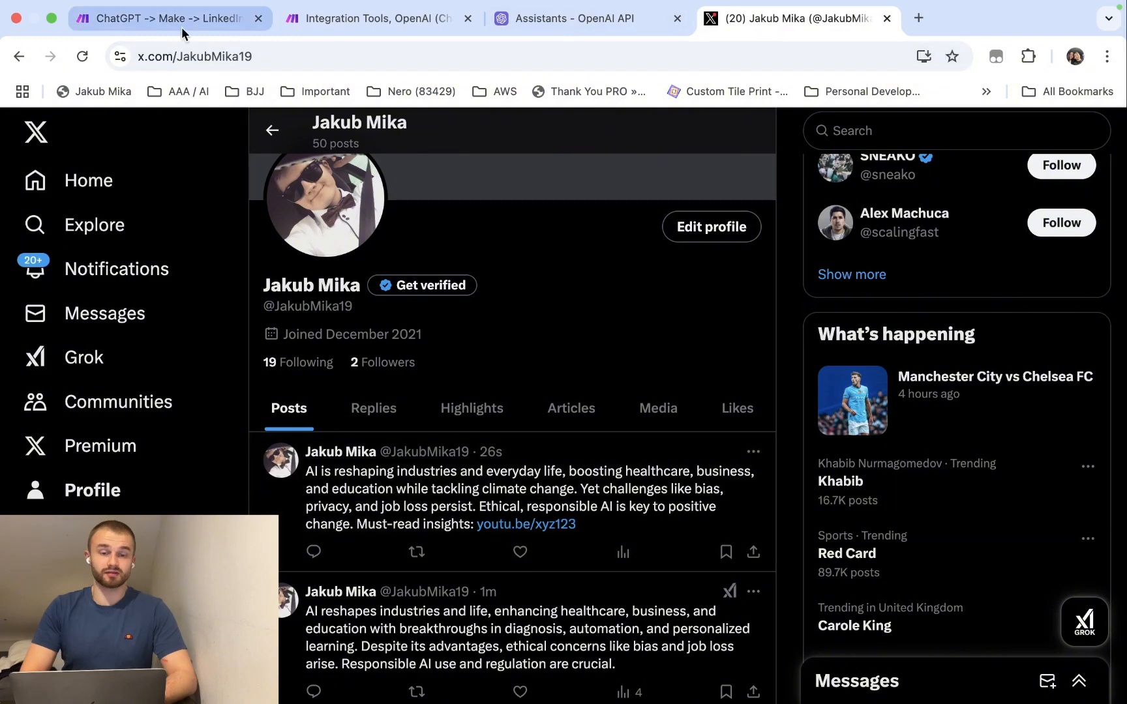
- Glance at the ChatGPT -> Make -> LinkedIn scenario and return to the X-posting scenario
click(168, 18)
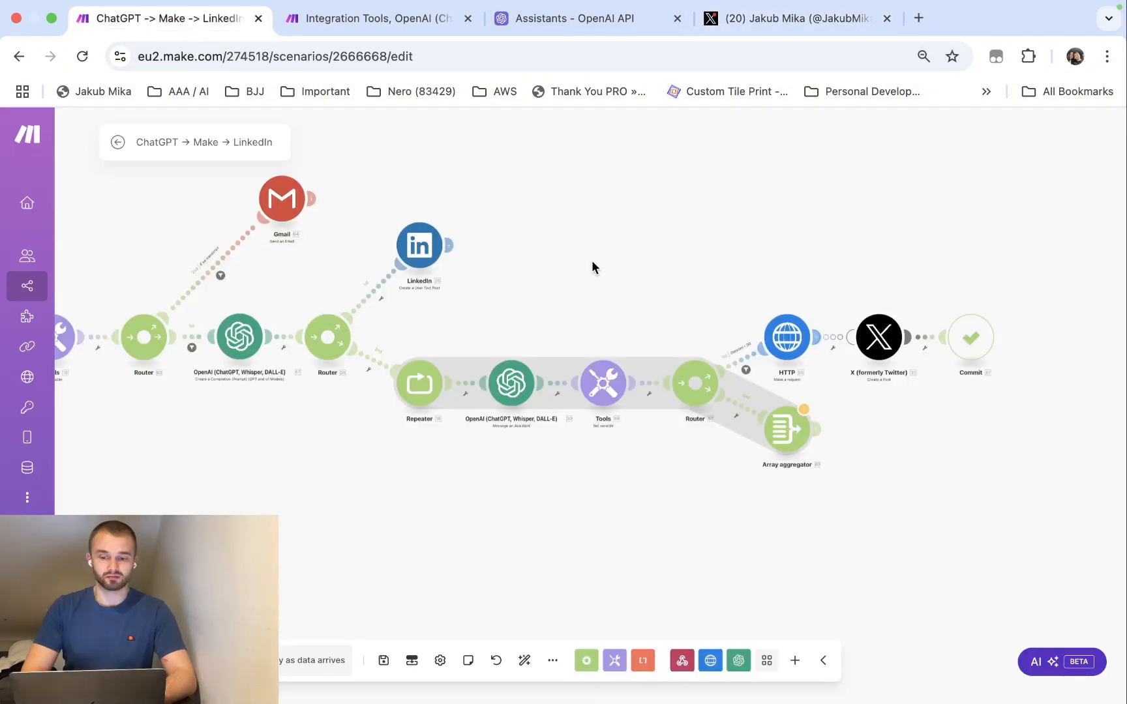
click(374, 18)
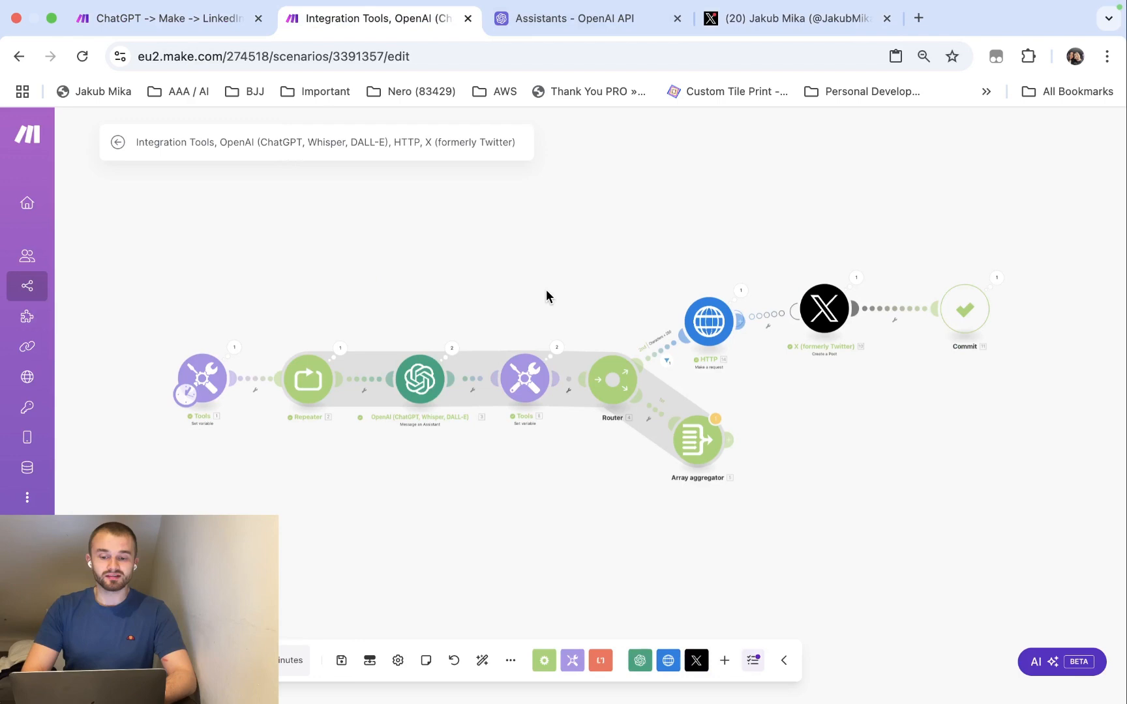